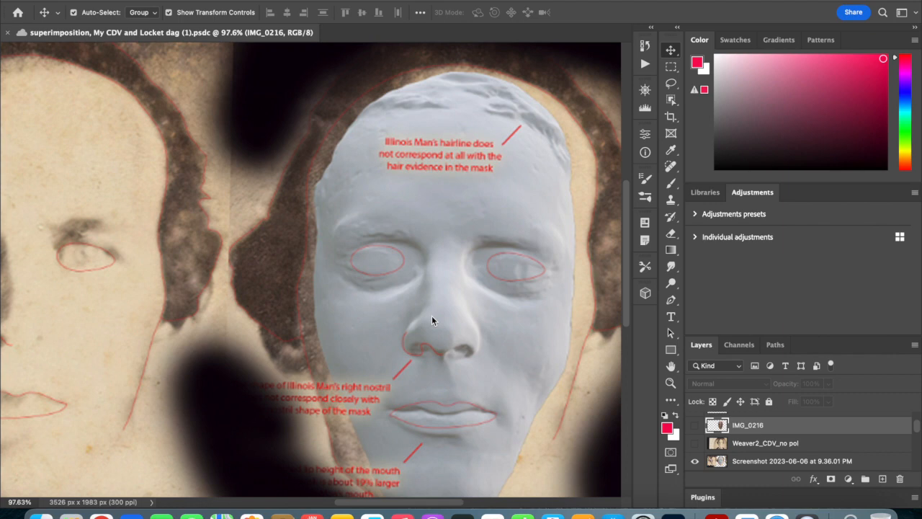
mouse_move(611, 377)
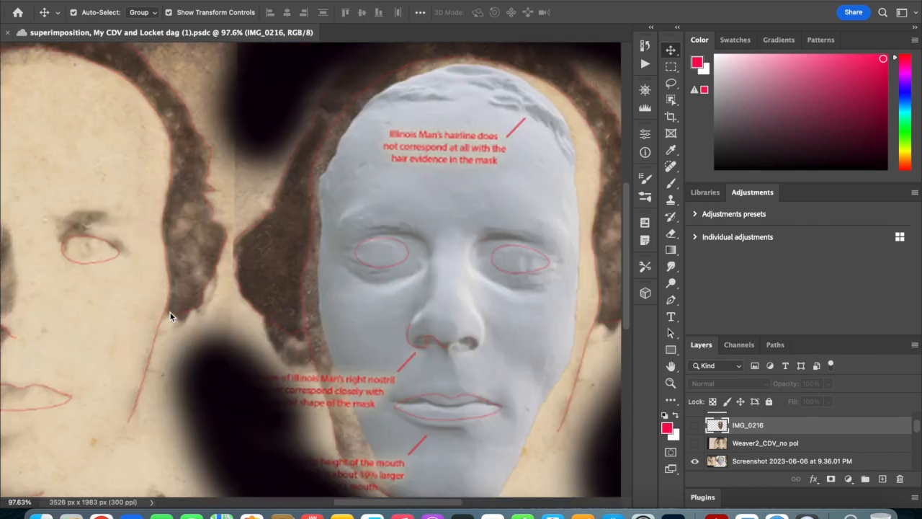
mouse_move(778, 376)
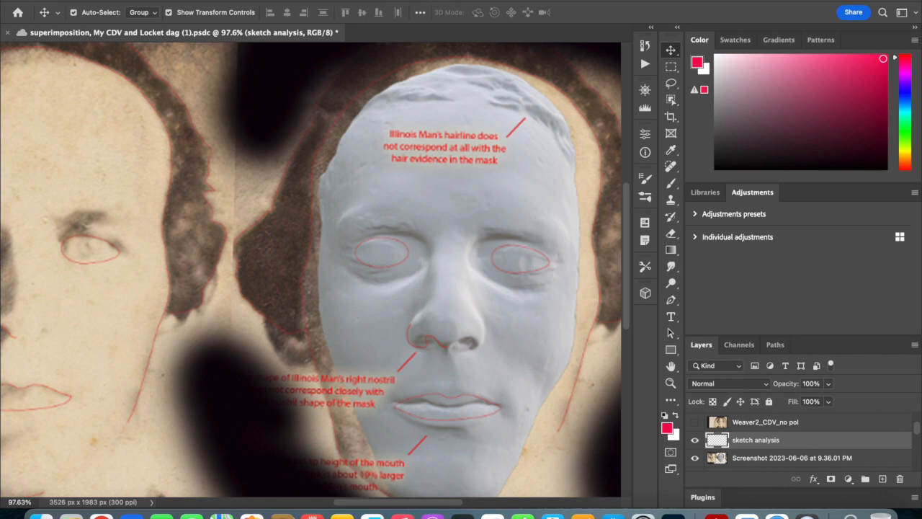
mouse_move(652, 156)
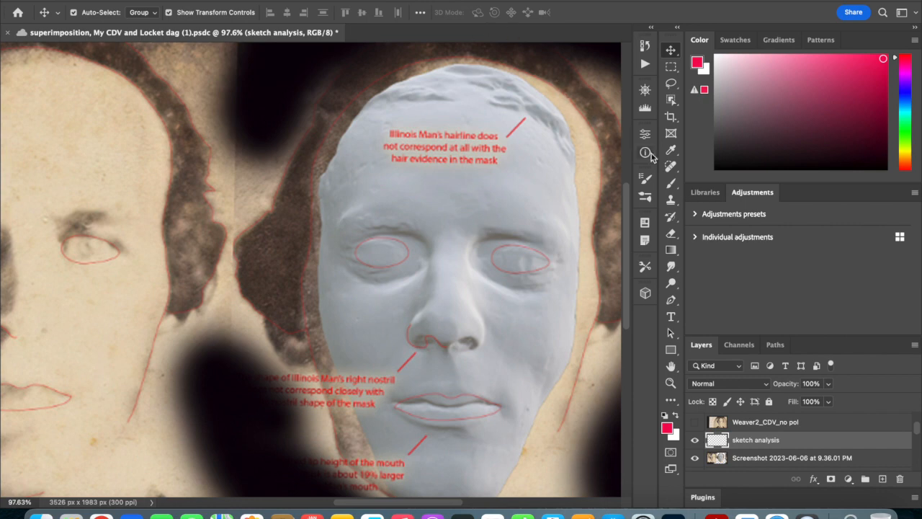
- Activate the Brush tool with the sketch analysis layer as the drawing target
click(672, 183)
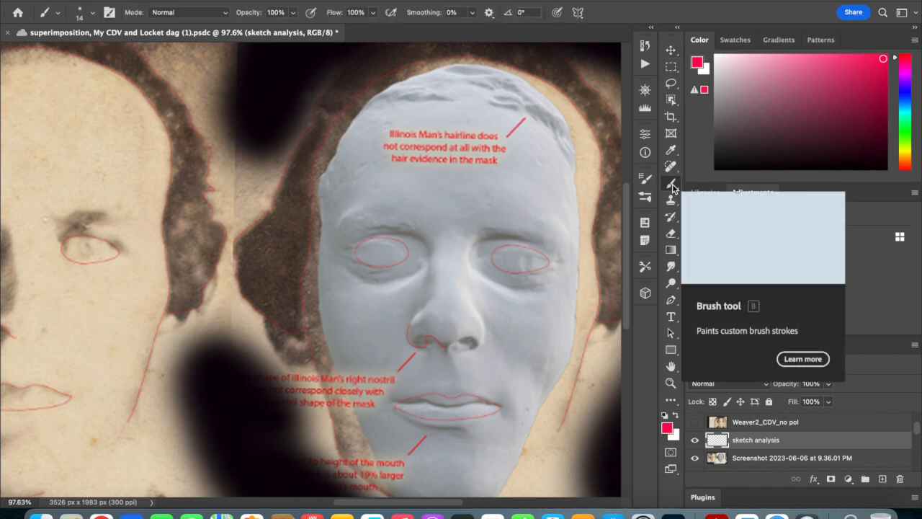
mouse_move(908, 84)
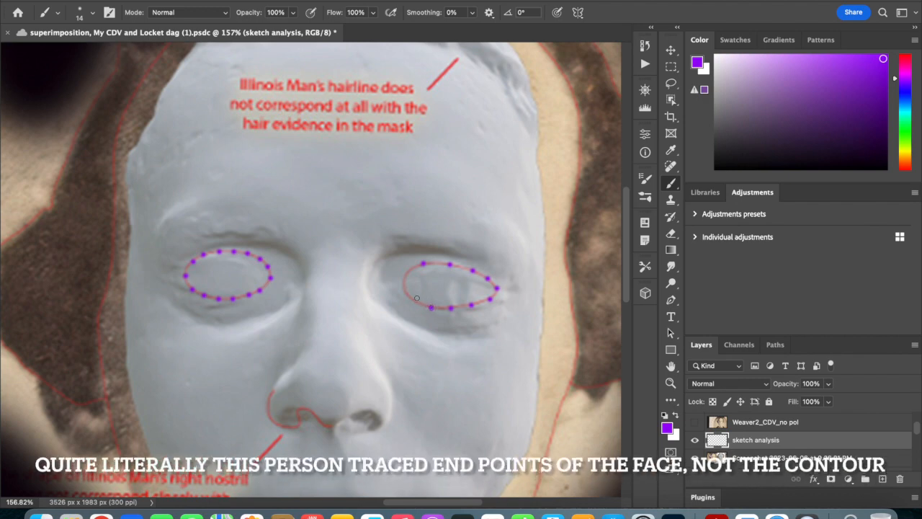
mouse_move(410, 297)
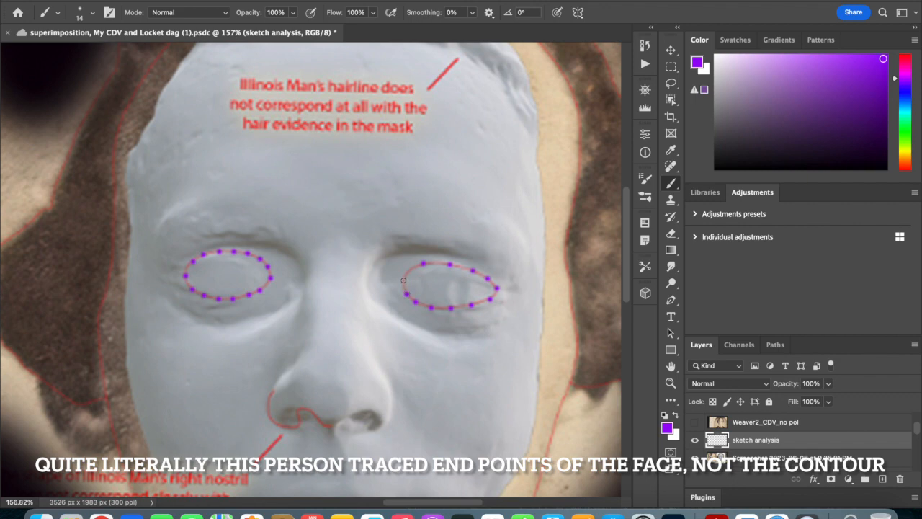
mouse_move(374, 340)
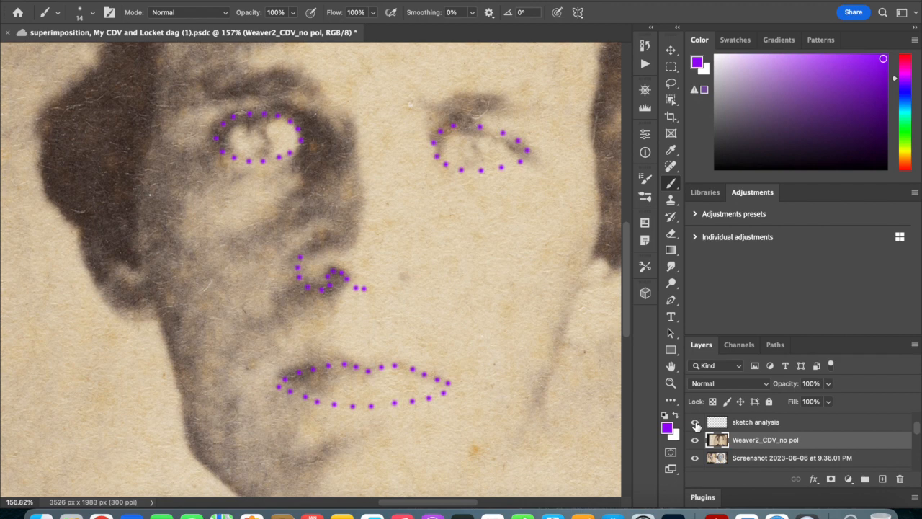
- Toggle the purple dot tracing off and on, then hide it over the death mask
click(696, 421)
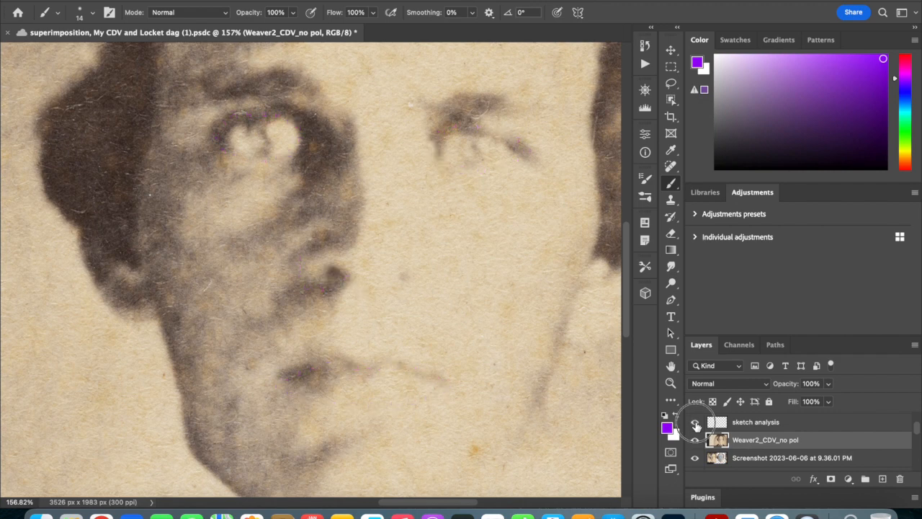
click(694, 422)
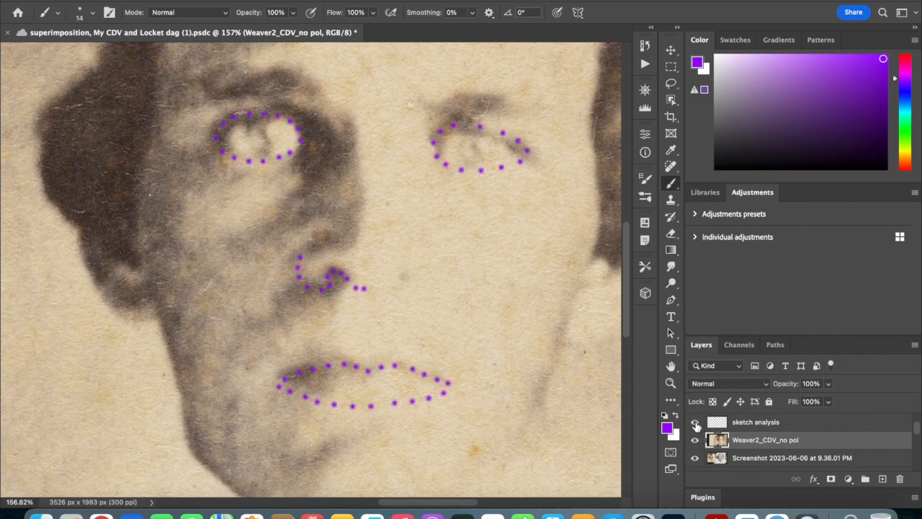
mouse_move(696, 425)
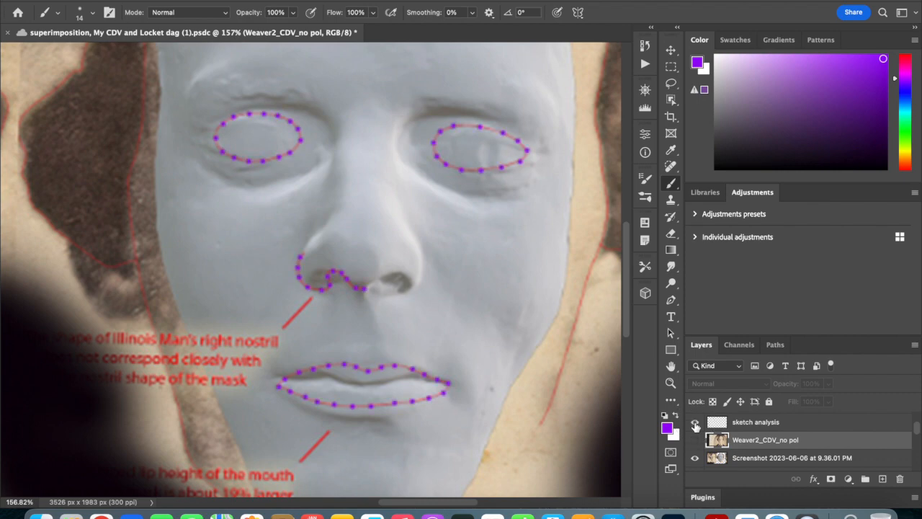
click(695, 440)
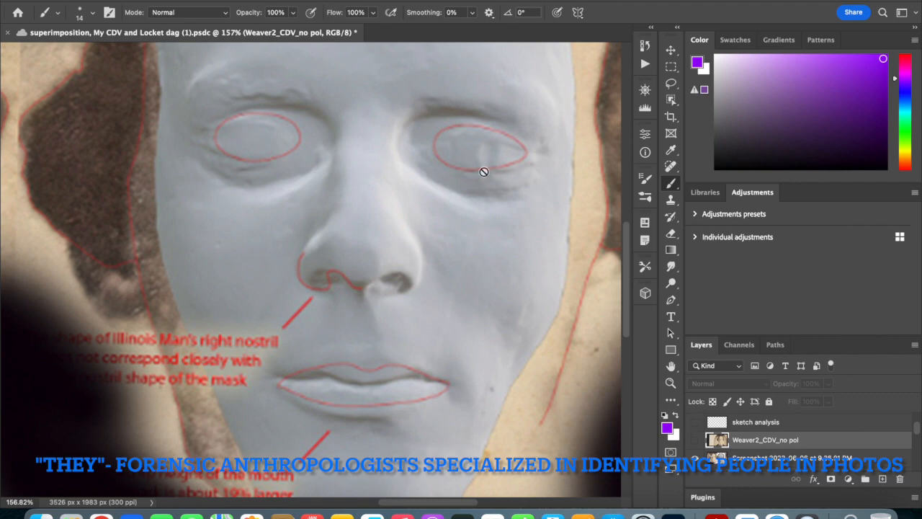
mouse_move(522, 159)
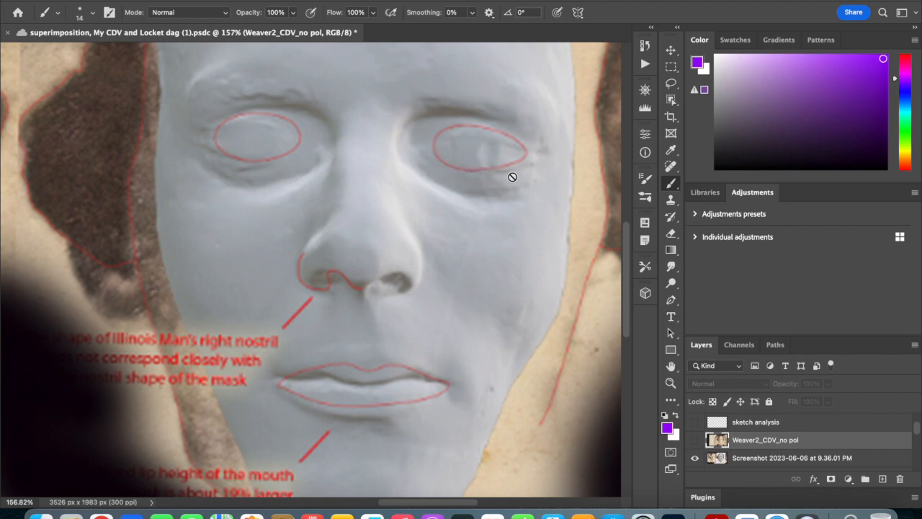
mouse_move(349, 173)
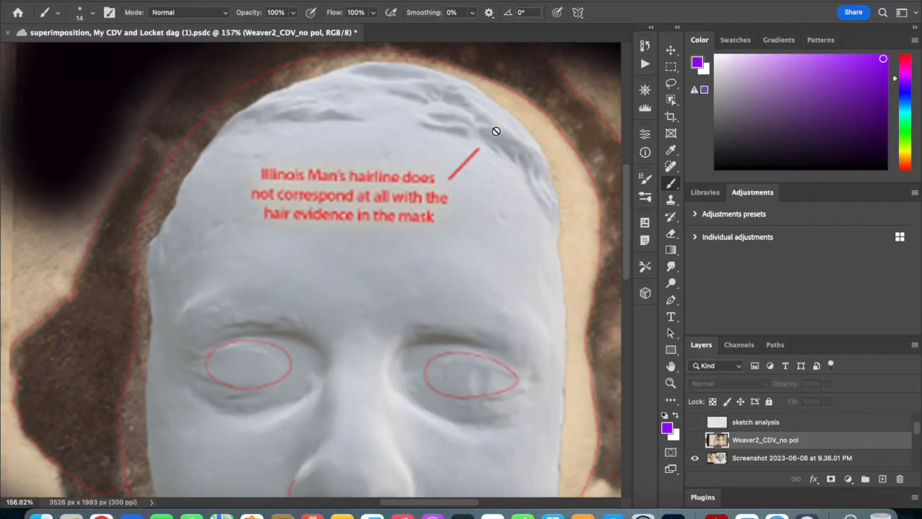
mouse_move(489, 144)
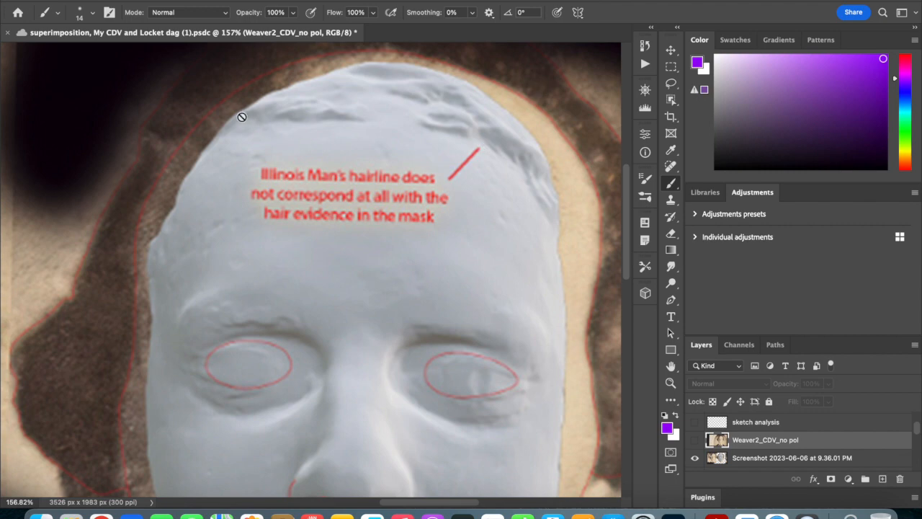
scroll(down, 3)
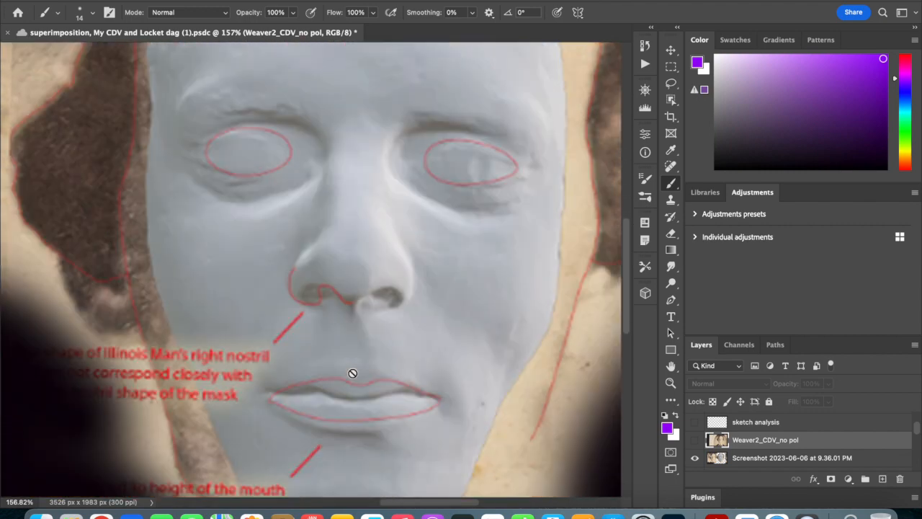
scroll(down, 3)
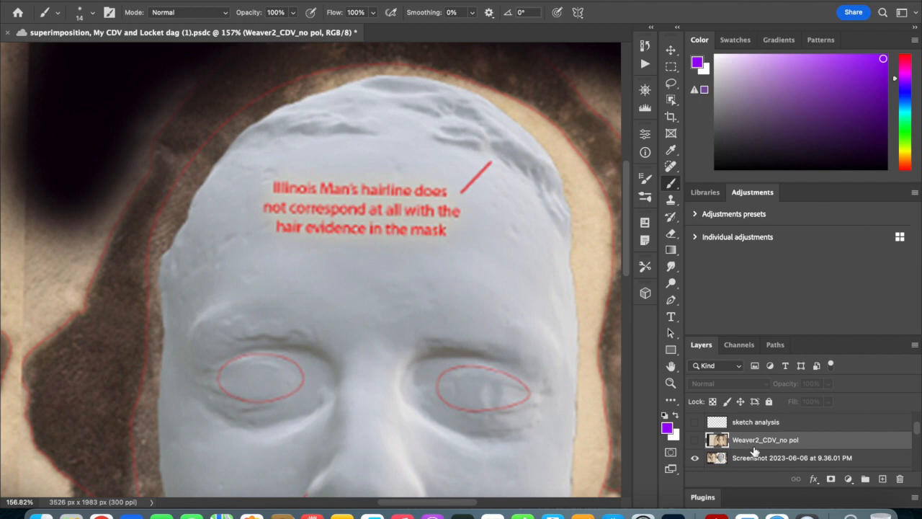
mouse_move(743, 439)
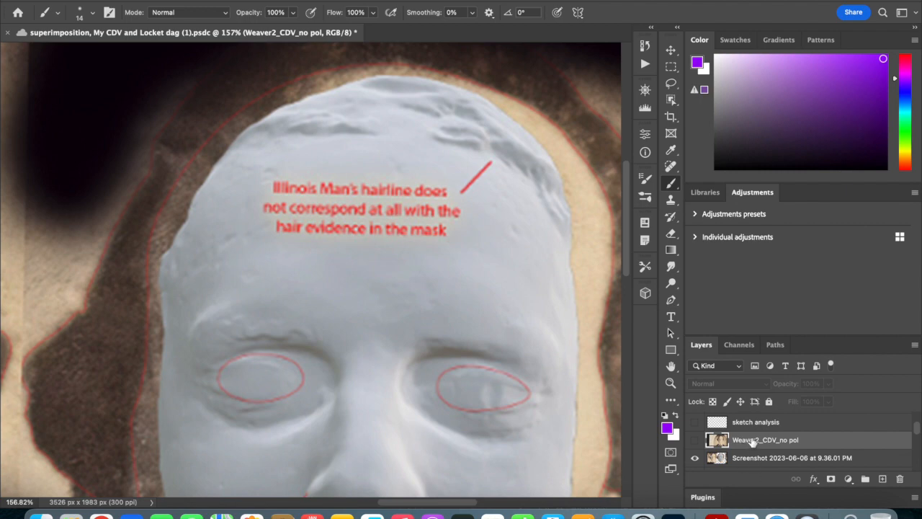
- Reveal the glossy brown death mask, select the IMG_0216 layer and hide it to see another cast
click(695, 439)
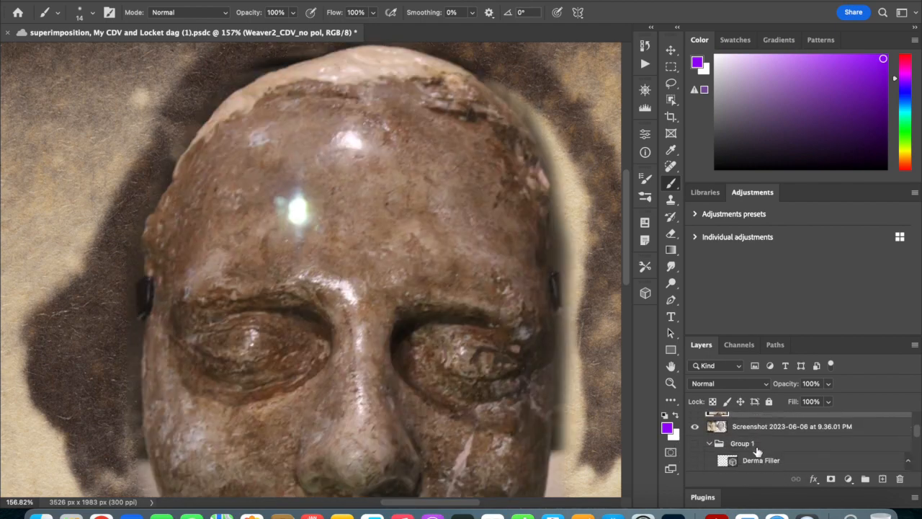
scroll(down, 3)
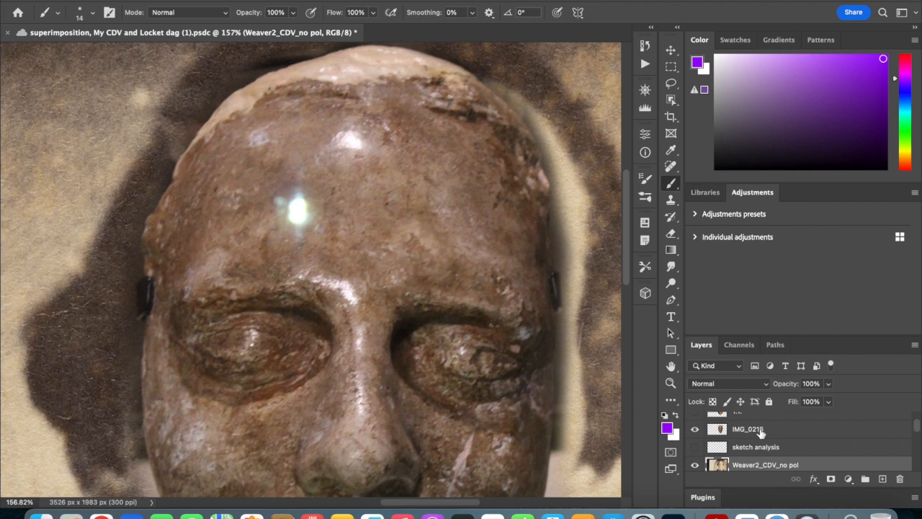
click(746, 430)
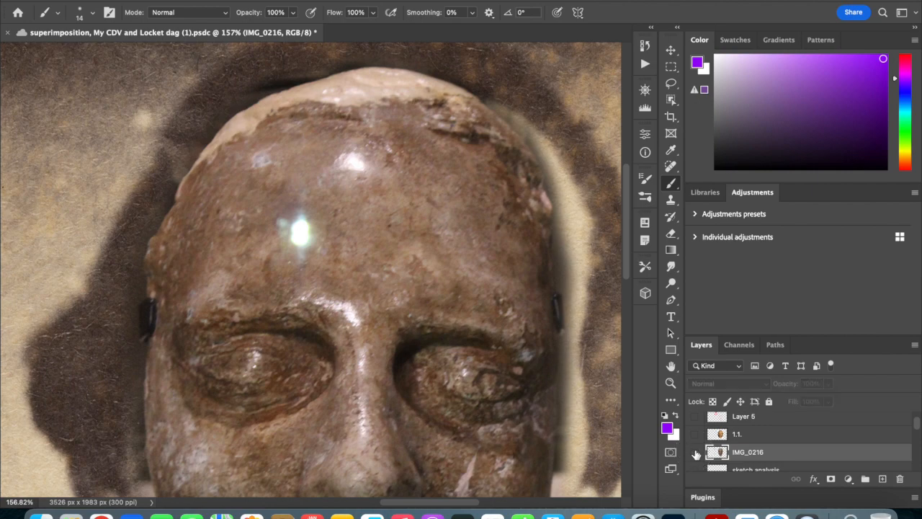
click(694, 435)
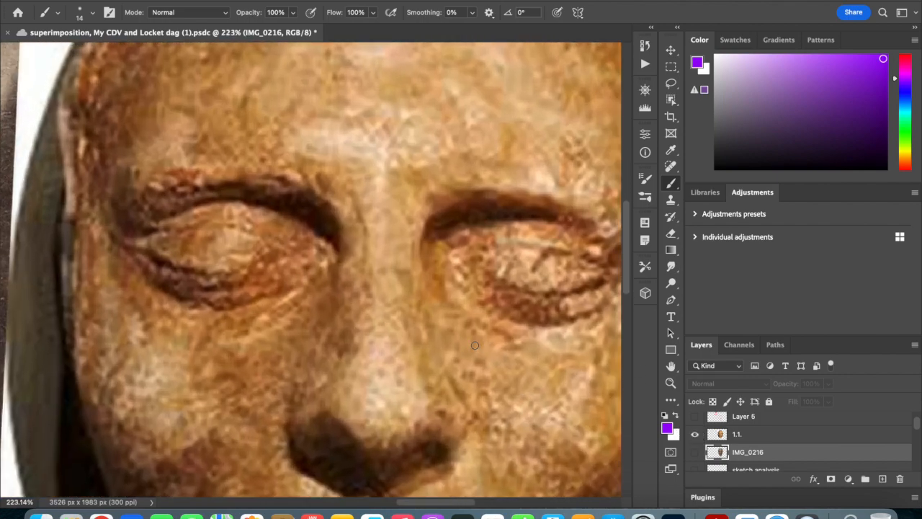
- Toggle the remaining mask overlays and hide them so the CDV portrait shows alone
scroll(down, 3)
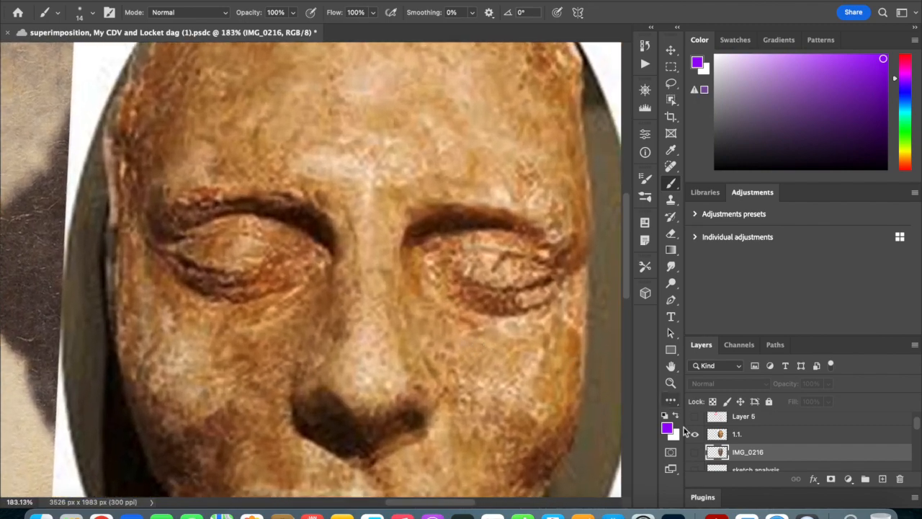
click(695, 434)
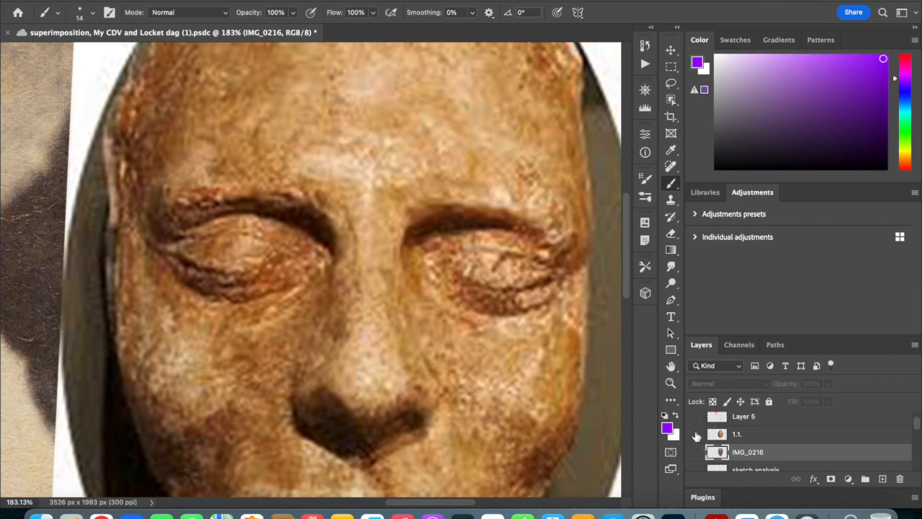
click(696, 436)
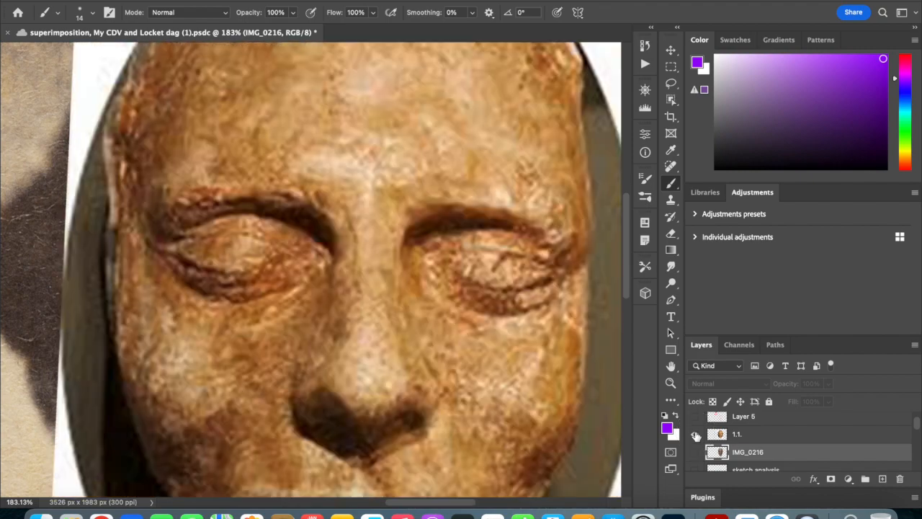
click(695, 434)
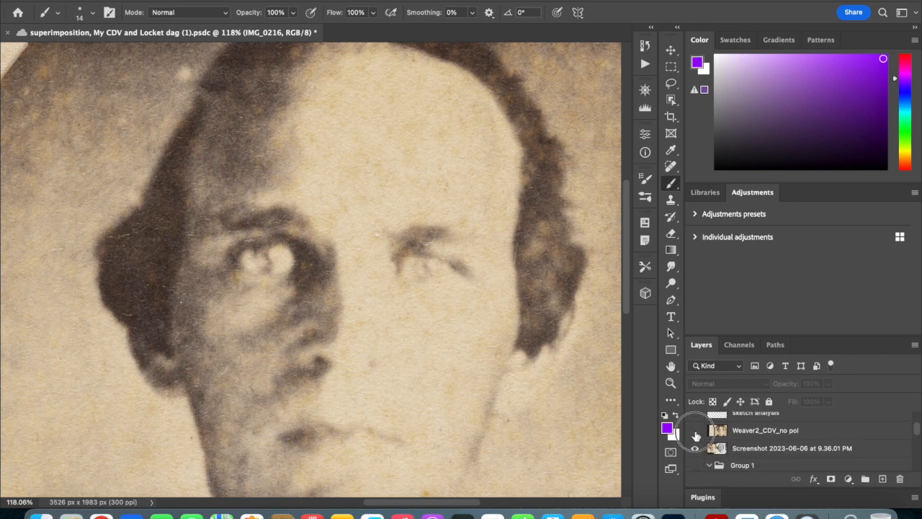
- Flip the annotated white mask overlay on and off against the portrait's hairline
click(695, 448)
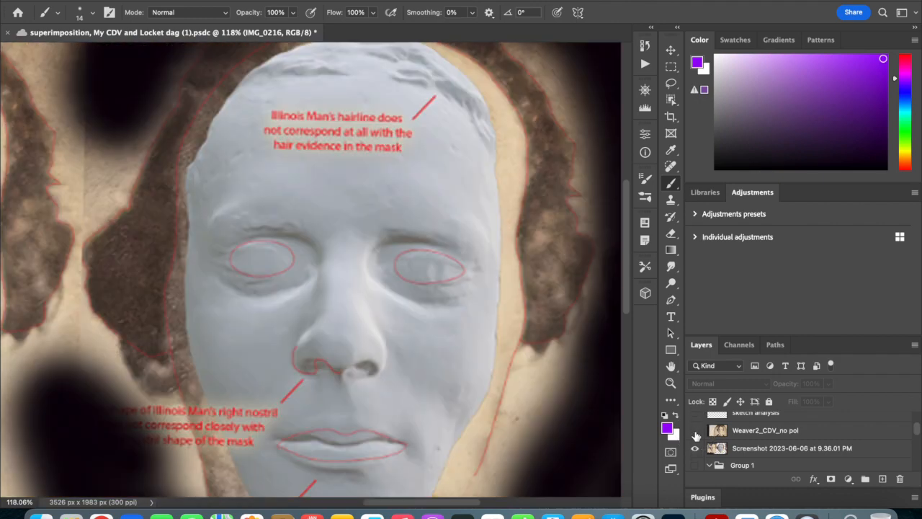
click(698, 430)
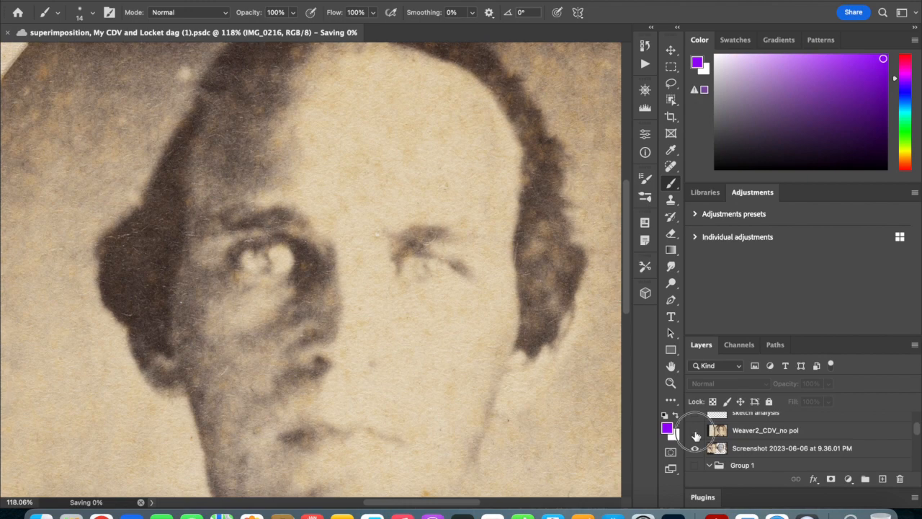
click(696, 429)
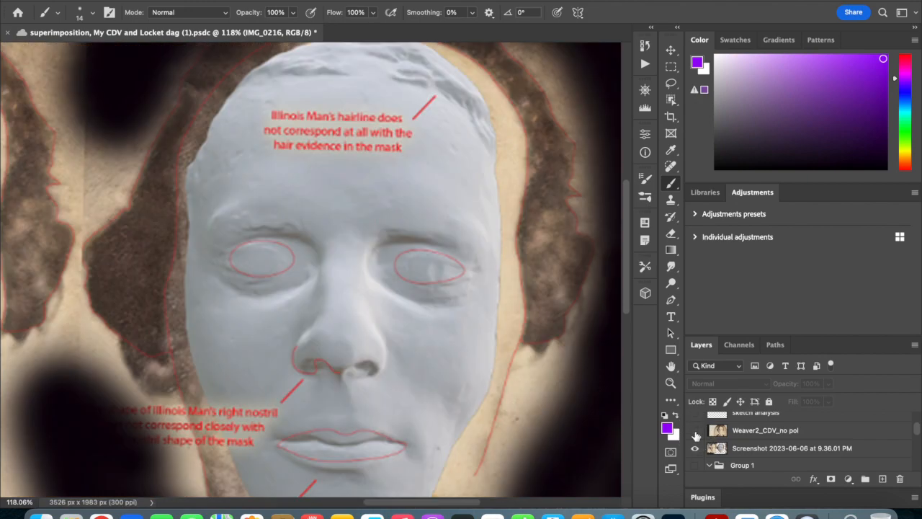
click(696, 430)
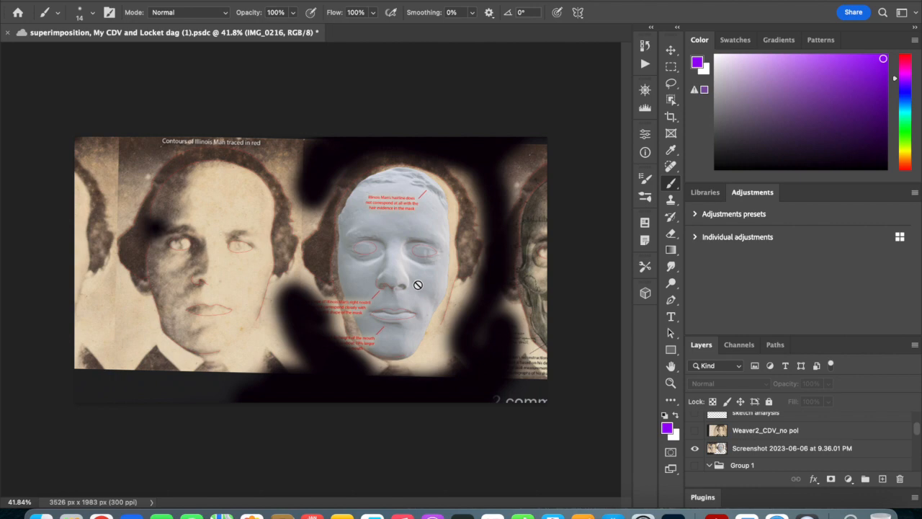
mouse_move(343, 153)
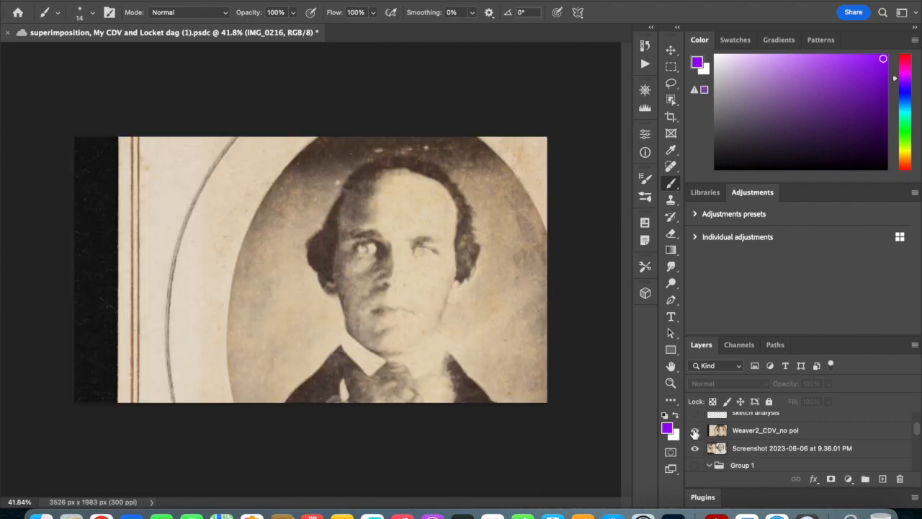
click(694, 429)
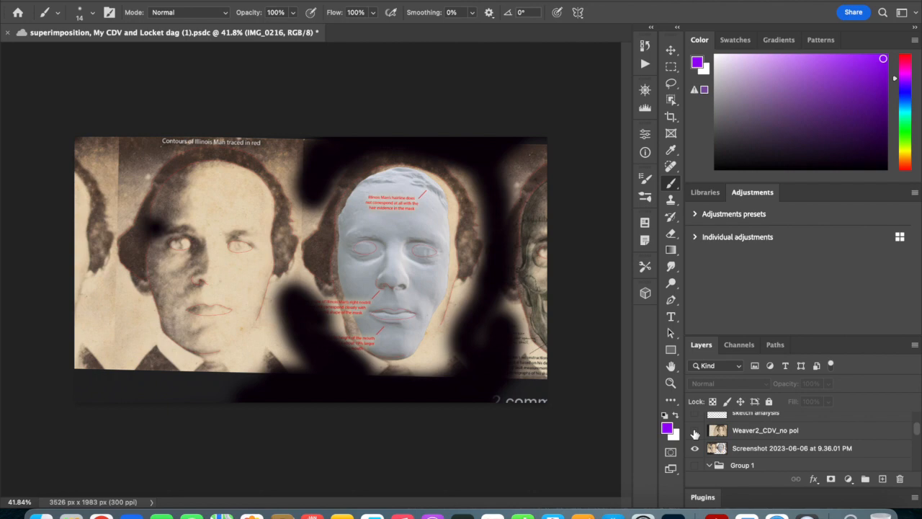
click(694, 430)
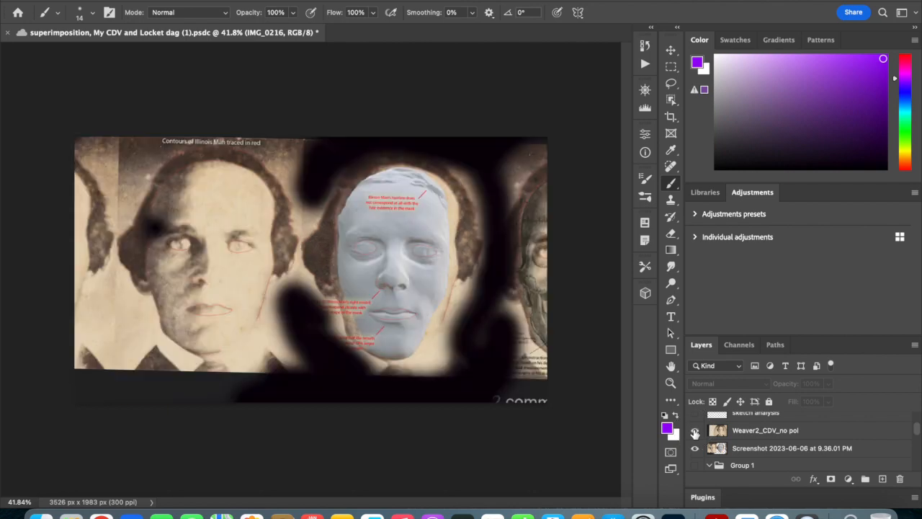
click(694, 429)
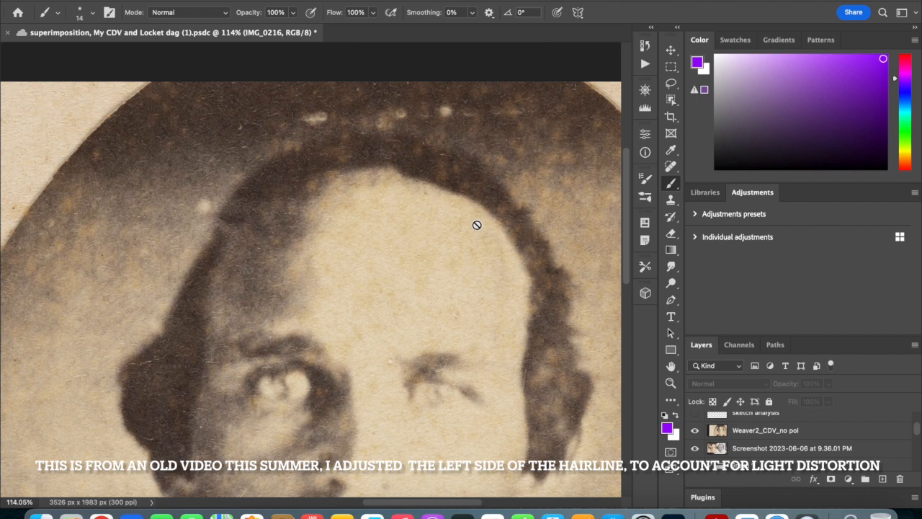
mouse_move(410, 204)
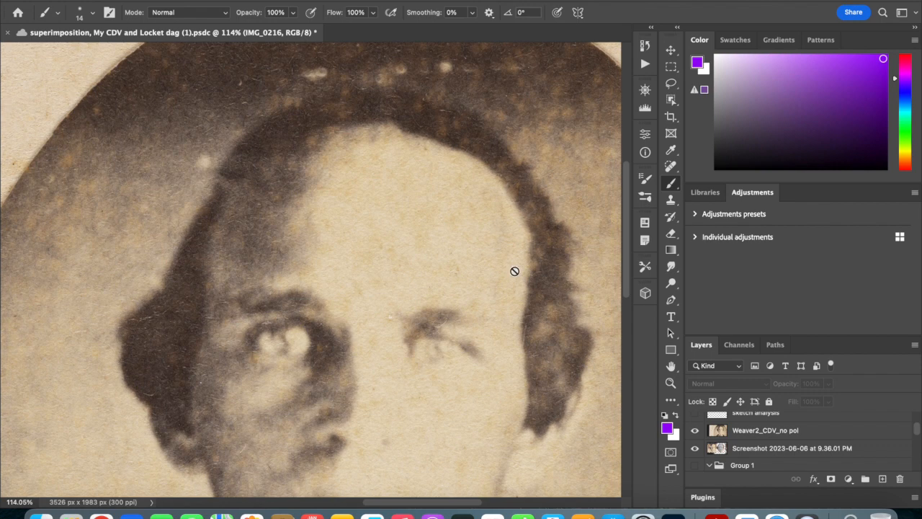
- Compare the death-mask overlay with the portrait again, leaving the overlay visible
scroll(down, 3)
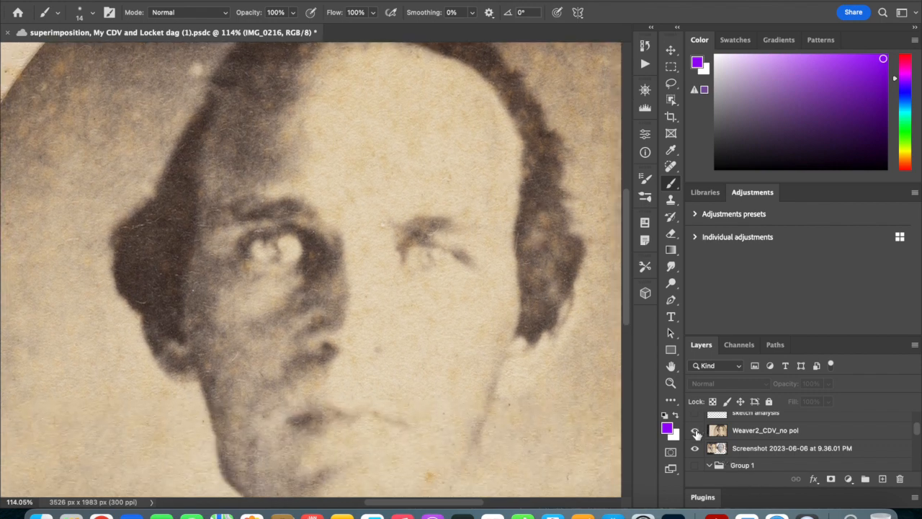
click(695, 429)
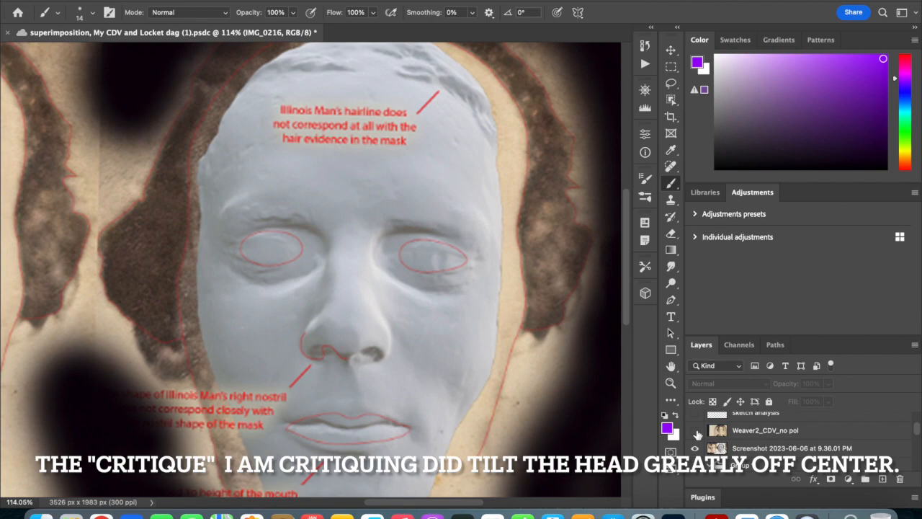
click(696, 432)
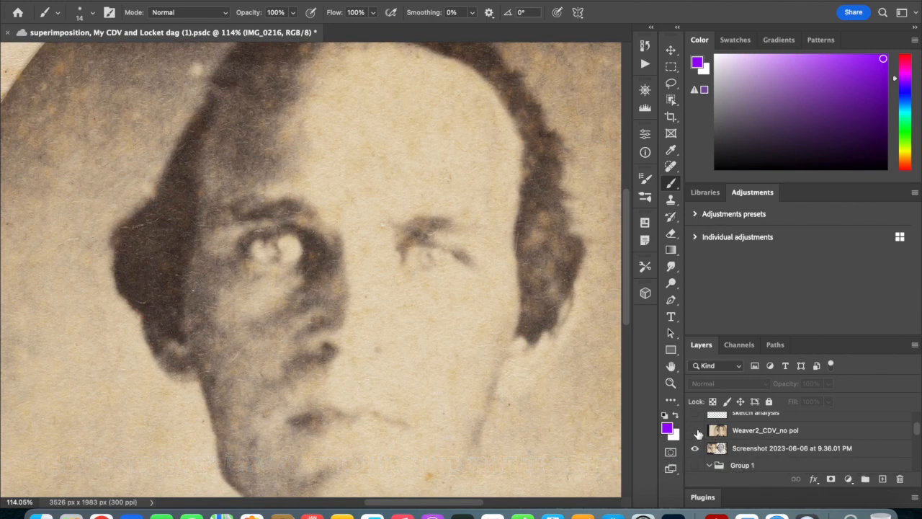
click(697, 432)
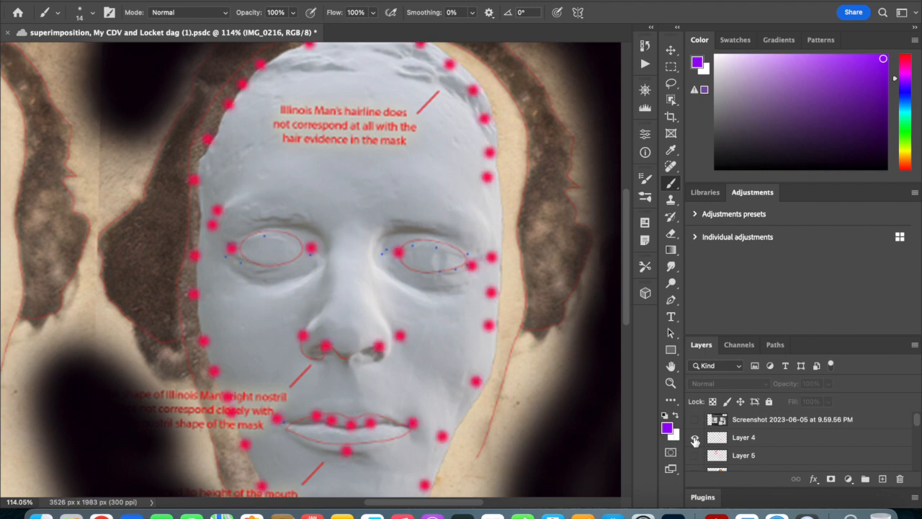
mouse_move(695, 438)
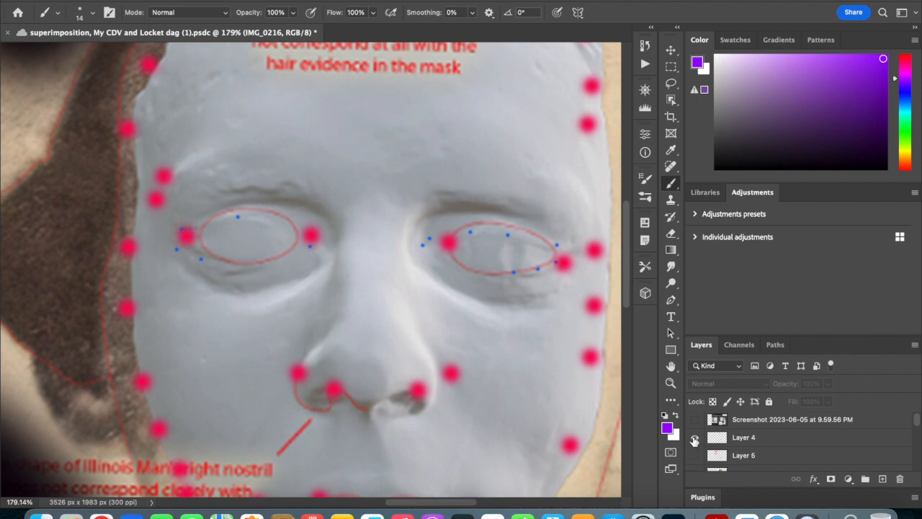
- Select Layer 4 and hide its pink end-point dots on the white mask
click(695, 437)
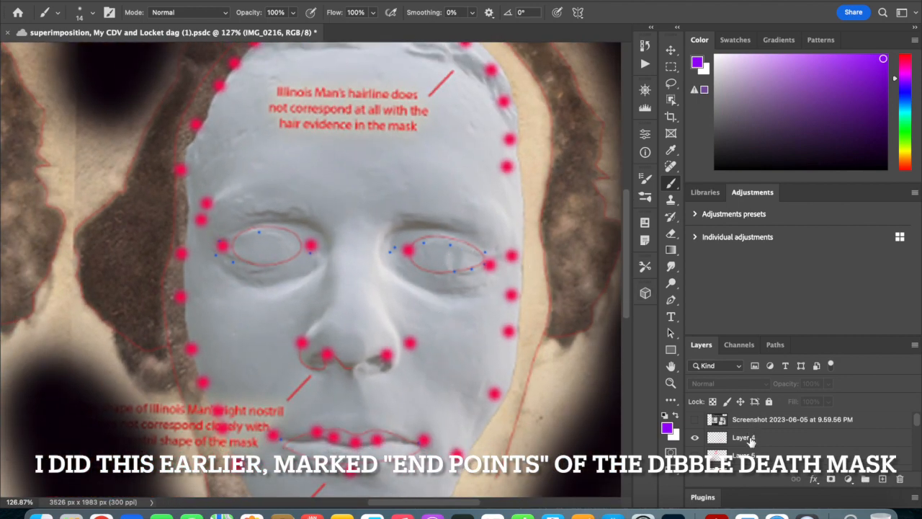
click(695, 438)
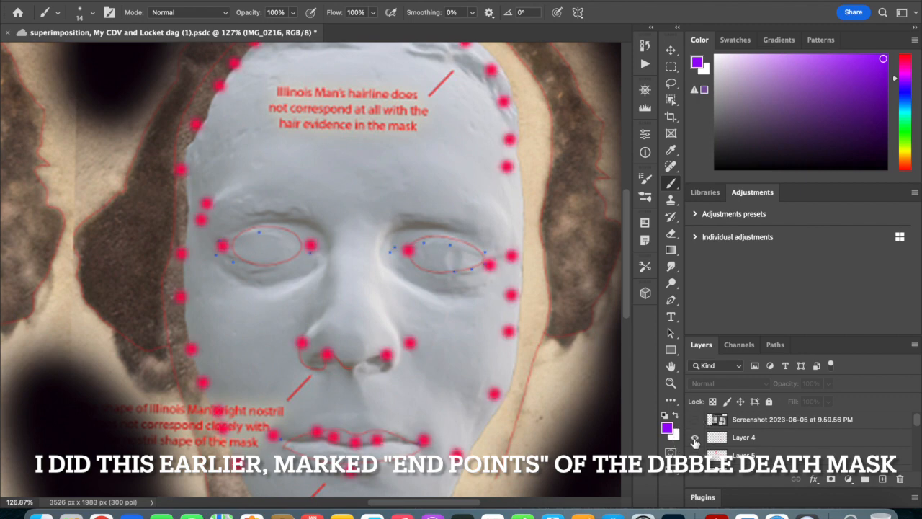
click(694, 436)
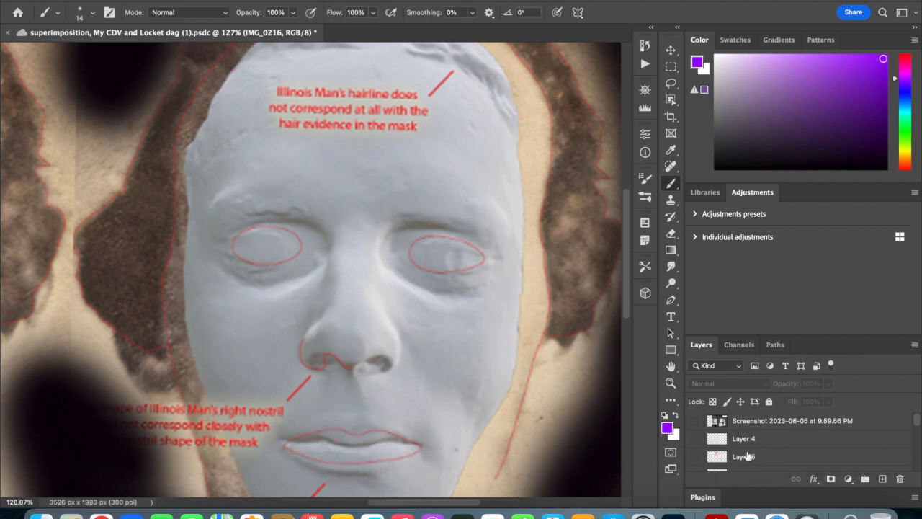
- Show Layer 5's dense pink landmark tracing and hide the white mask to reveal the brown mask
click(698, 444)
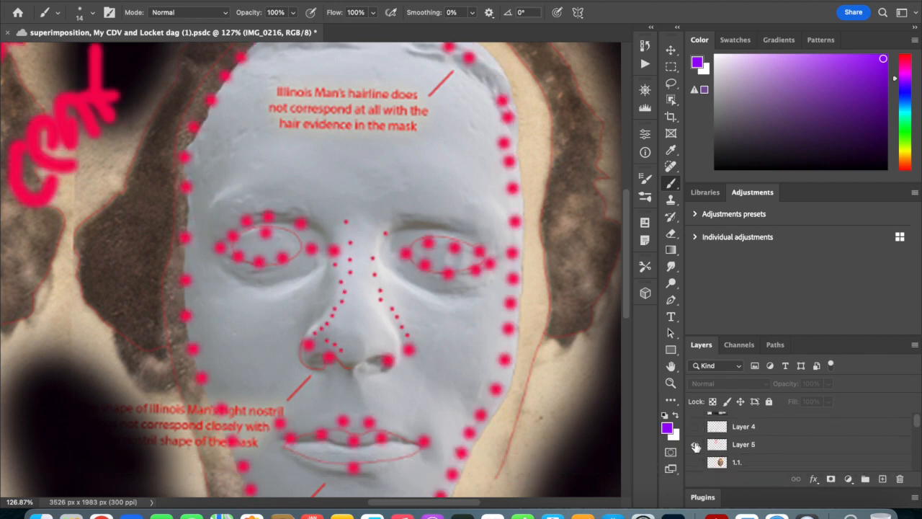
click(697, 444)
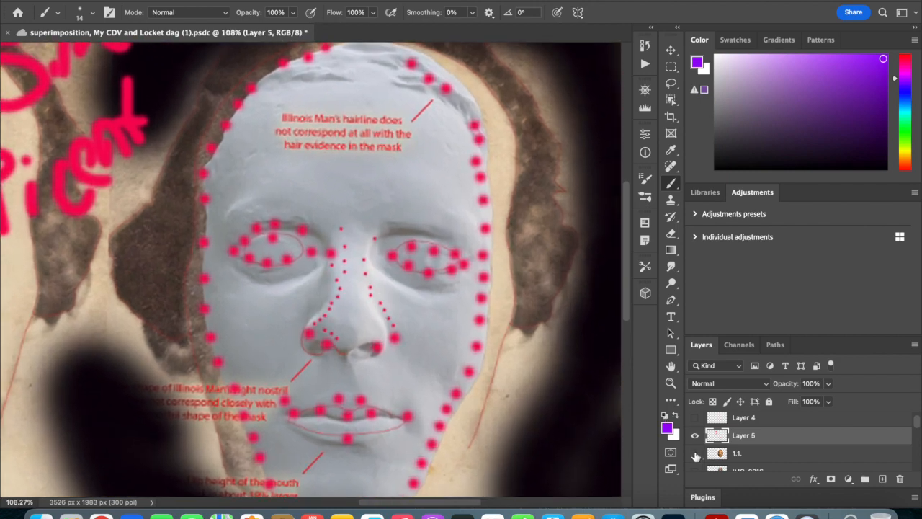
click(695, 435)
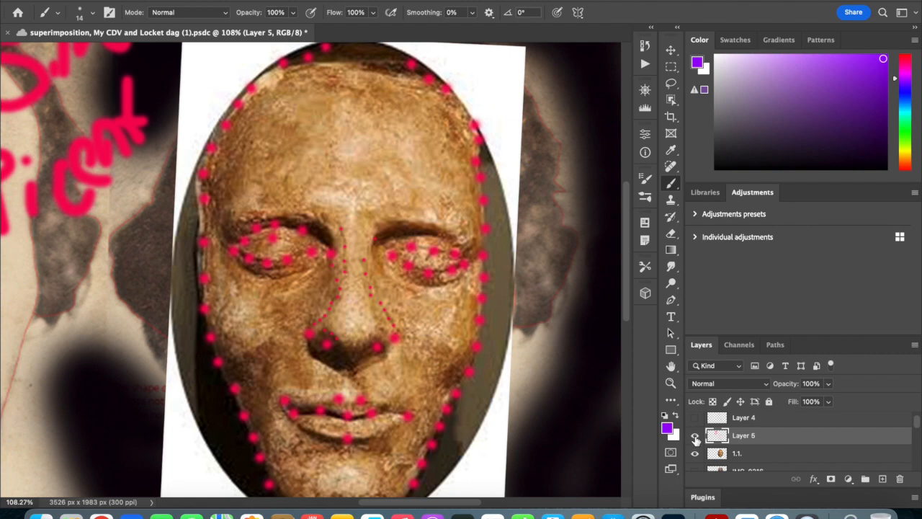
mouse_move(695, 438)
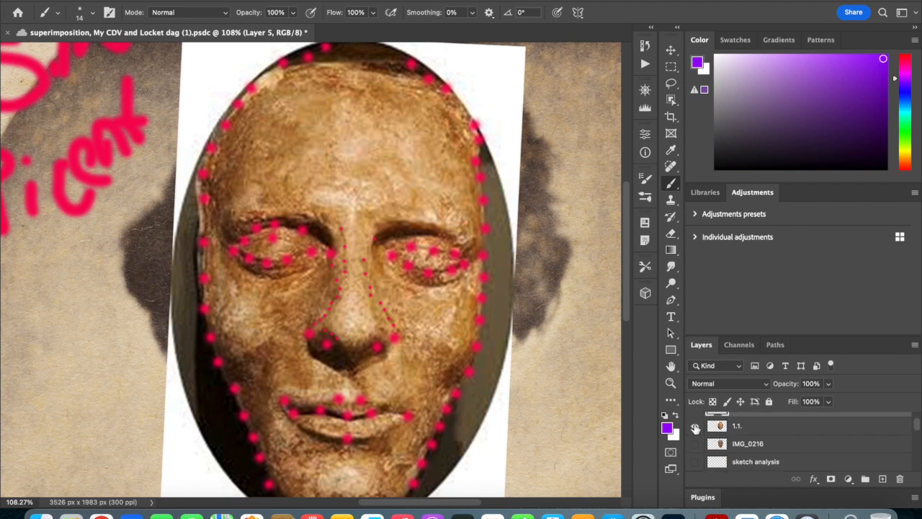
- Hide the brown death-mask photo so the pink landmark dots sit over the CDV portrait
click(701, 444)
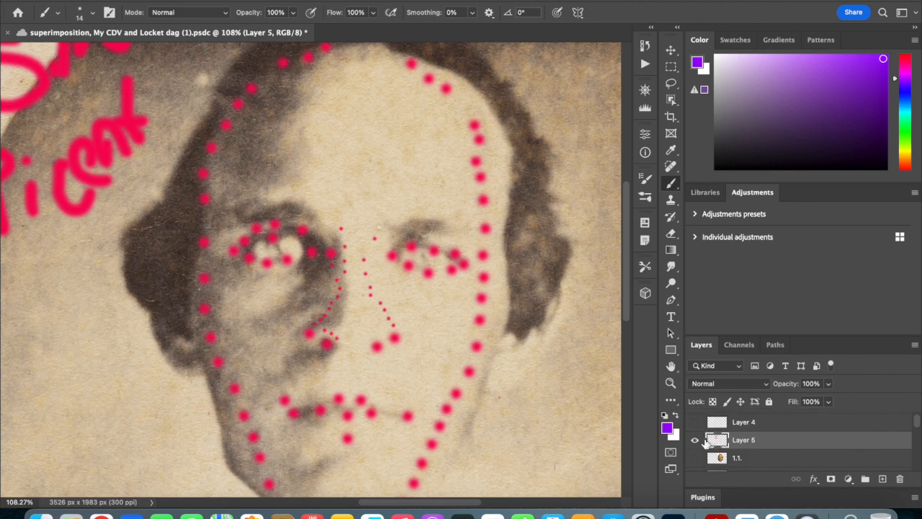
mouse_move(695, 441)
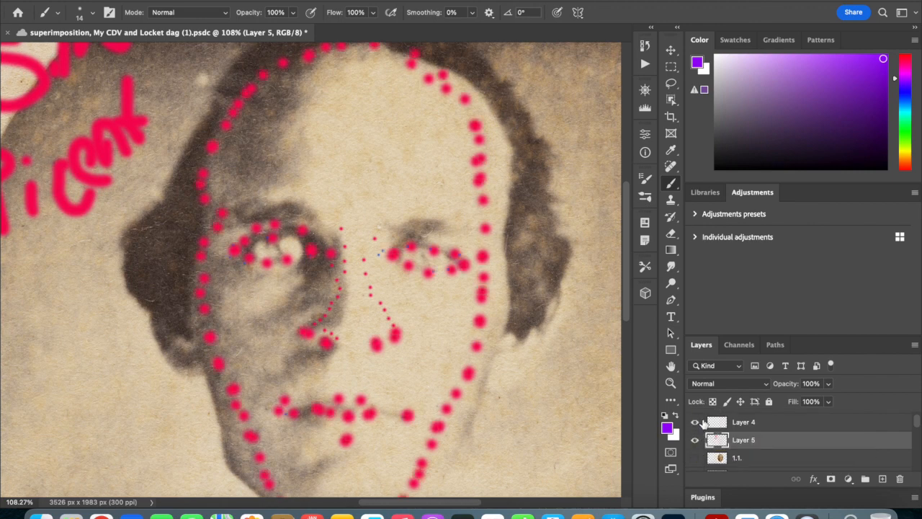
click(695, 421)
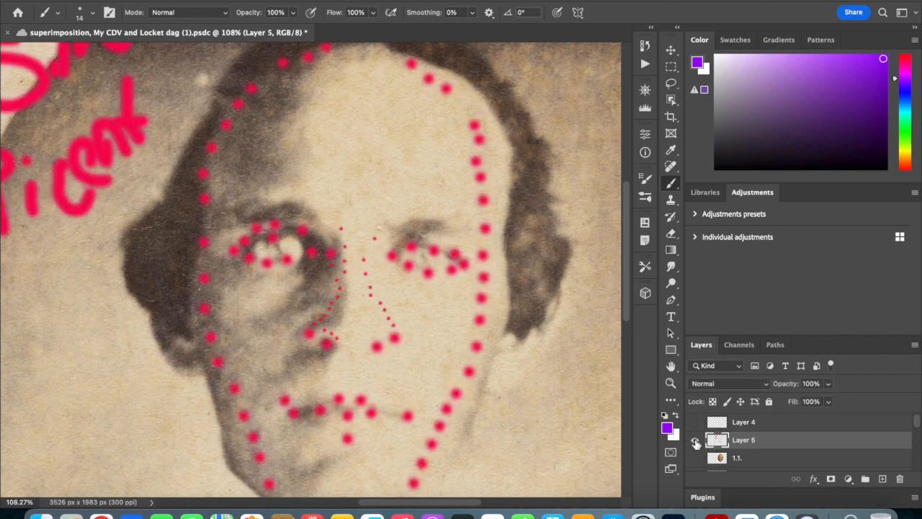
click(698, 441)
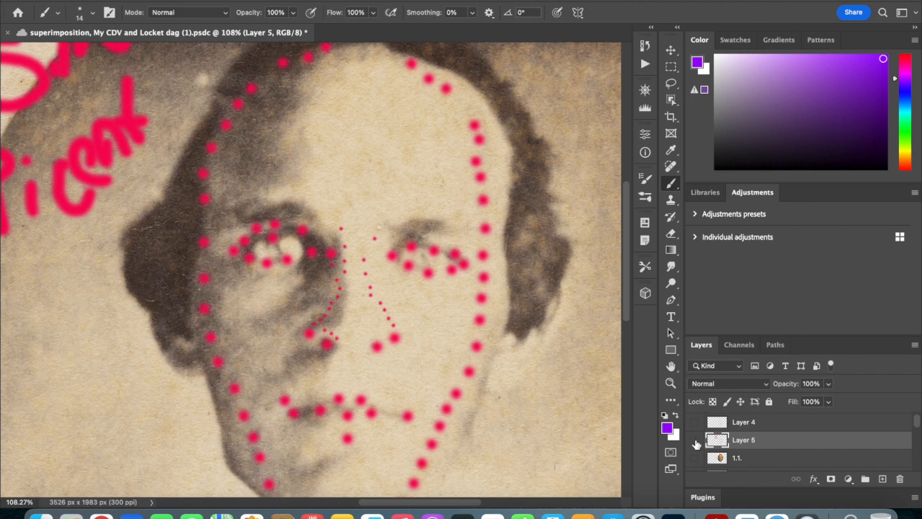
click(696, 441)
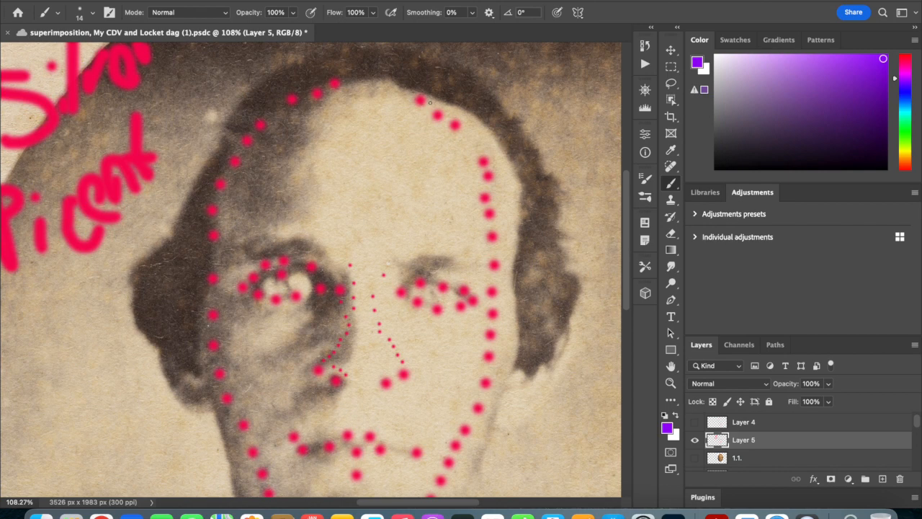
mouse_move(496, 371)
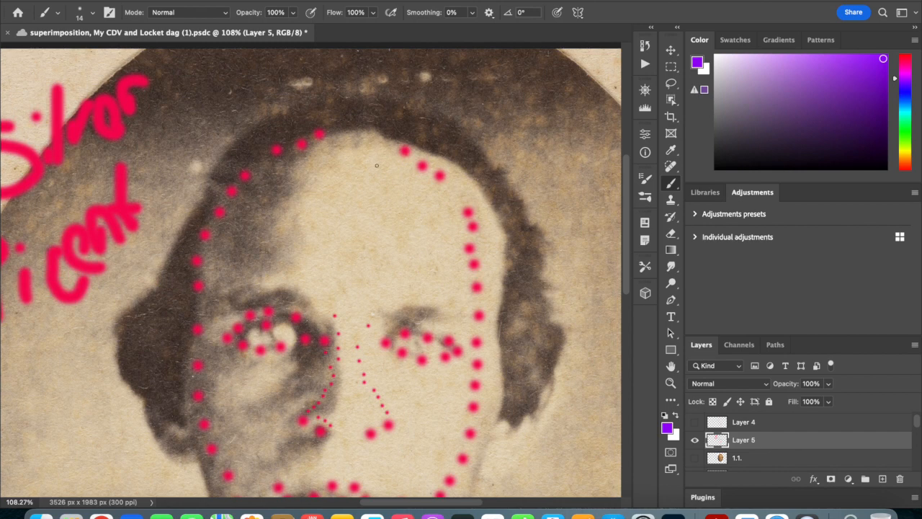
mouse_move(423, 168)
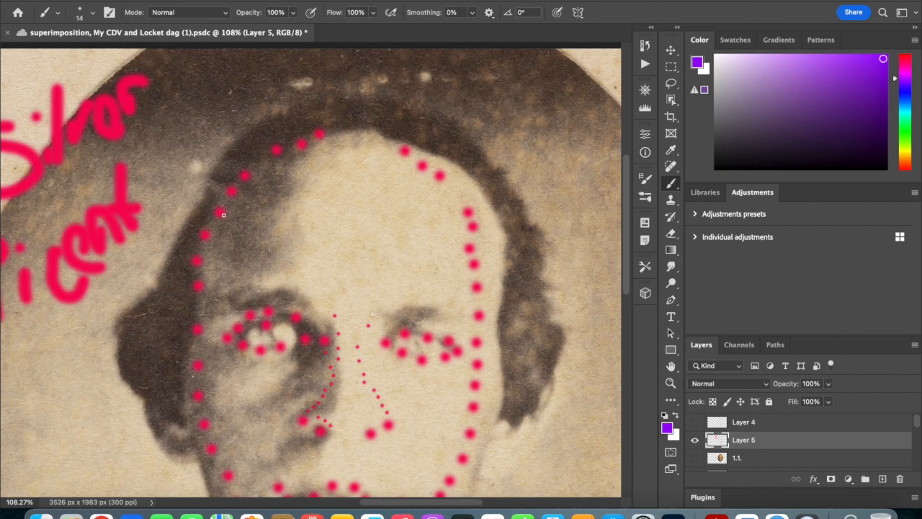
mouse_move(398, 160)
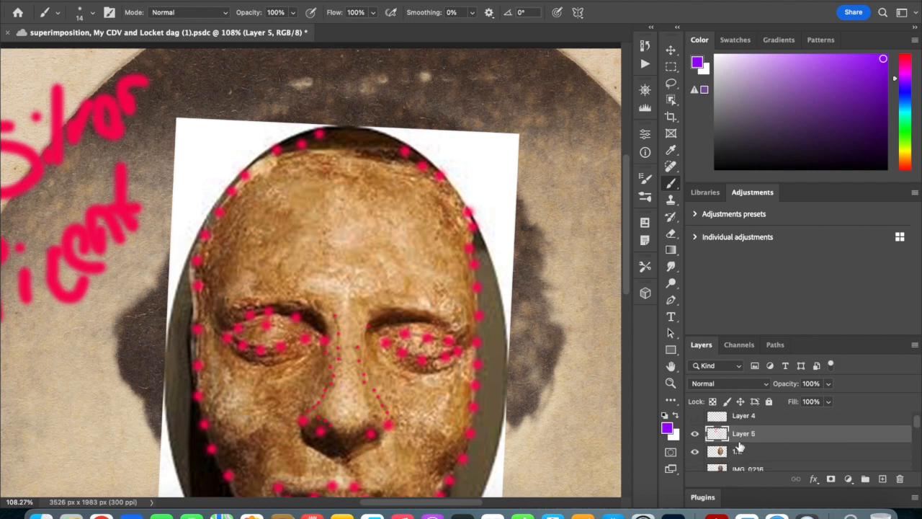
mouse_move(729, 447)
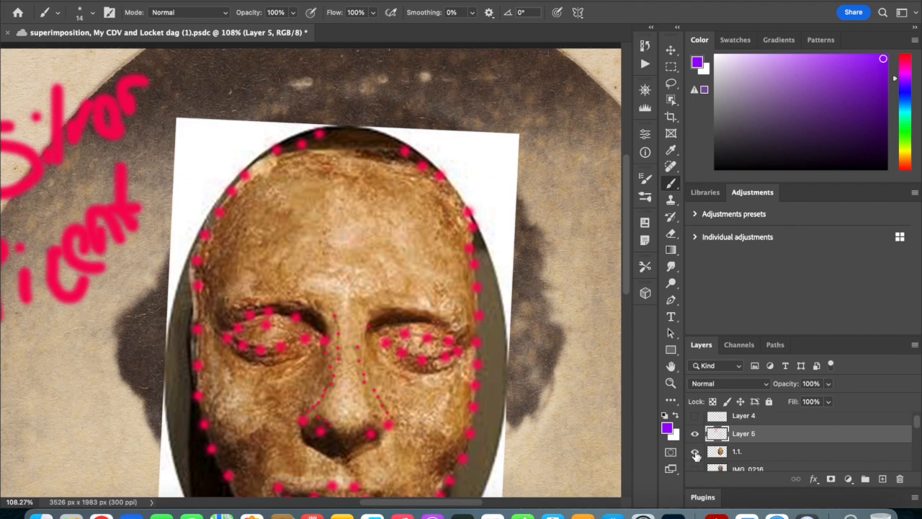
- Show the darker translucent death-mask image beneath the pink landmark dots
click(694, 432)
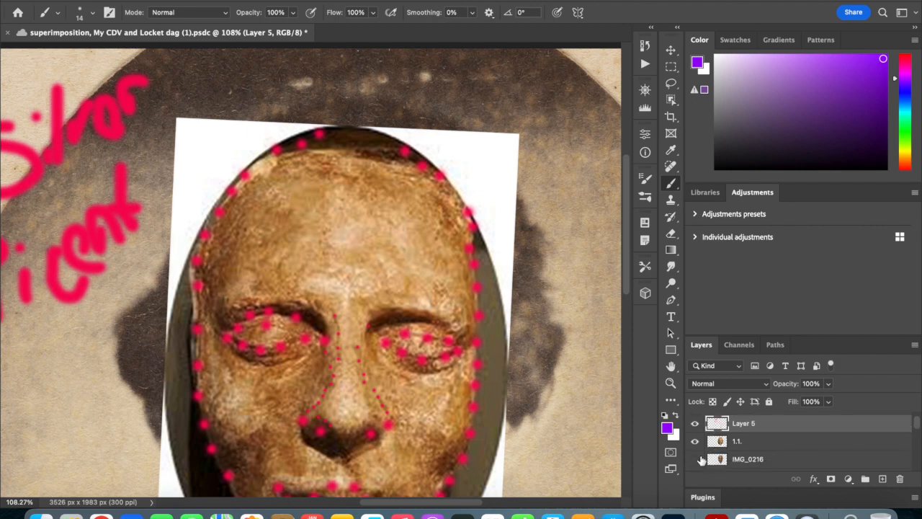
mouse_move(698, 454)
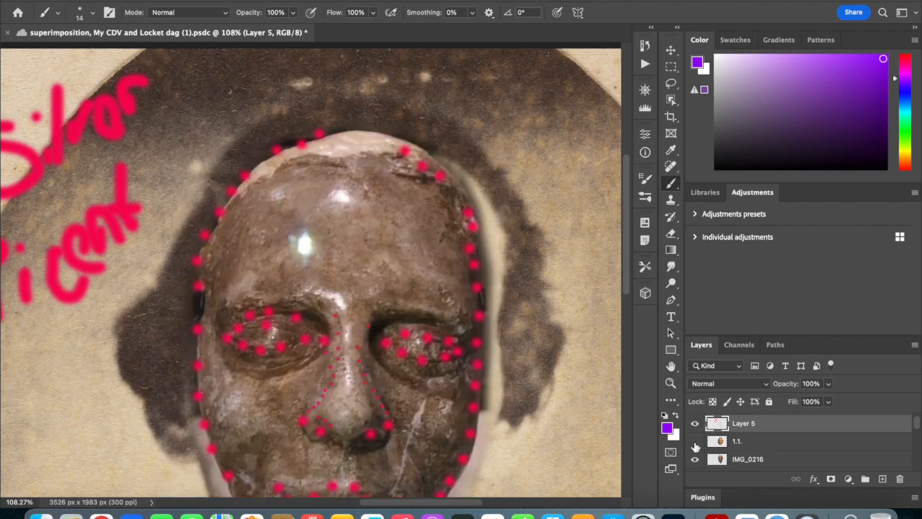
- Toggle Layer 5 and the layers below it to compare the mask overlays
click(693, 441)
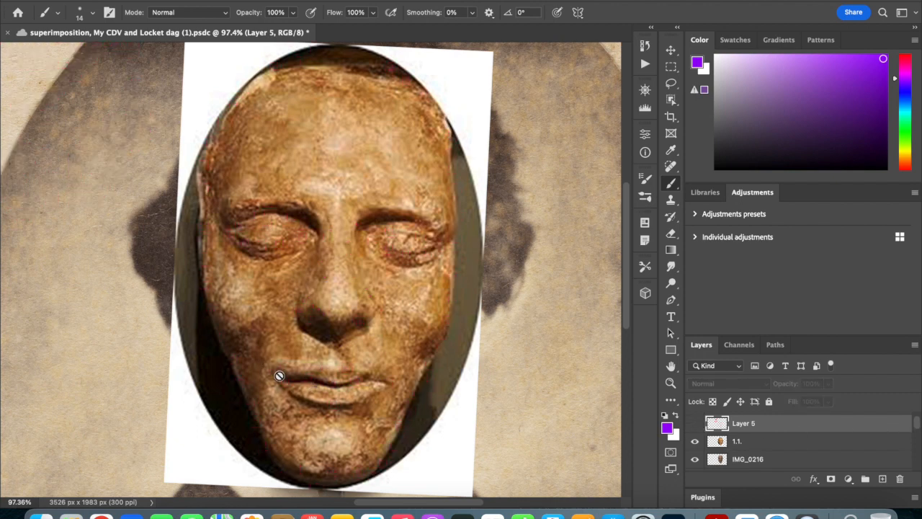
mouse_move(672, 404)
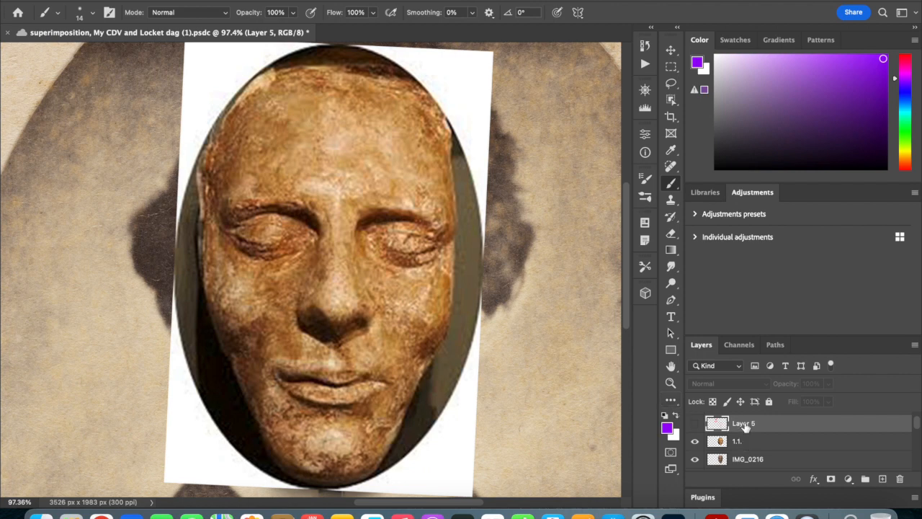
mouse_move(743, 427)
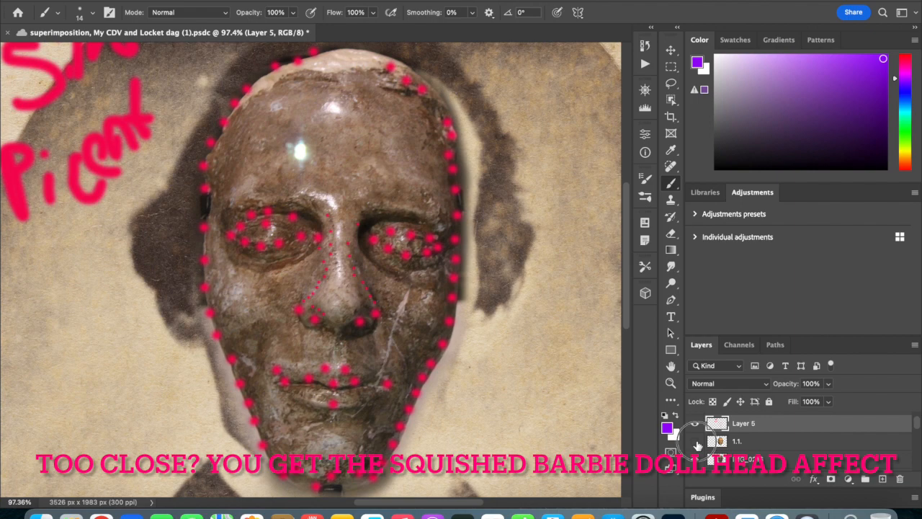
click(701, 459)
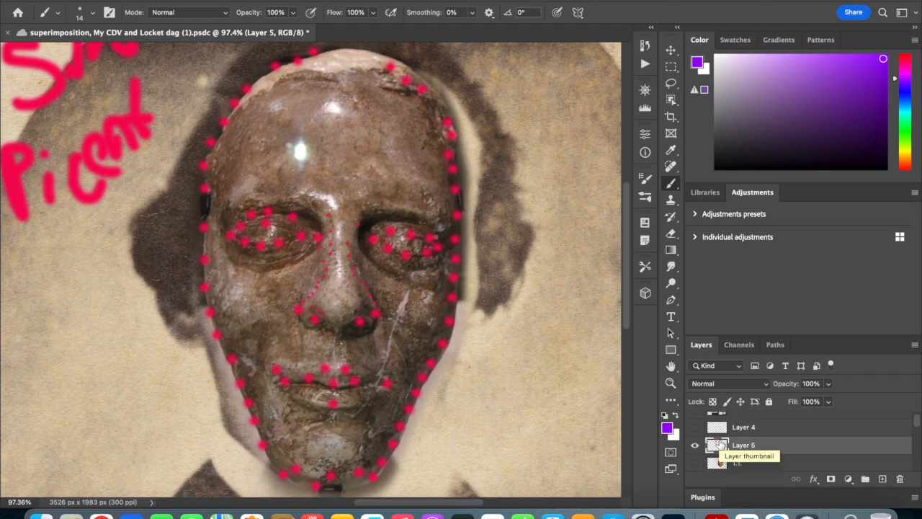
click(710, 466)
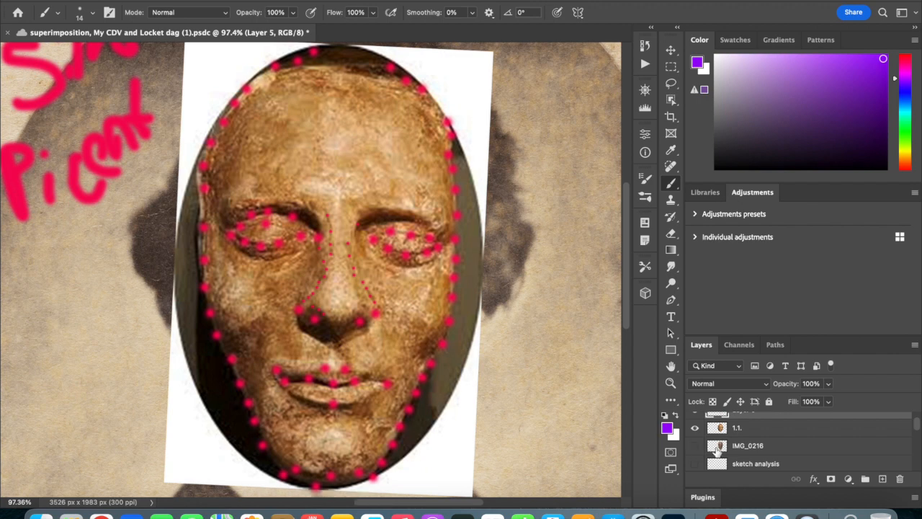
scroll(down, 3)
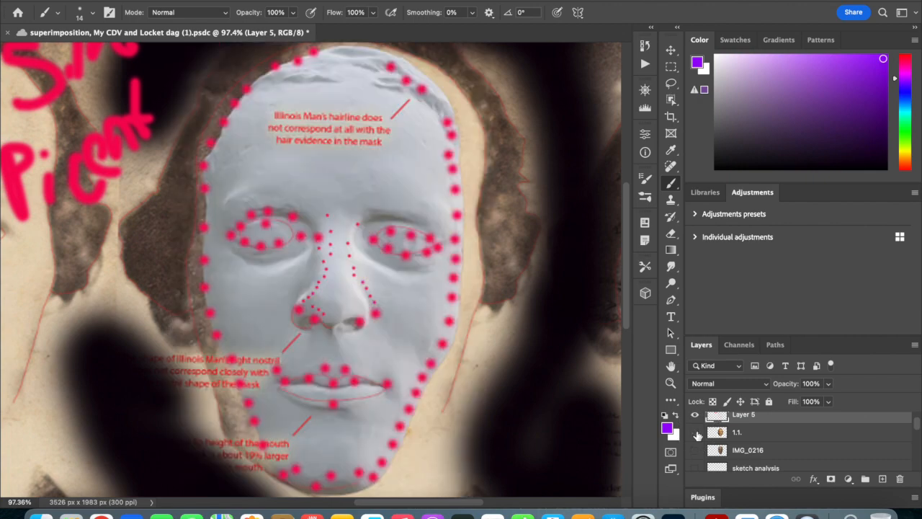
- Show the brown death mask, reveal the annotated white mask, then return to the brown mask with pink dots
click(697, 432)
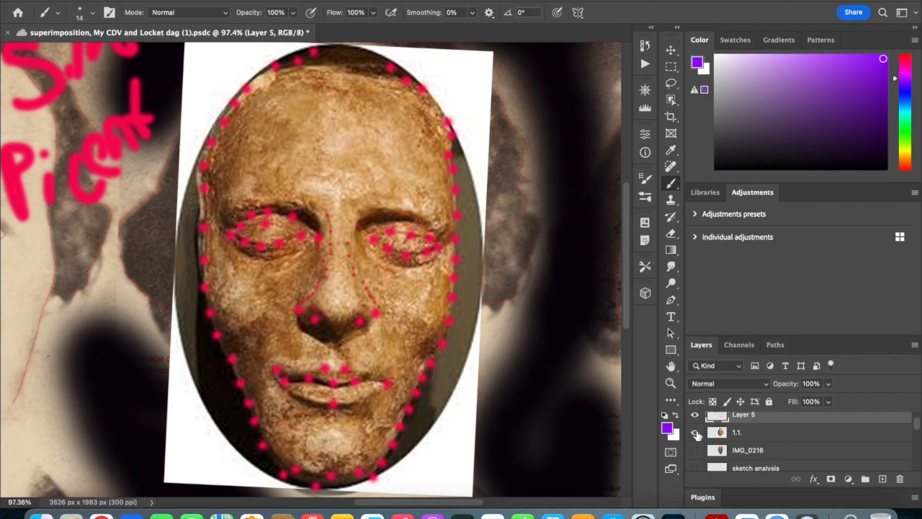
click(695, 415)
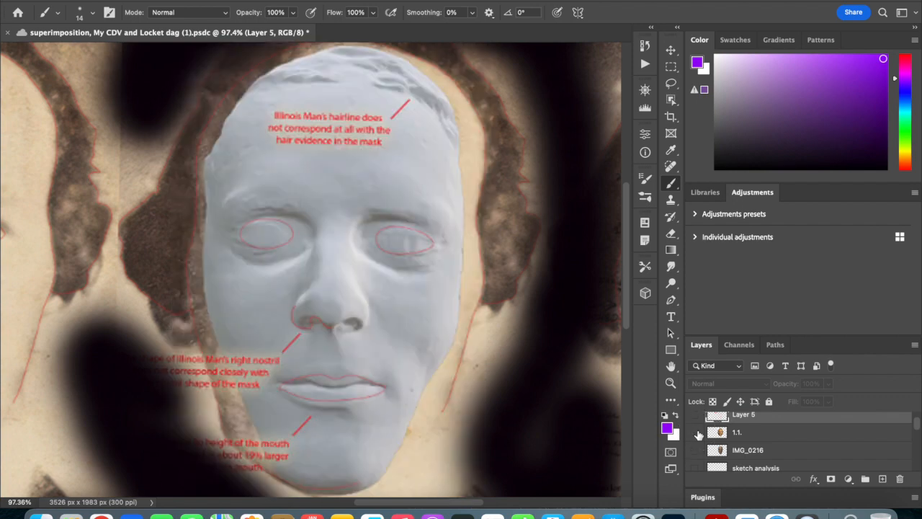
click(698, 415)
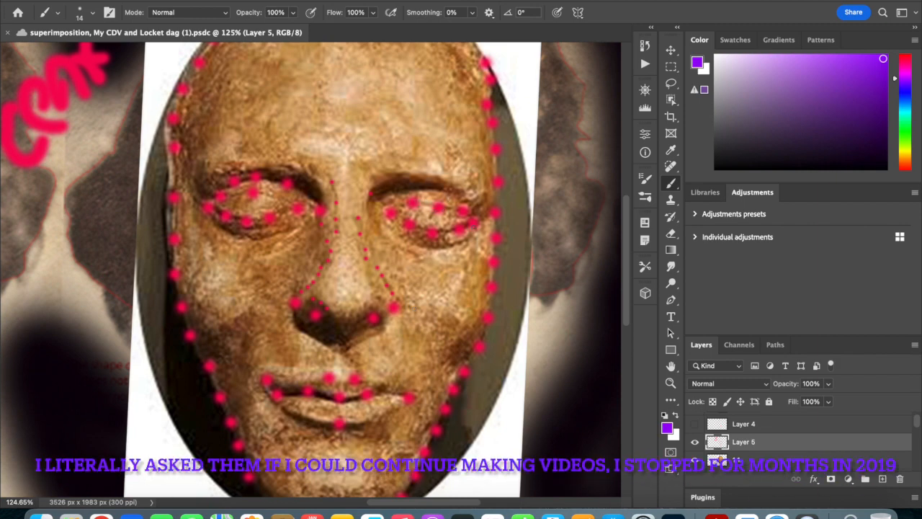
- Hide the pink landmark dots and Layer 5 to show the white annotated mask over the portrait
click(694, 441)
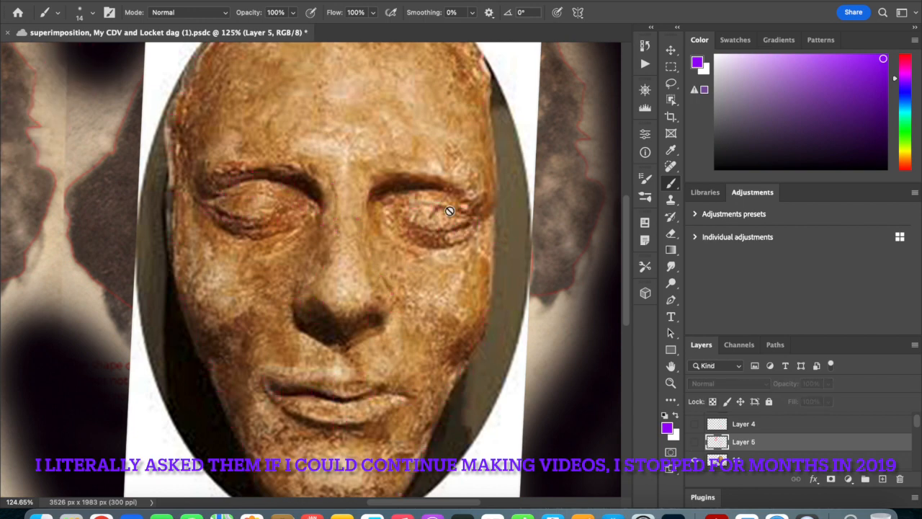
mouse_move(473, 234)
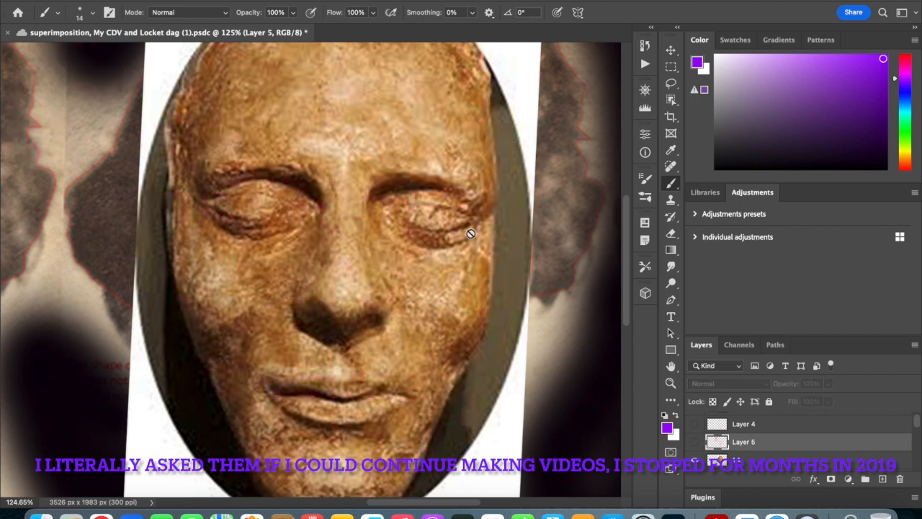
mouse_move(409, 200)
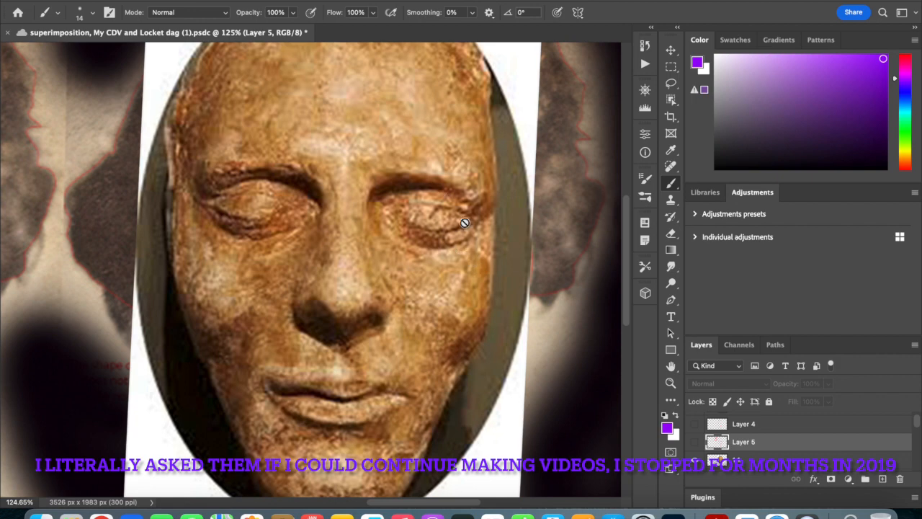
mouse_move(453, 209)
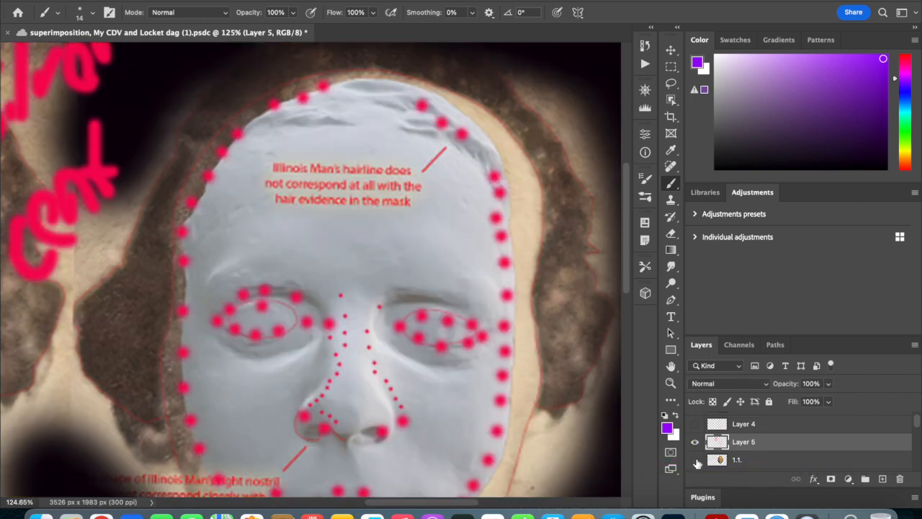
scroll(down, 3)
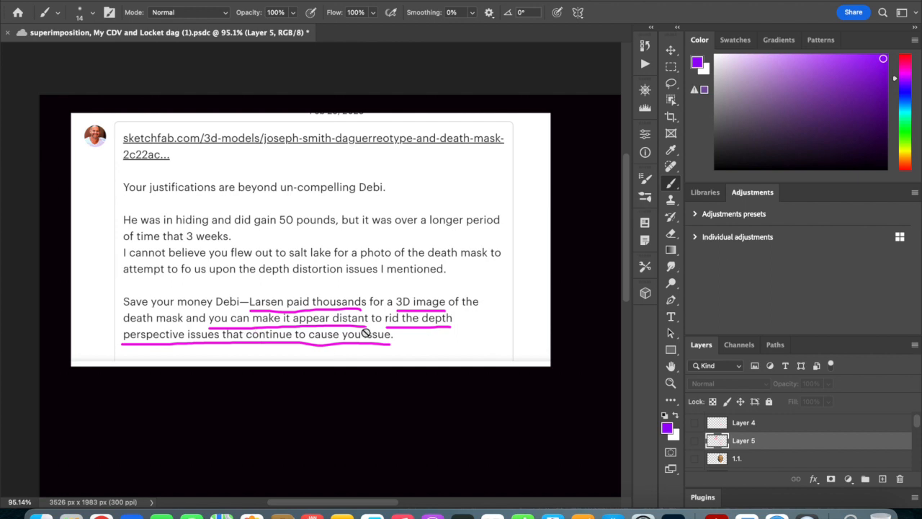
mouse_move(354, 283)
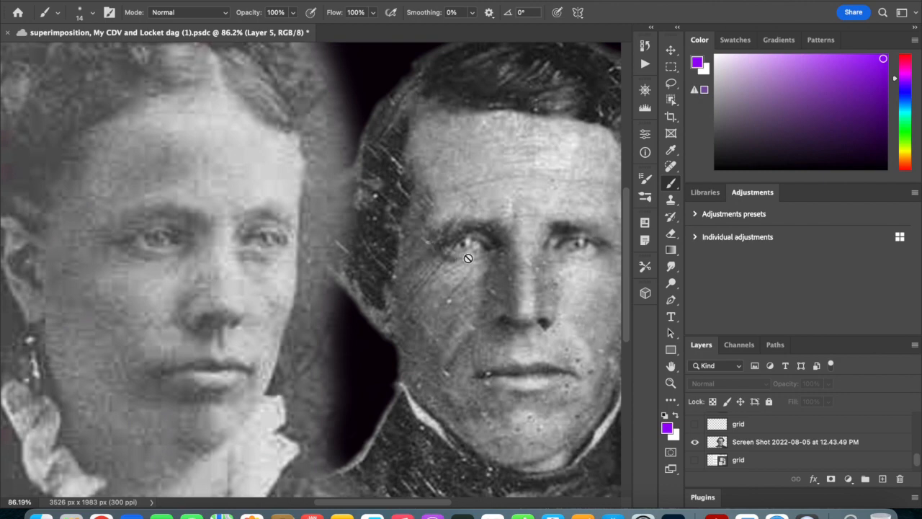
mouse_move(314, 242)
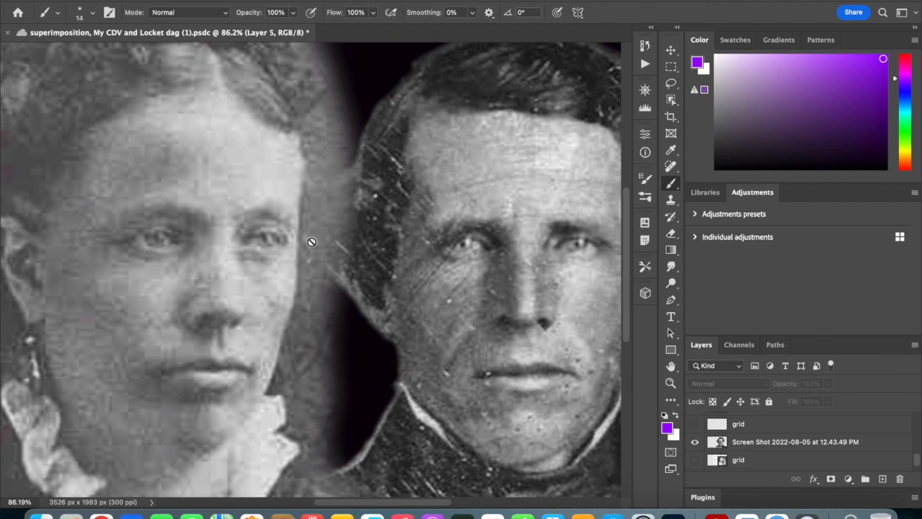
mouse_move(279, 222)
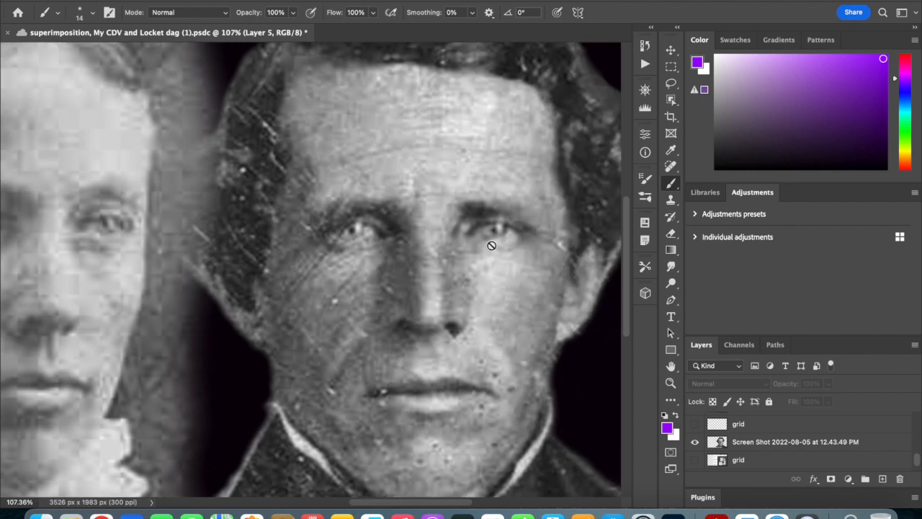
mouse_move(362, 405)
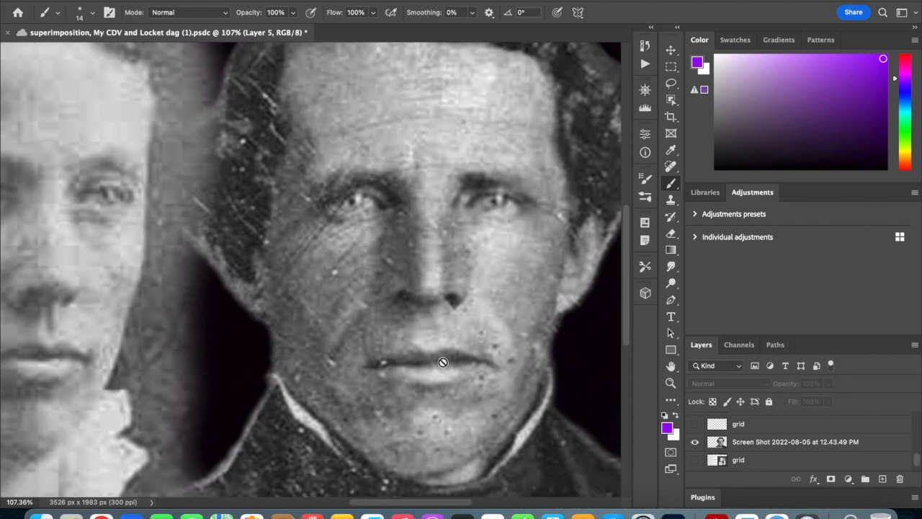
mouse_move(434, 426)
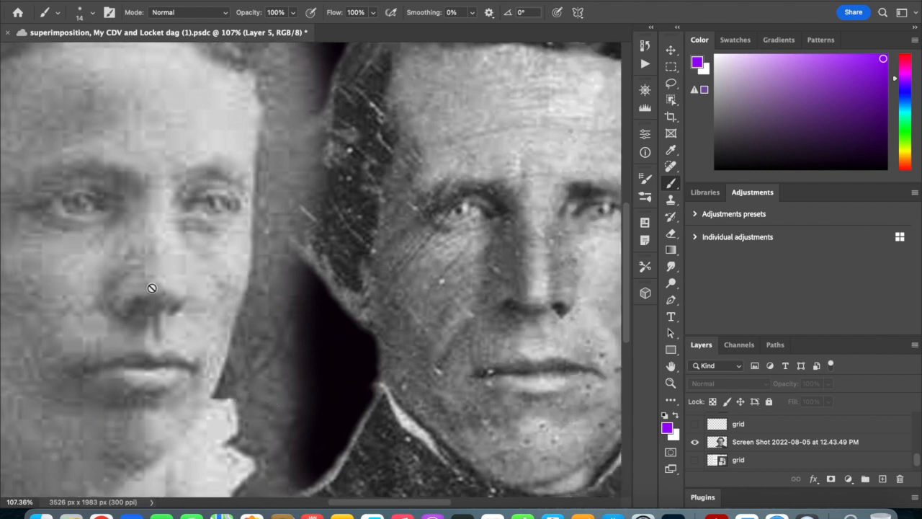
mouse_move(173, 294)
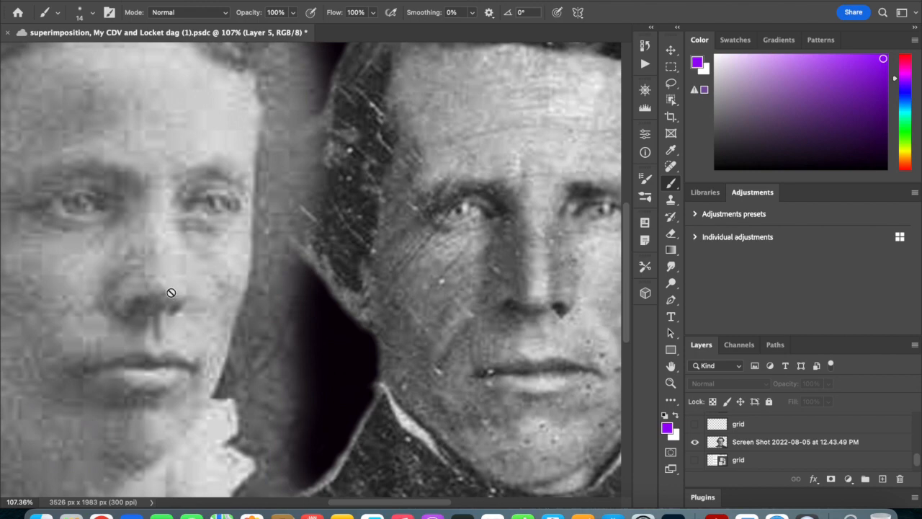
mouse_move(496, 309)
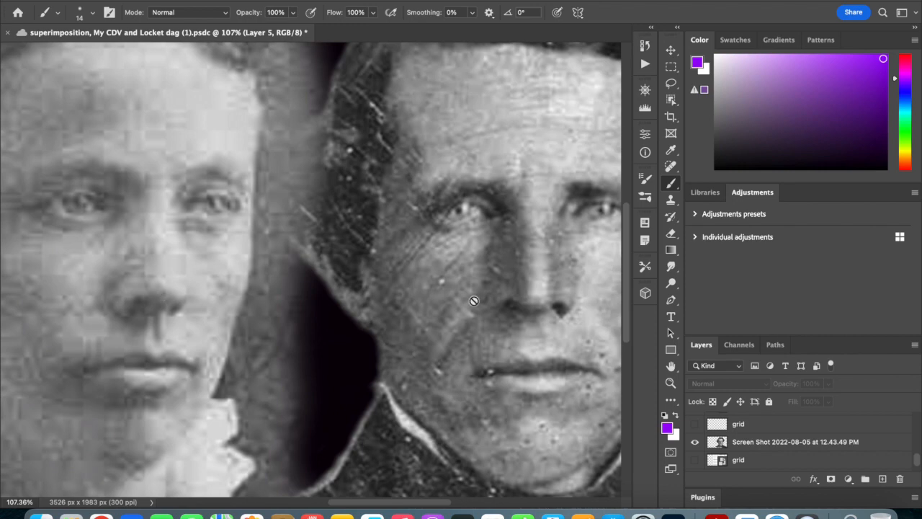
mouse_move(544, 314)
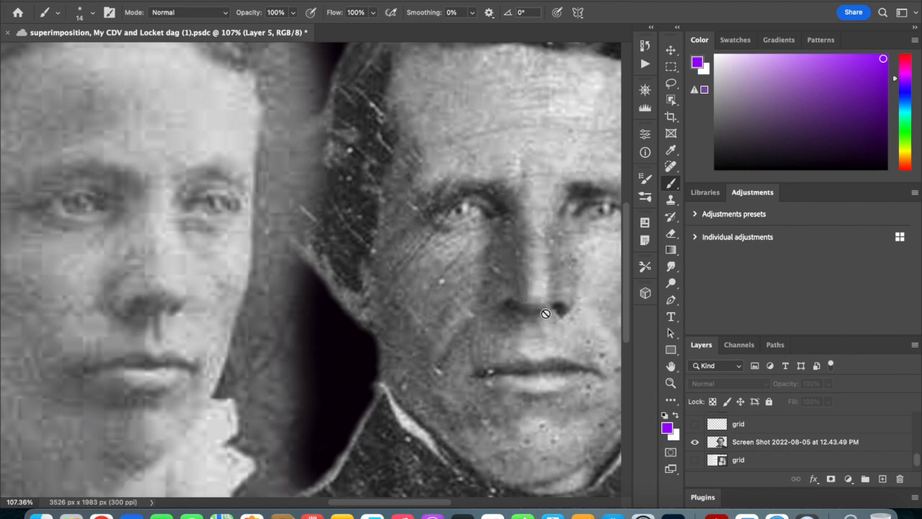
mouse_move(586, 336)
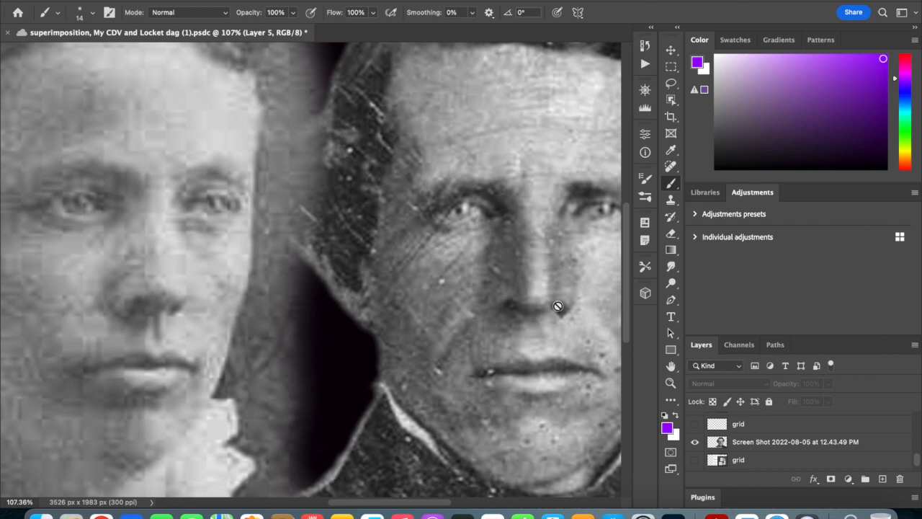
mouse_move(559, 316)
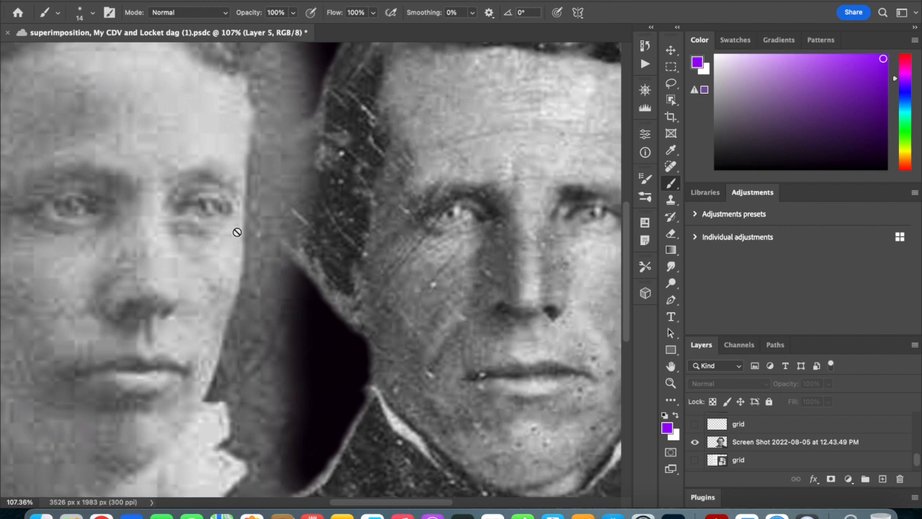
mouse_move(205, 212)
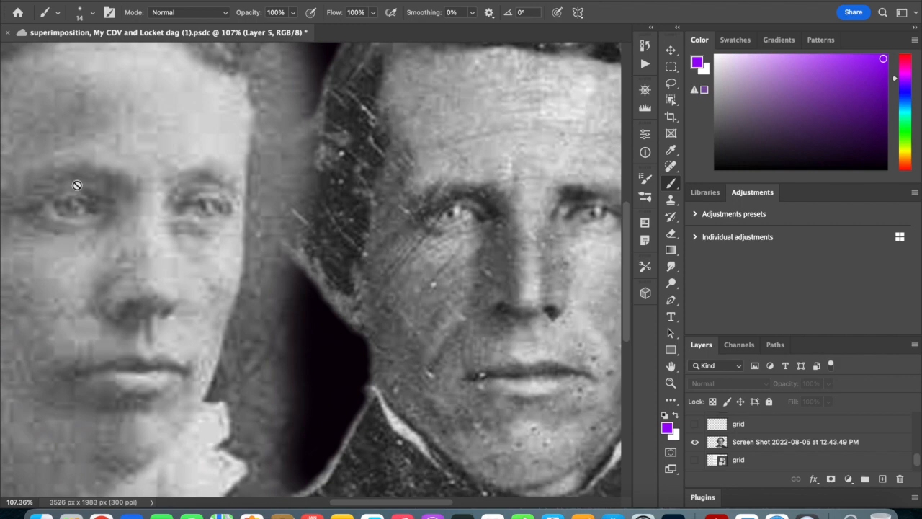
mouse_move(20, 248)
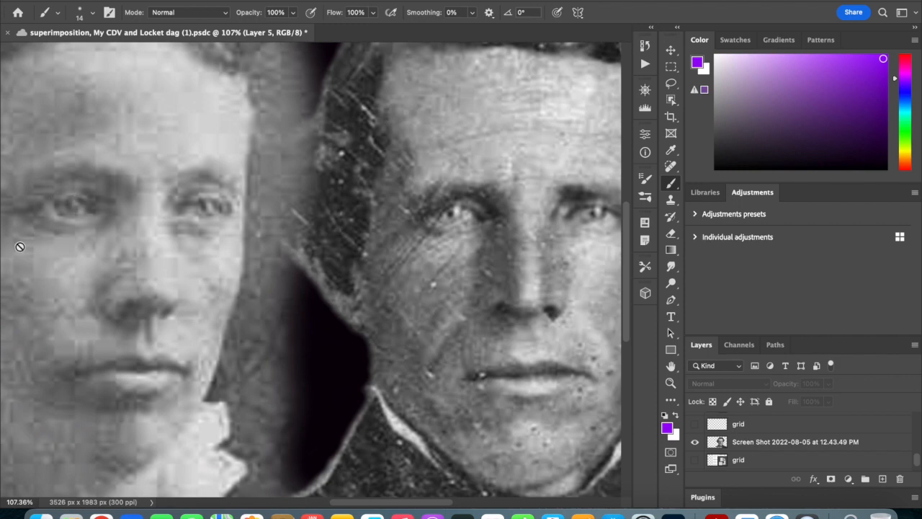
mouse_move(225, 222)
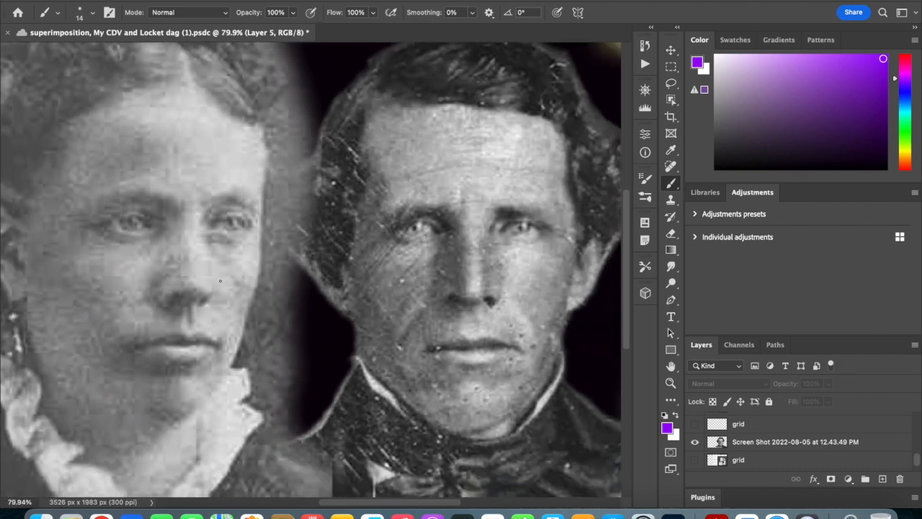
mouse_move(221, 281)
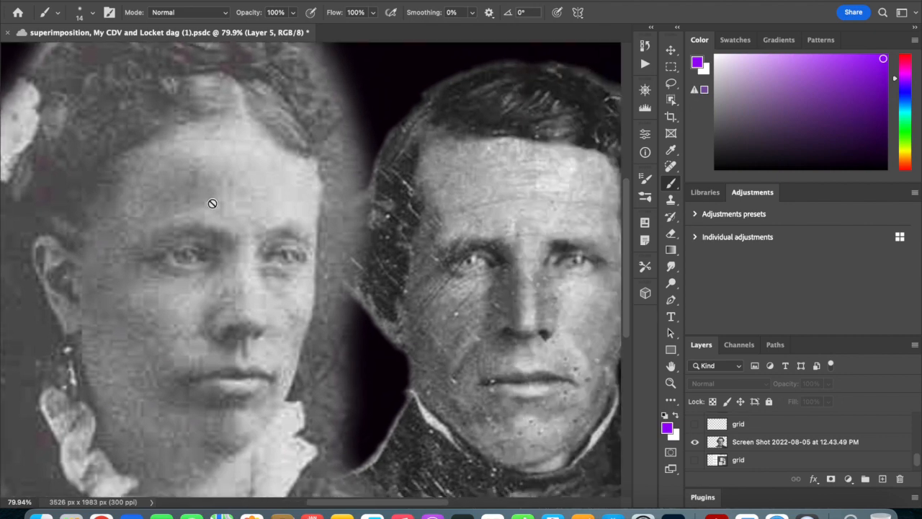
mouse_move(239, 106)
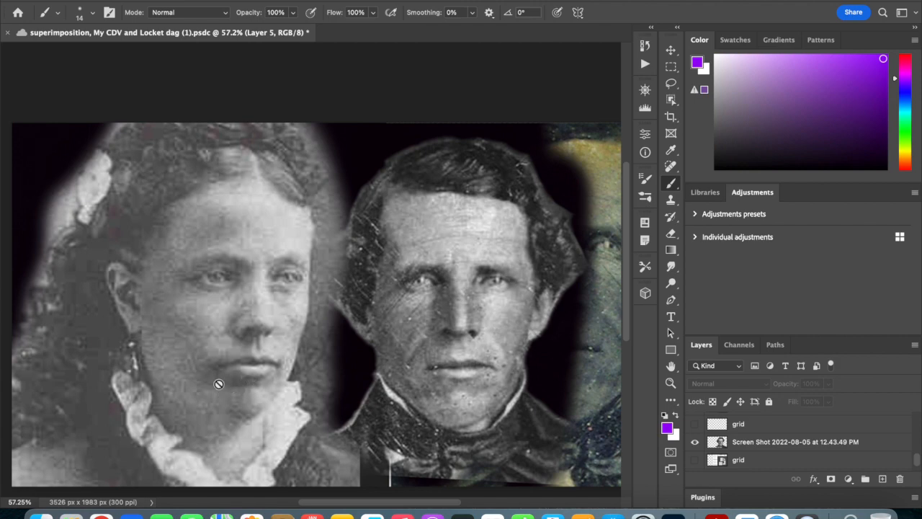
mouse_move(280, 386)
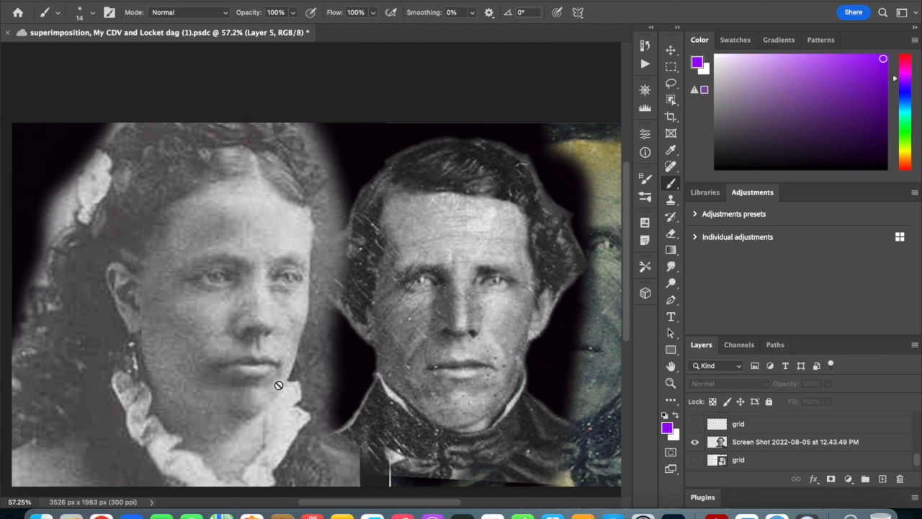
mouse_move(490, 385)
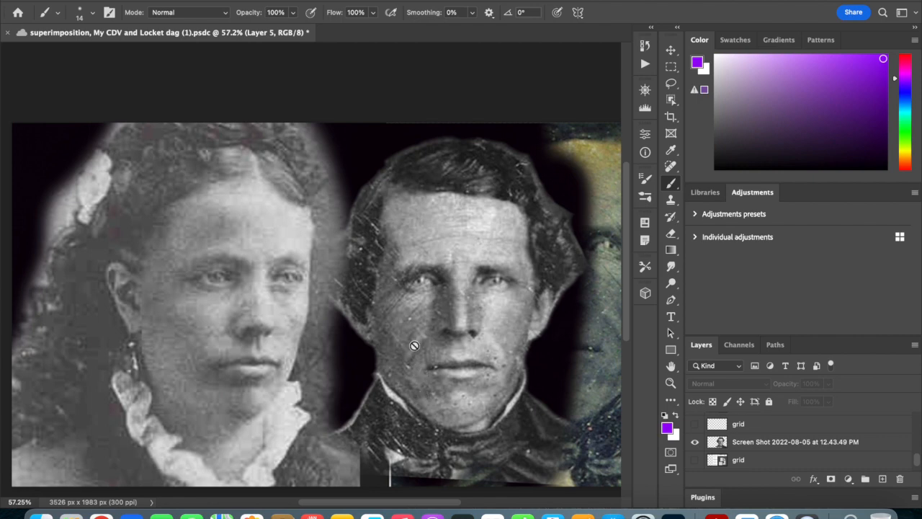
mouse_move(520, 345)
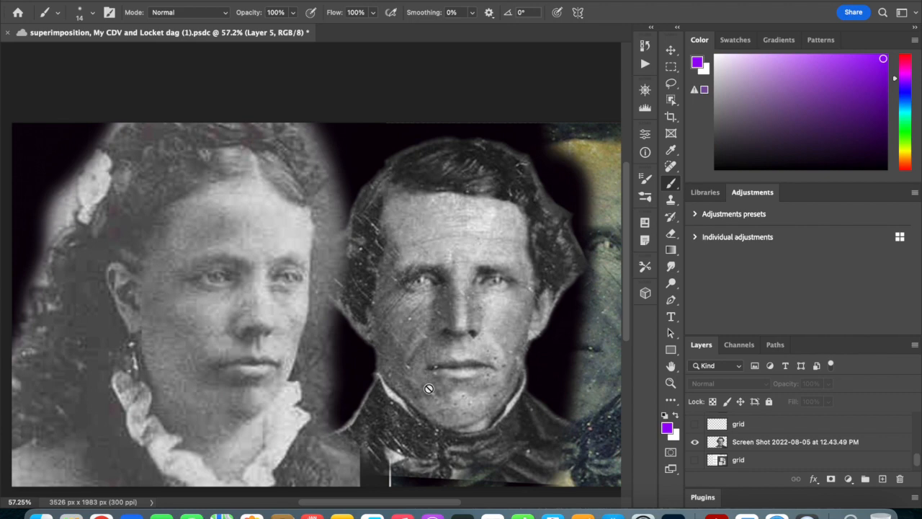
mouse_move(448, 355)
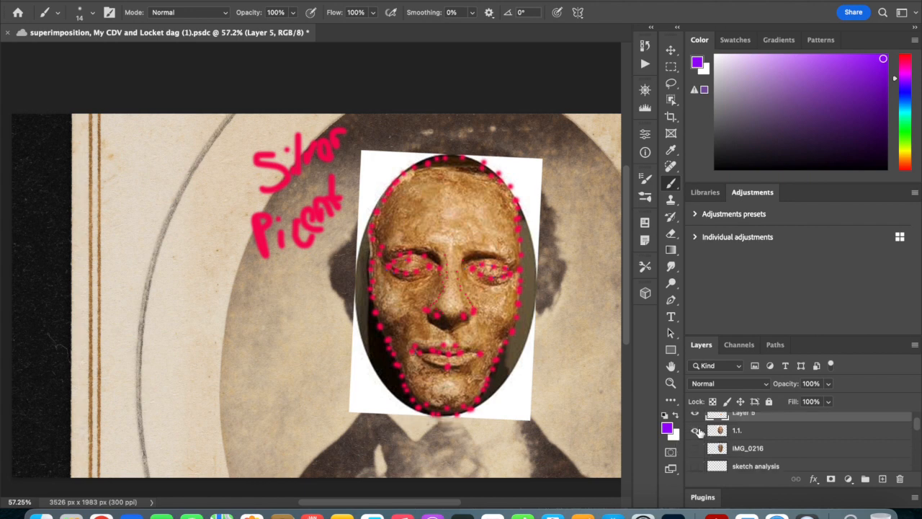
- Compare layers by toggling visibility, ending with the pink dot tracing hidden over the mask
click(698, 430)
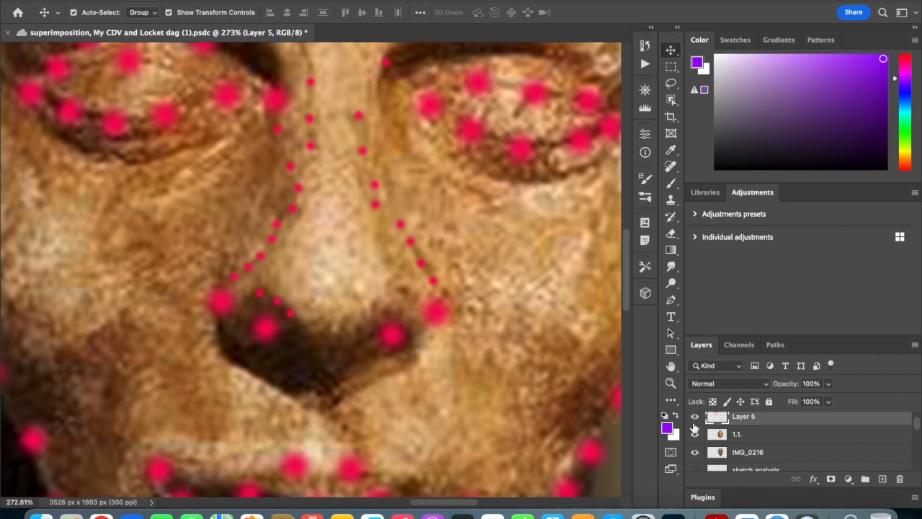
click(694, 434)
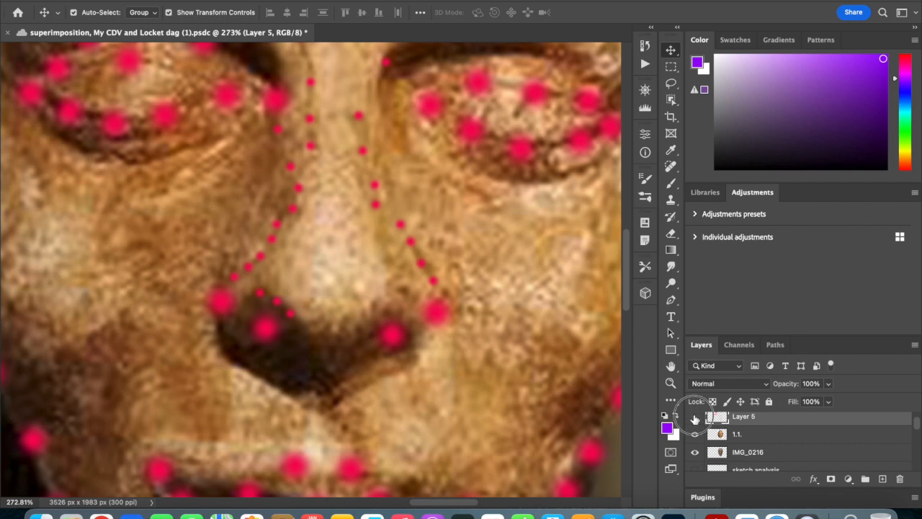
click(693, 418)
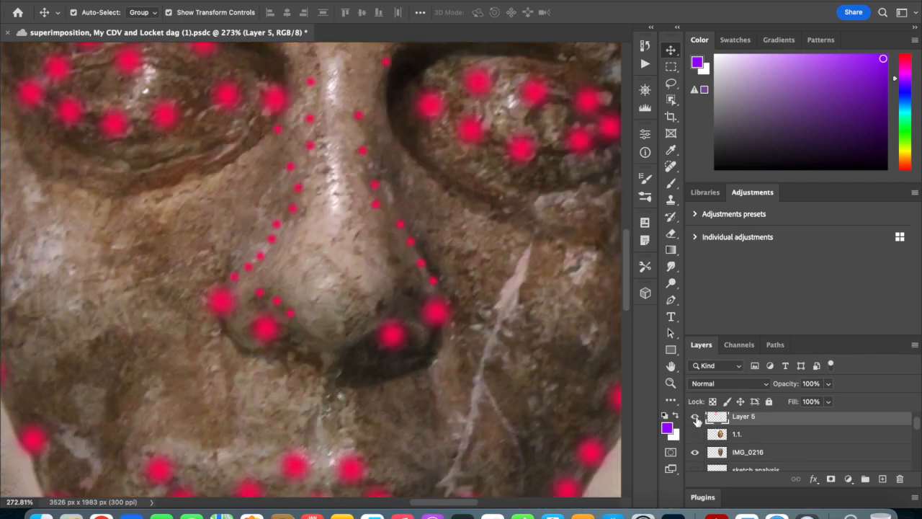
click(686, 417)
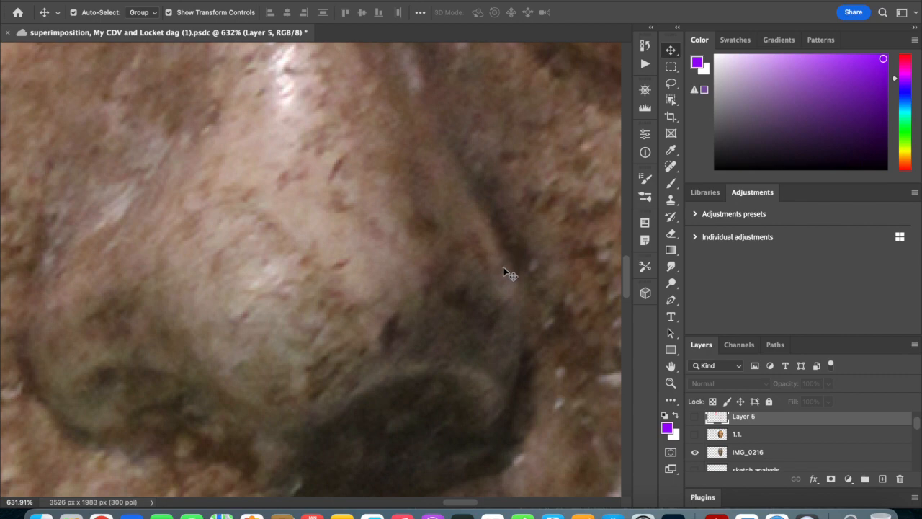
mouse_move(493, 287)
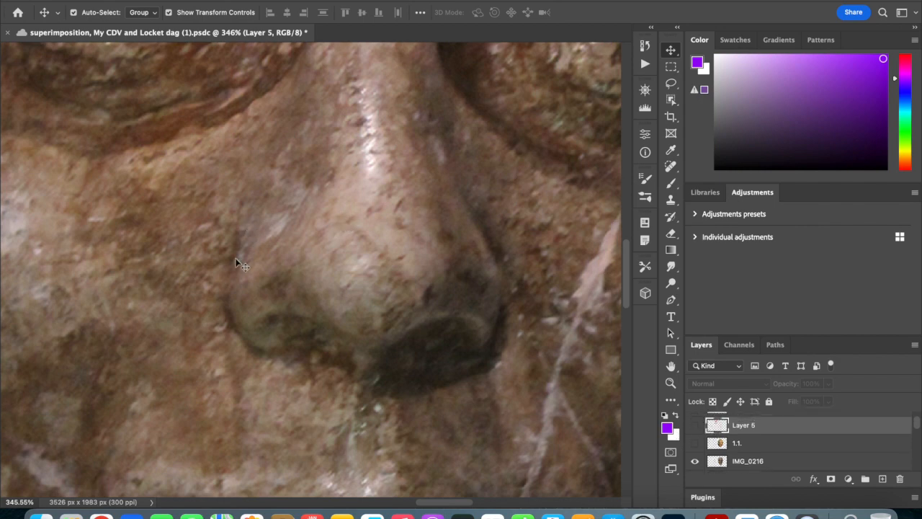
mouse_move(296, 224)
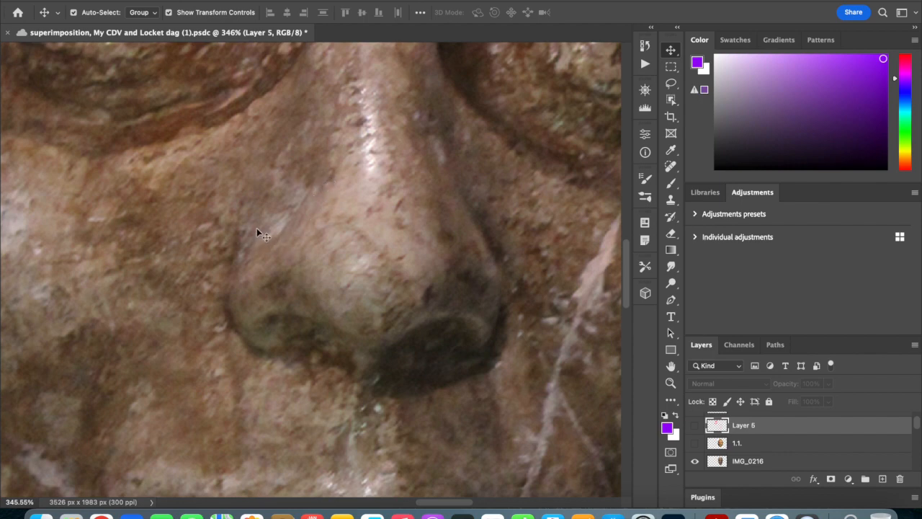
mouse_move(294, 235)
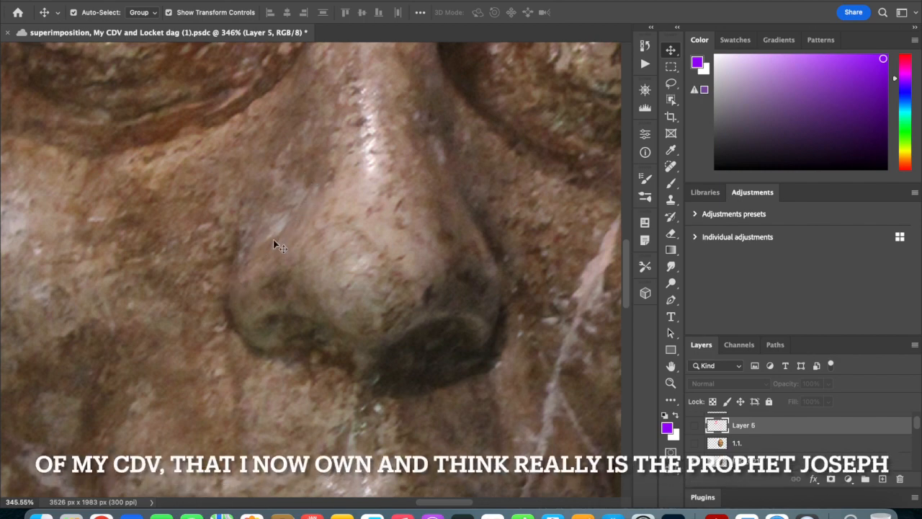
- Show the pink nostril landmarks and hide the death mask to reveal the portrait's nose
click(698, 425)
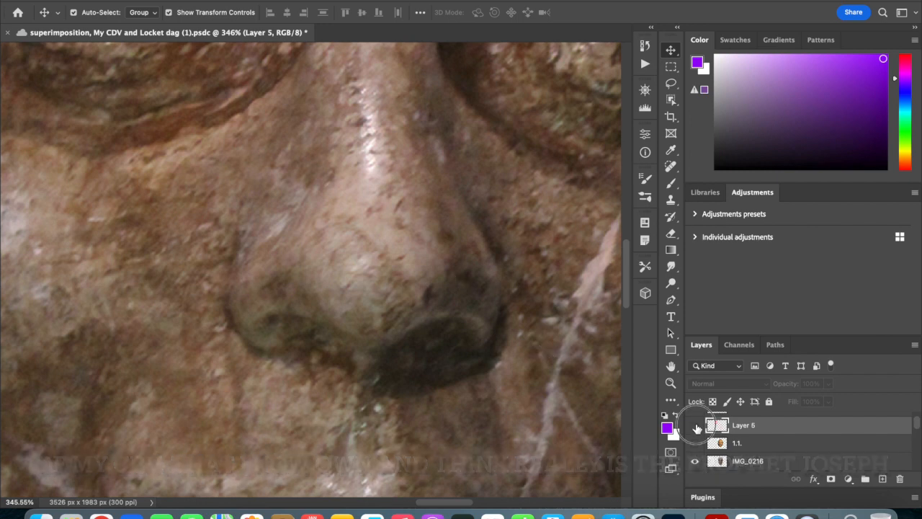
click(695, 427)
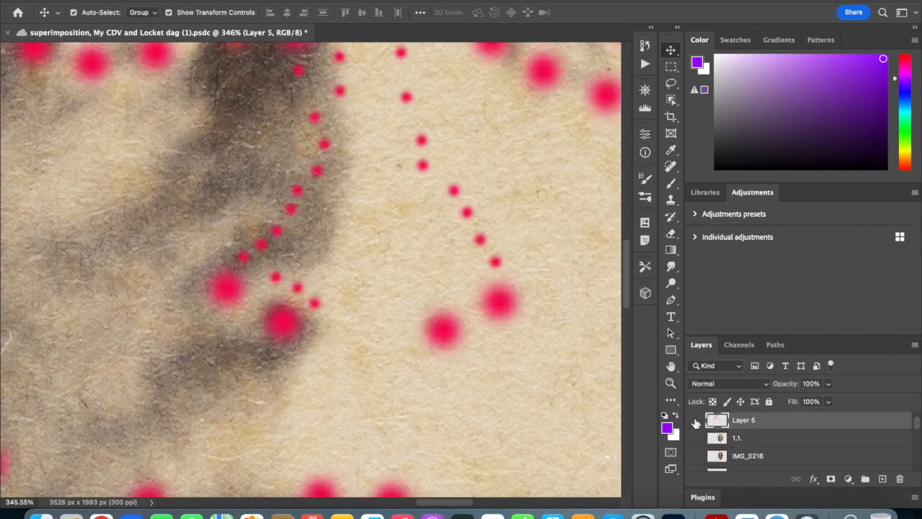
- Toggle the pink dots and annotated death mask, leaving the mask overlay hidden over the portrait
click(697, 421)
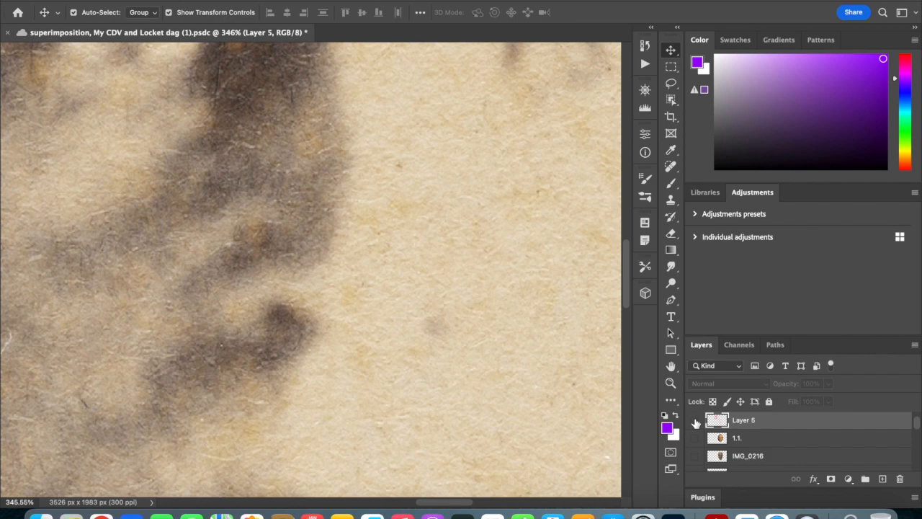
click(694, 421)
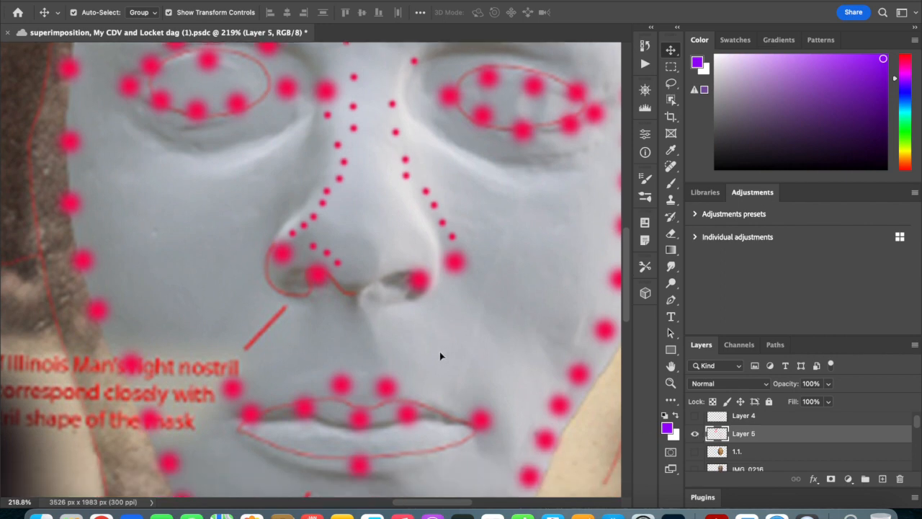
mouse_move(251, 410)
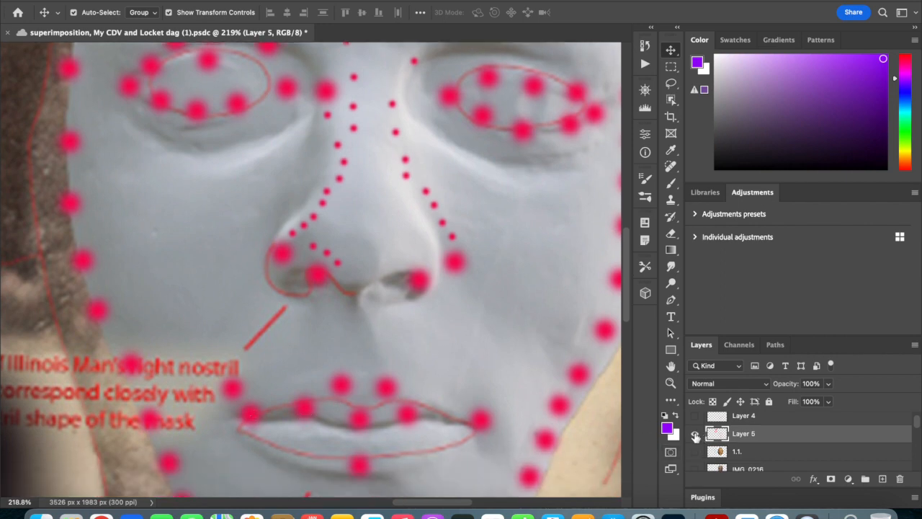
click(696, 432)
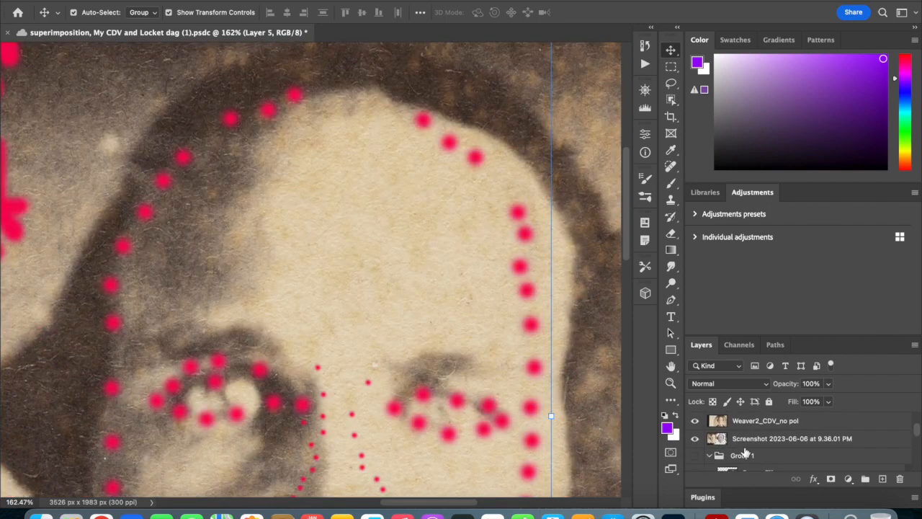
- Turn the Screenshot layer's visibility back on to restore the annotated mask overlay
click(694, 439)
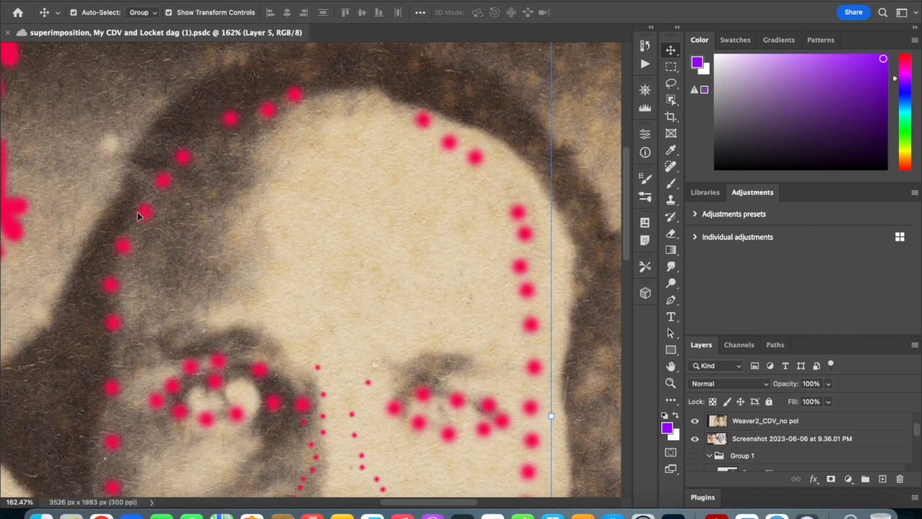
mouse_move(95, 266)
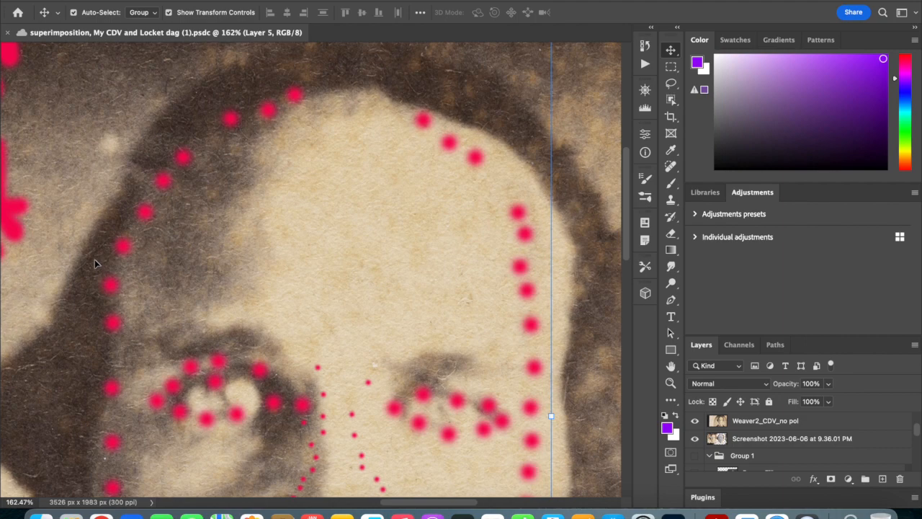
mouse_move(354, 352)
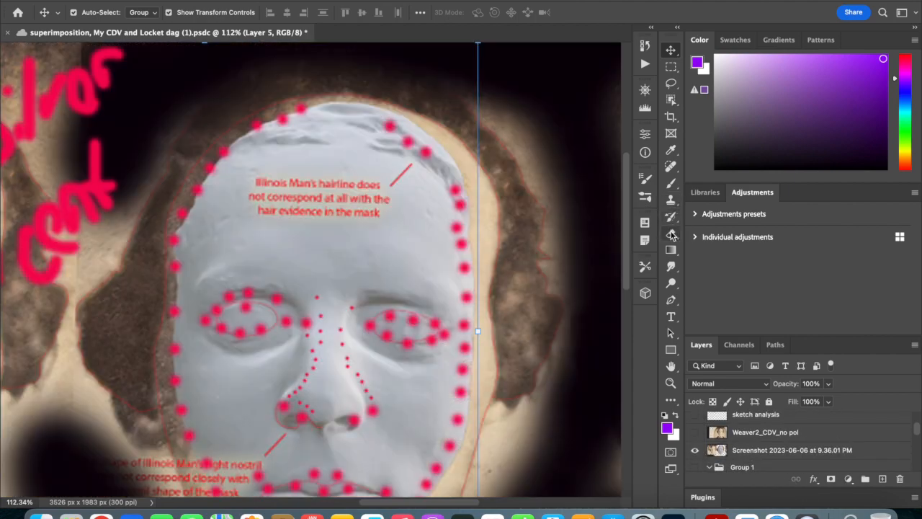
- Switch to the Eraser and select the mask Screenshot layer to work on
click(672, 234)
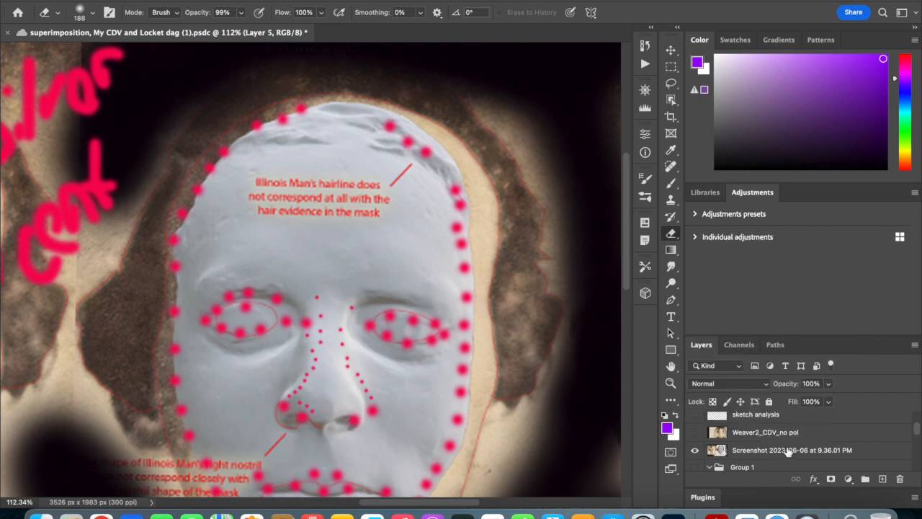
click(792, 450)
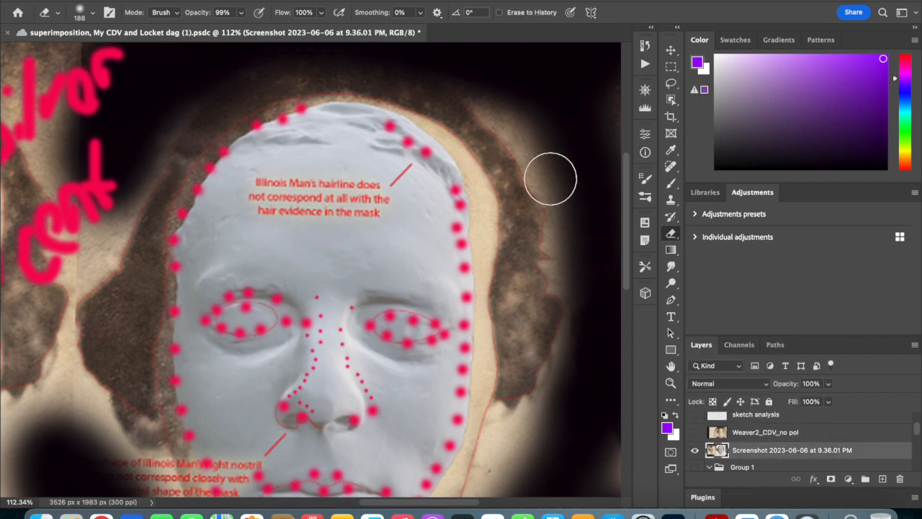
mouse_move(147, 158)
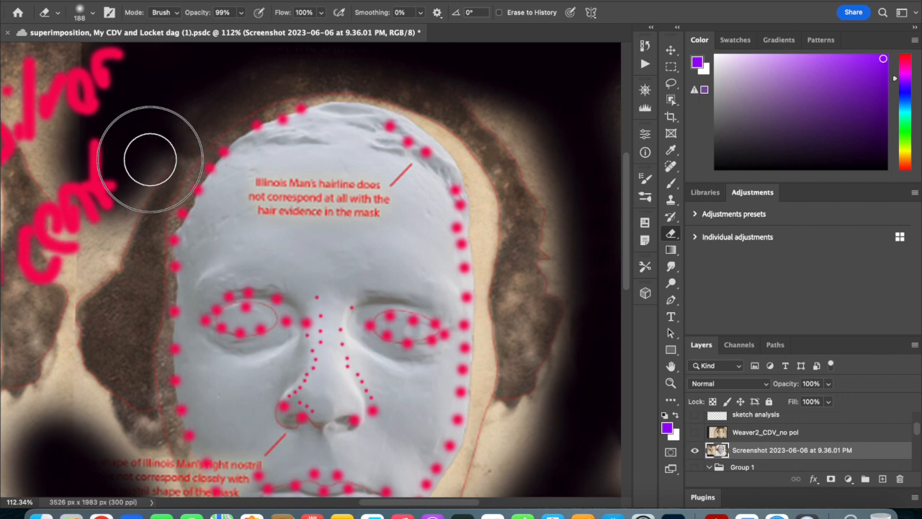
mouse_move(170, 166)
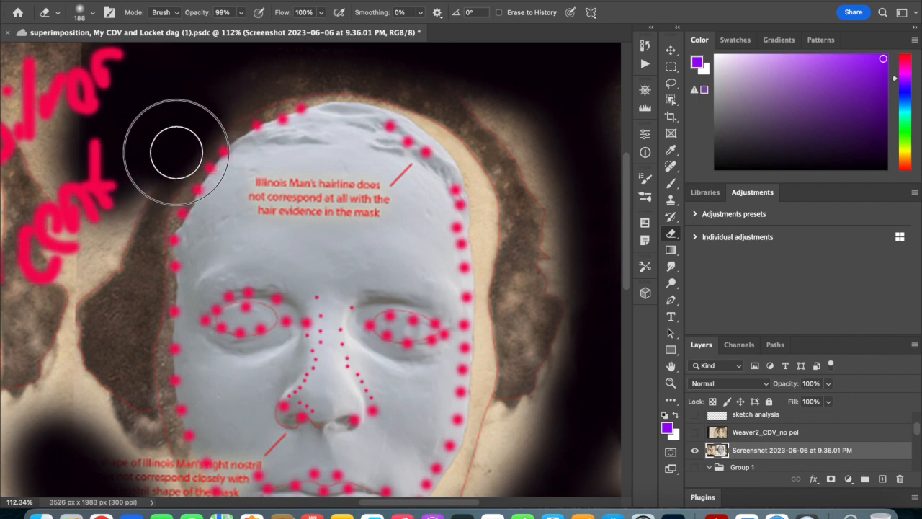
mouse_move(168, 162)
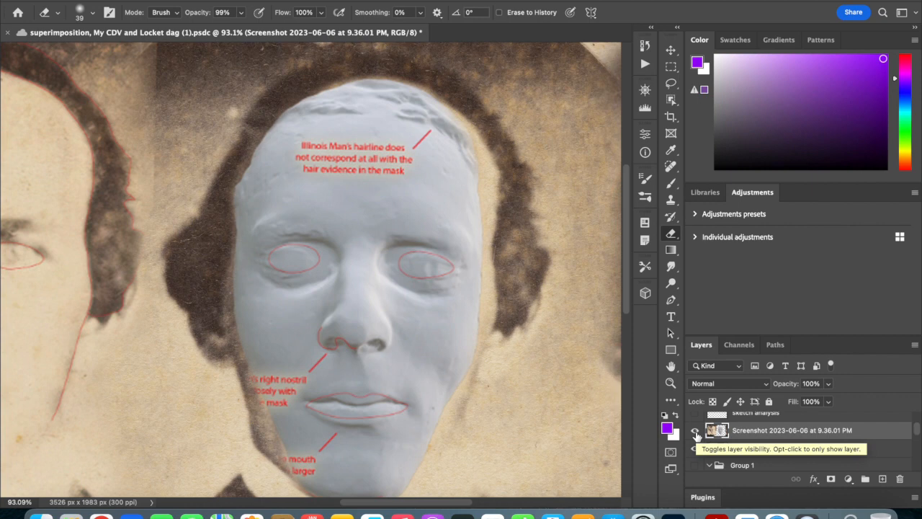
click(695, 429)
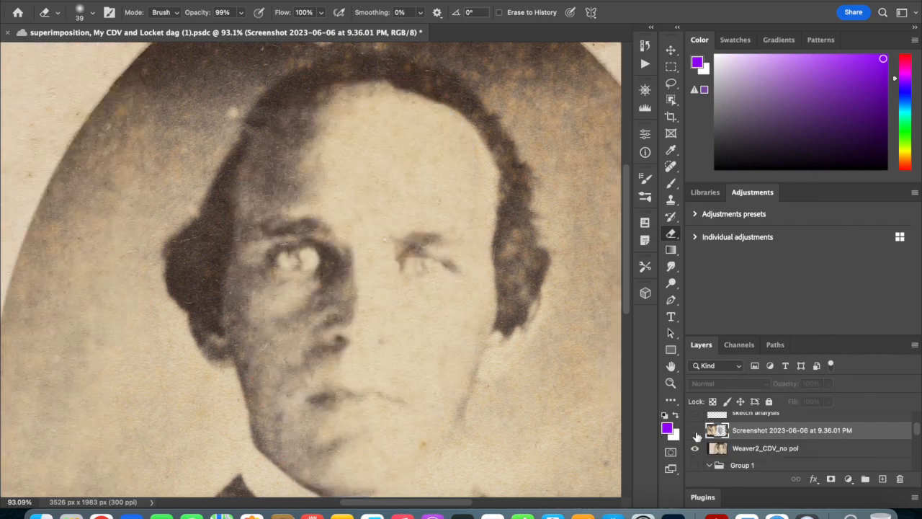
click(695, 430)
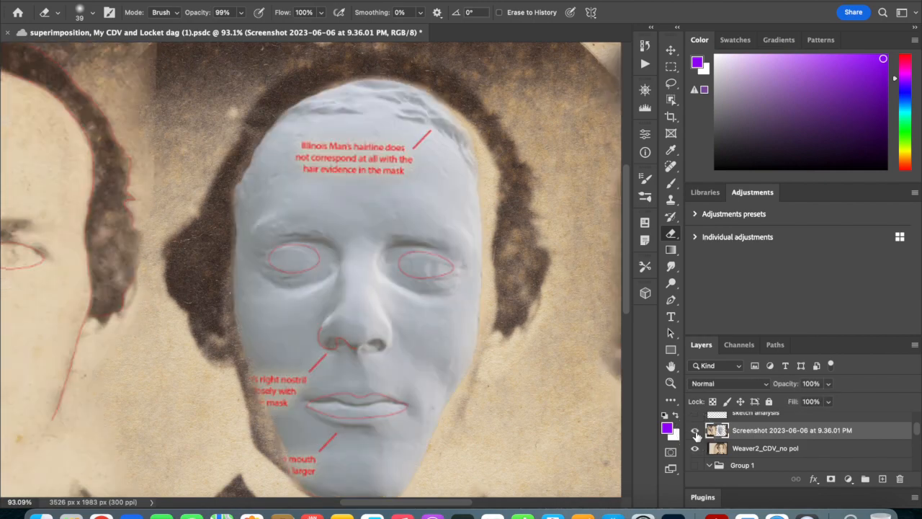
click(695, 429)
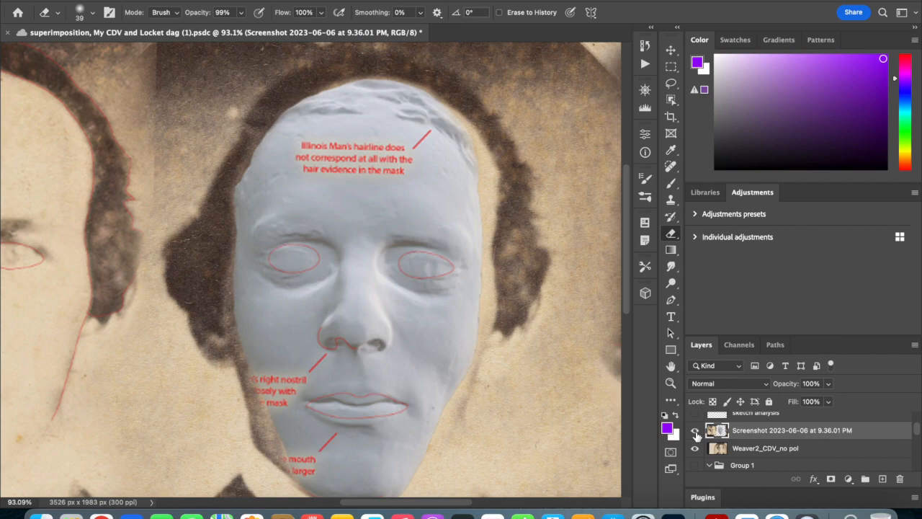
click(695, 431)
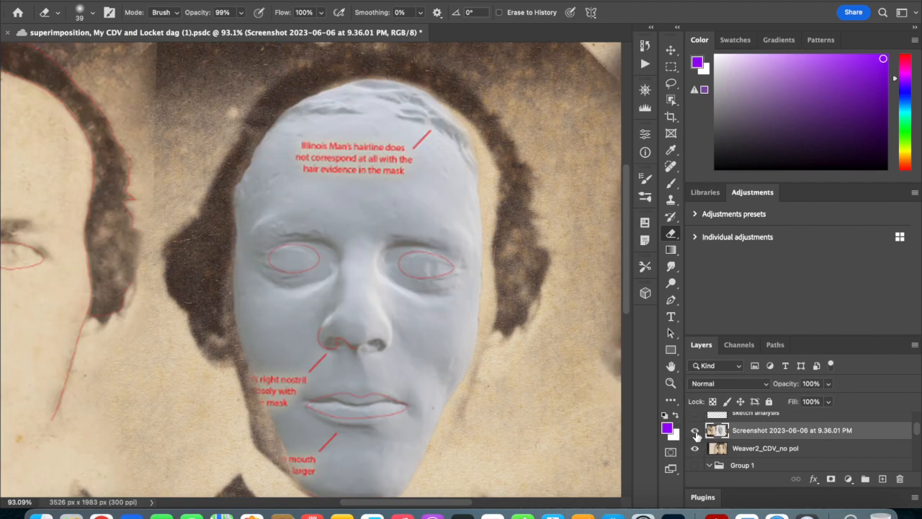
click(694, 429)
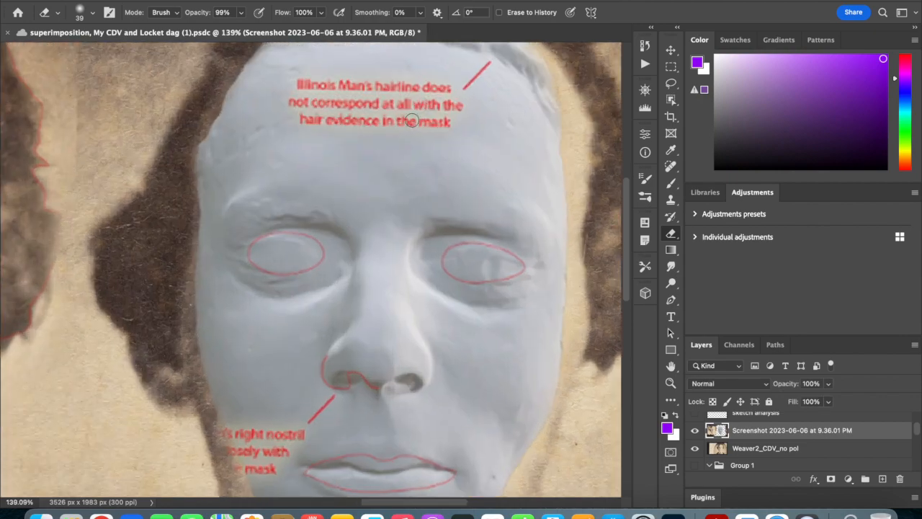
scroll(up, 3)
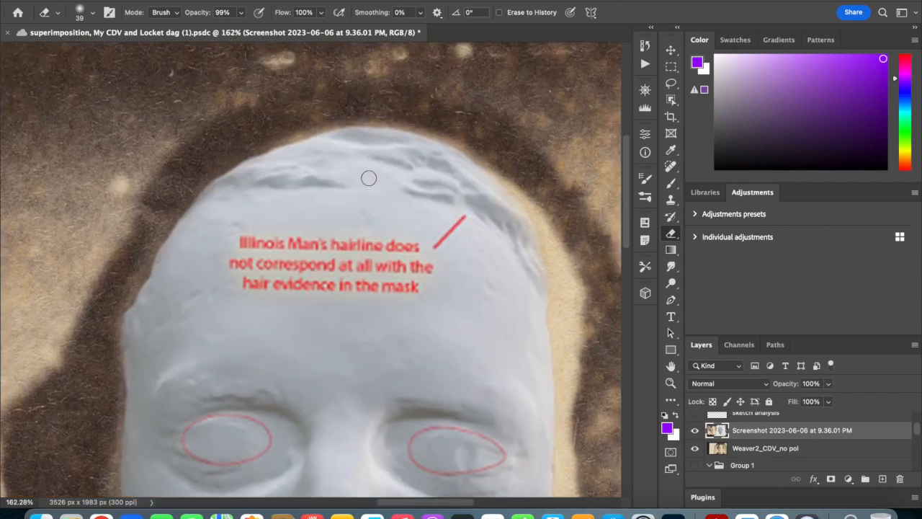
mouse_move(395, 167)
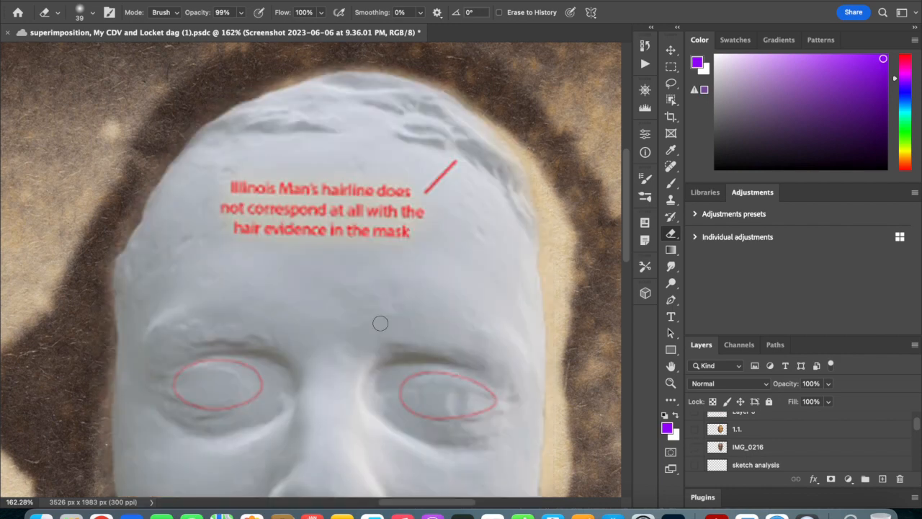
mouse_move(337, 105)
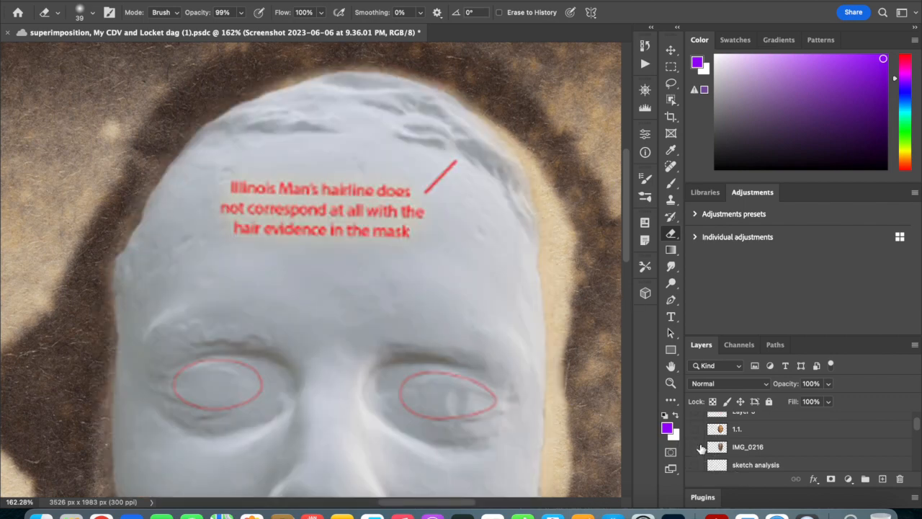
click(701, 447)
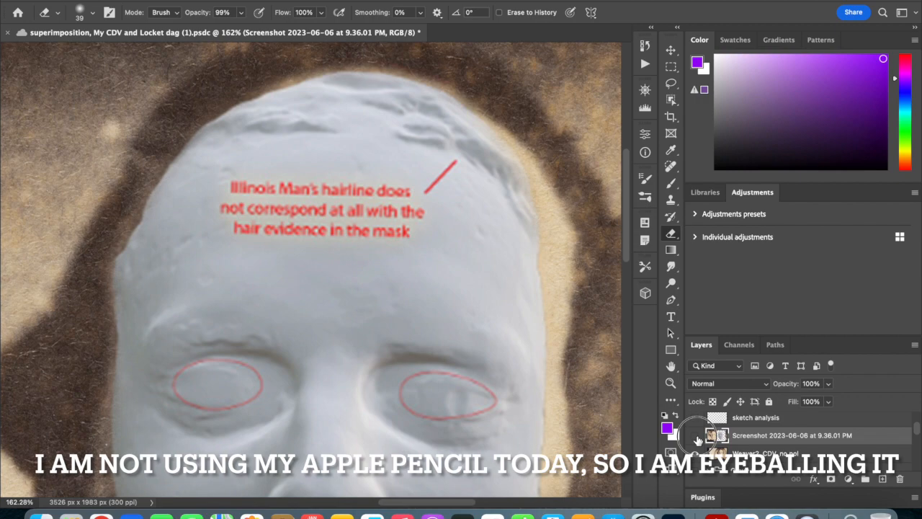
- Select the CDV portrait layer and create a new empty Layer 6 above it
click(696, 435)
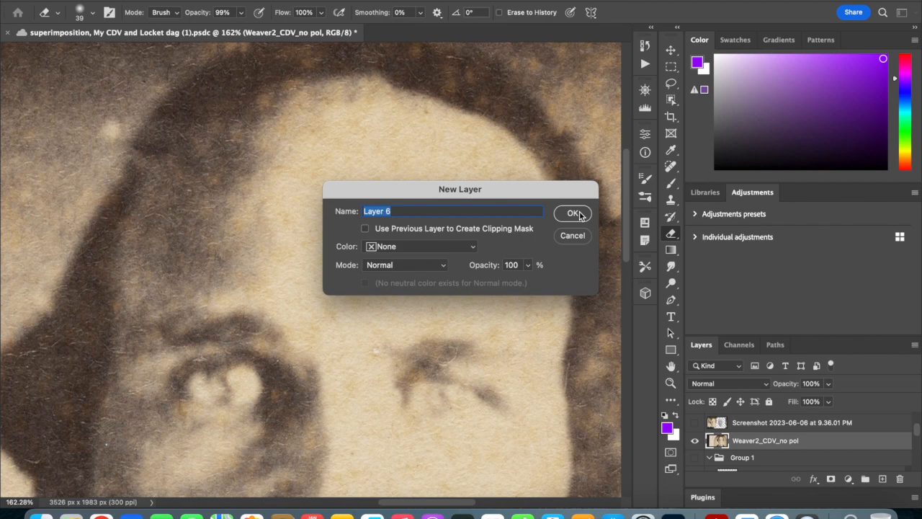
click(570, 213)
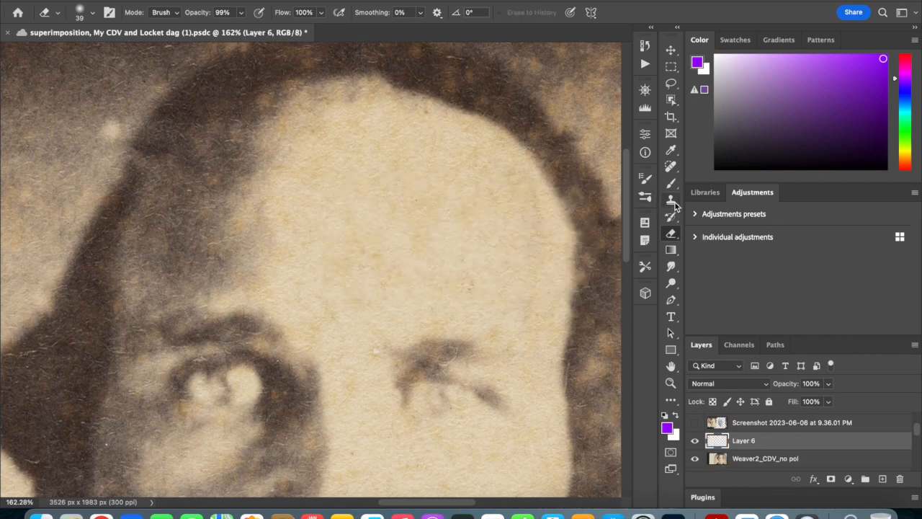
mouse_move(654, 127)
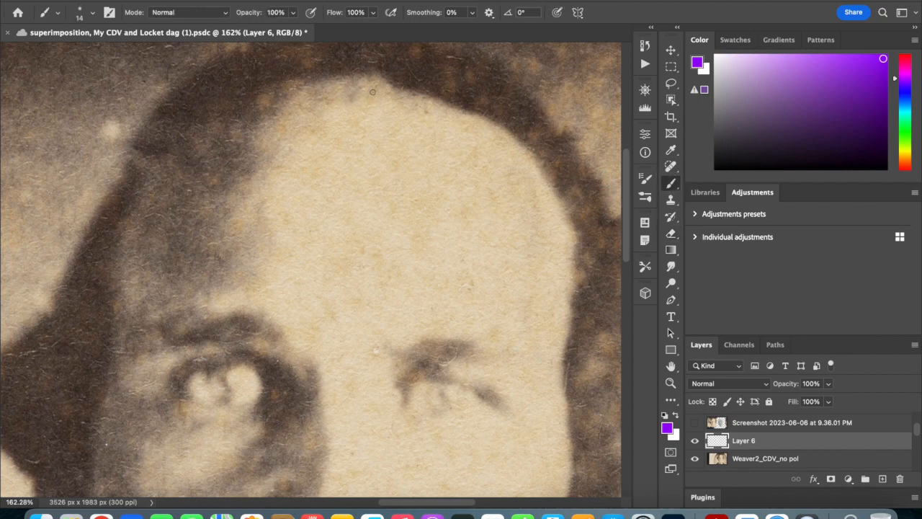
mouse_move(390, 108)
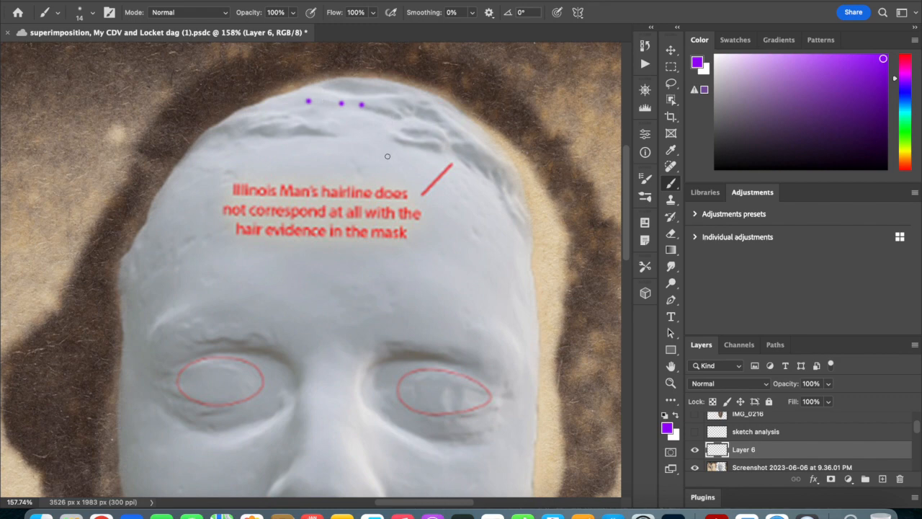
mouse_move(279, 127)
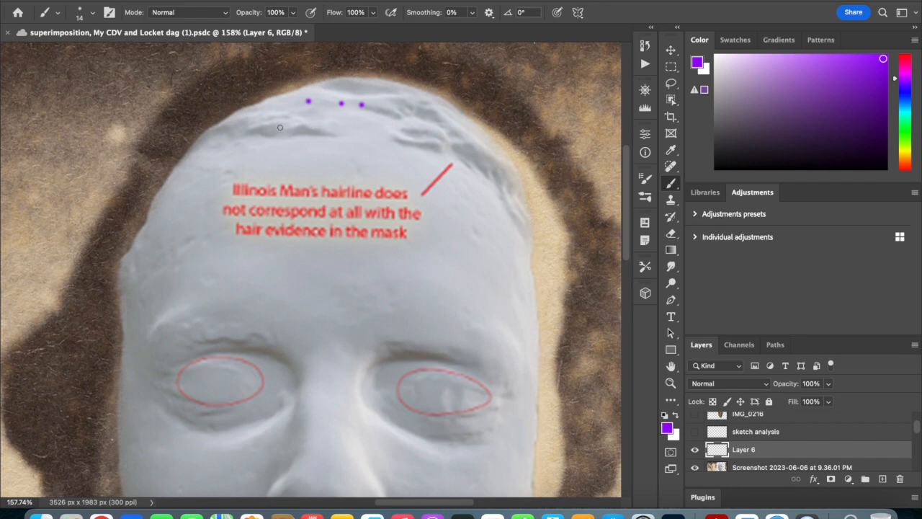
mouse_move(378, 113)
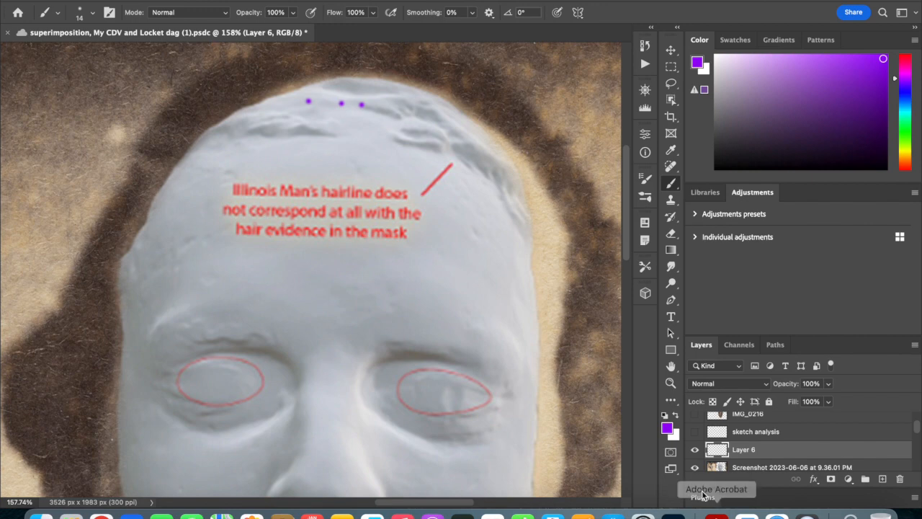
- Toggle a layer's visibility while tracing the mask's hairline with green dots on Layer 6
click(695, 450)
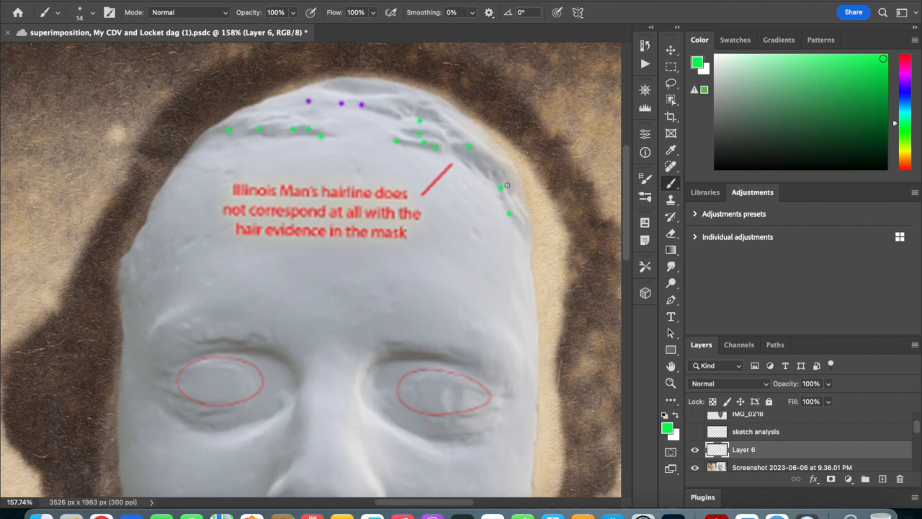
mouse_move(650, 271)
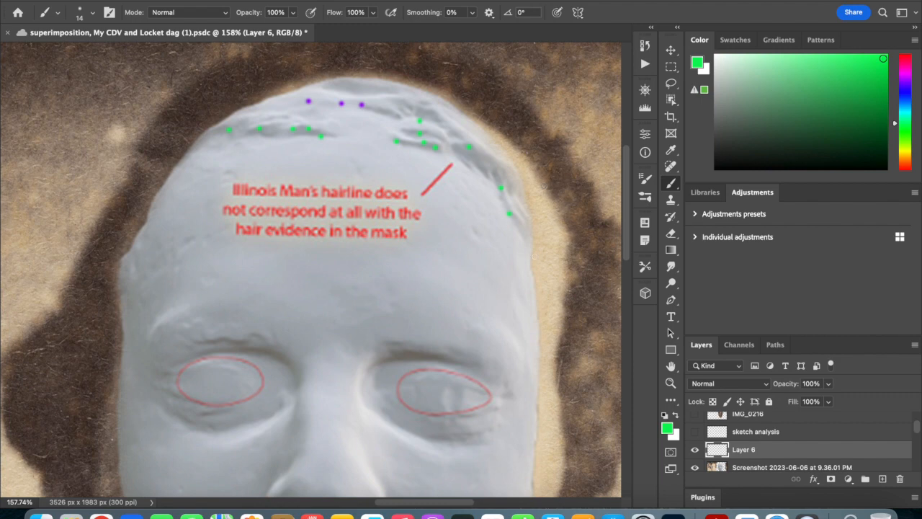
mouse_move(553, 265)
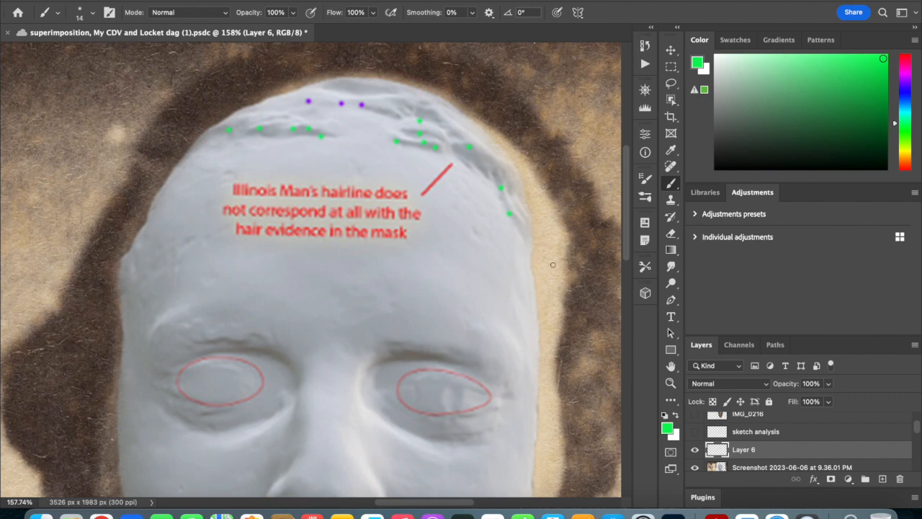
mouse_move(542, 207)
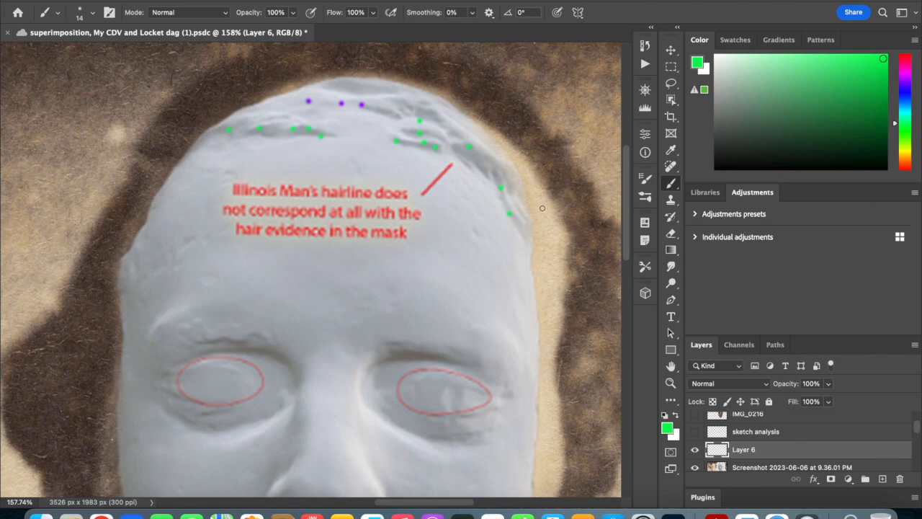
mouse_move(781, 409)
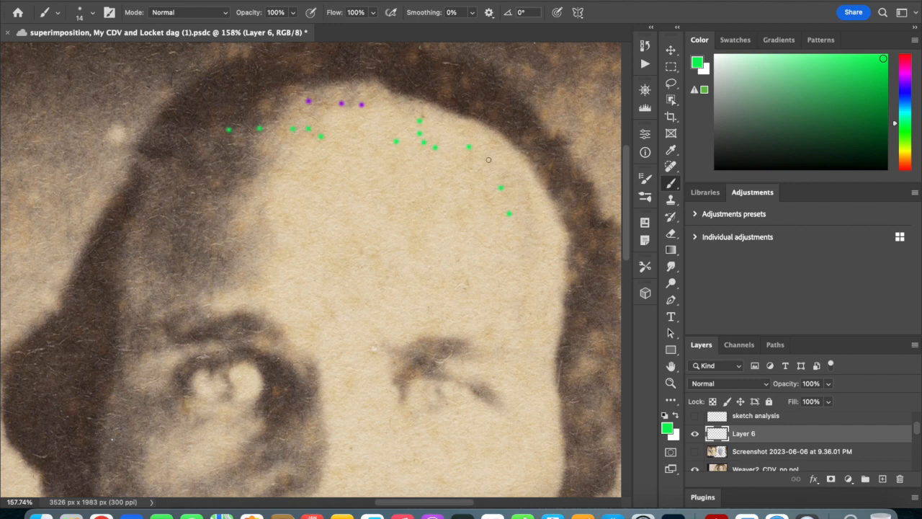
mouse_move(529, 205)
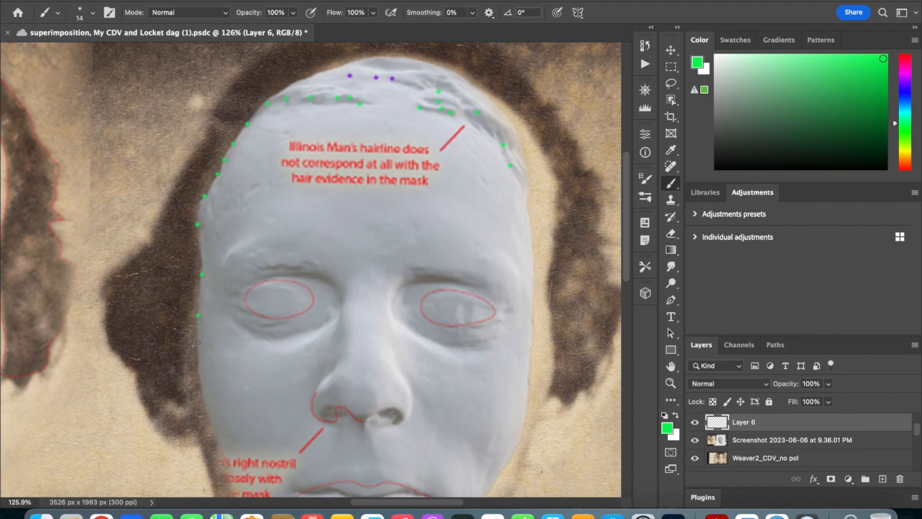
- Scroll the canvas down to continue the green dots along the sides of the mask
scroll(down, 3)
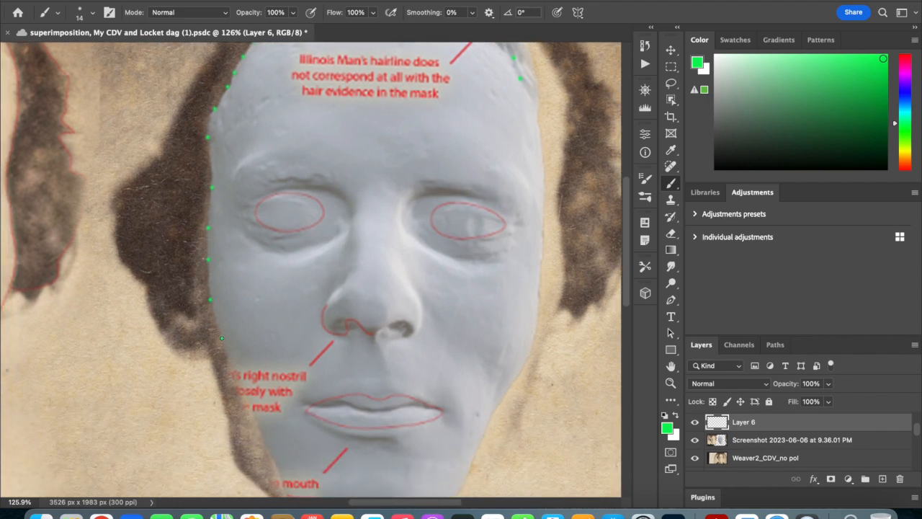
scroll(down, 3)
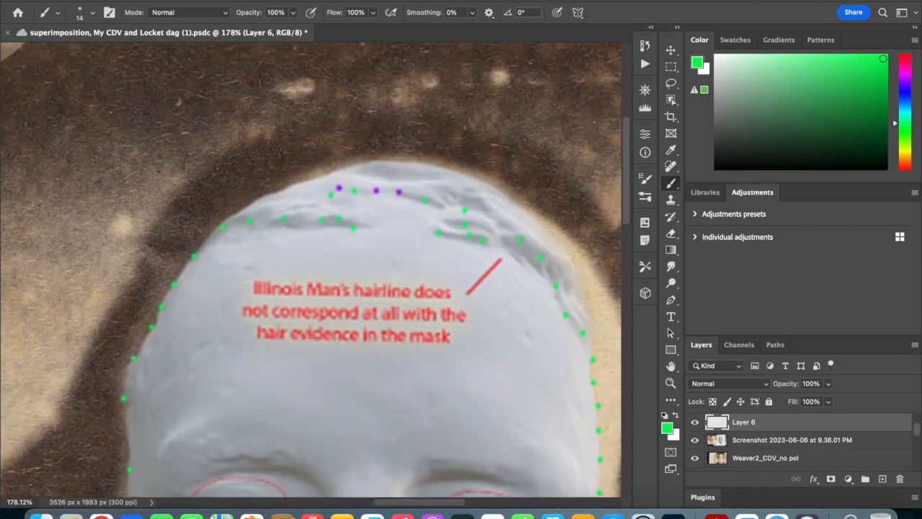
mouse_move(425, 219)
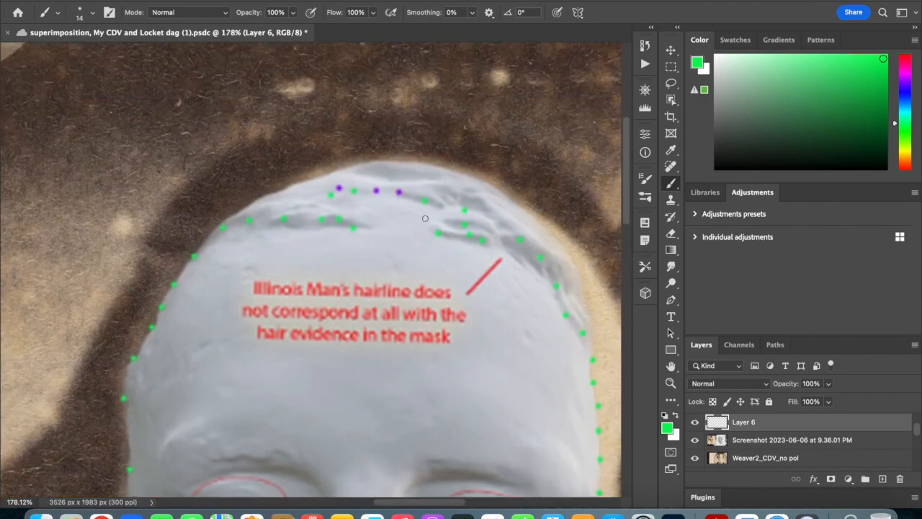
mouse_move(565, 222)
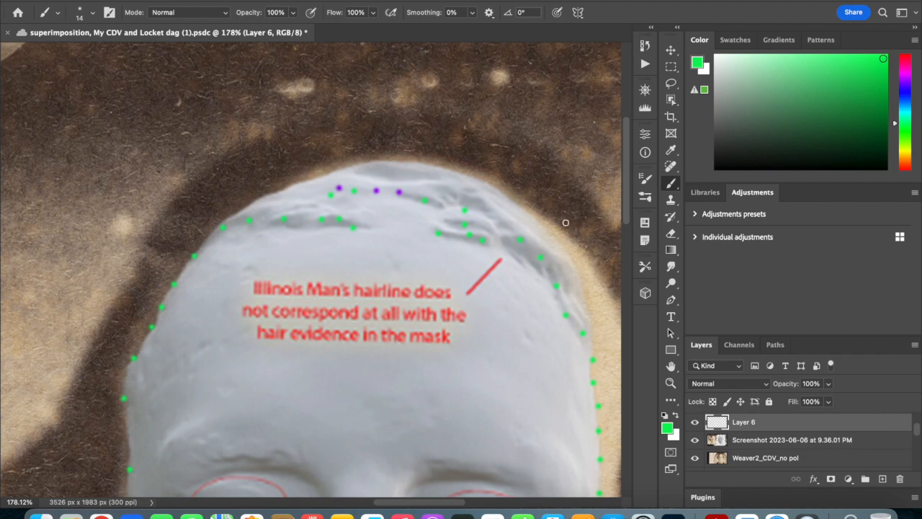
mouse_move(552, 276)
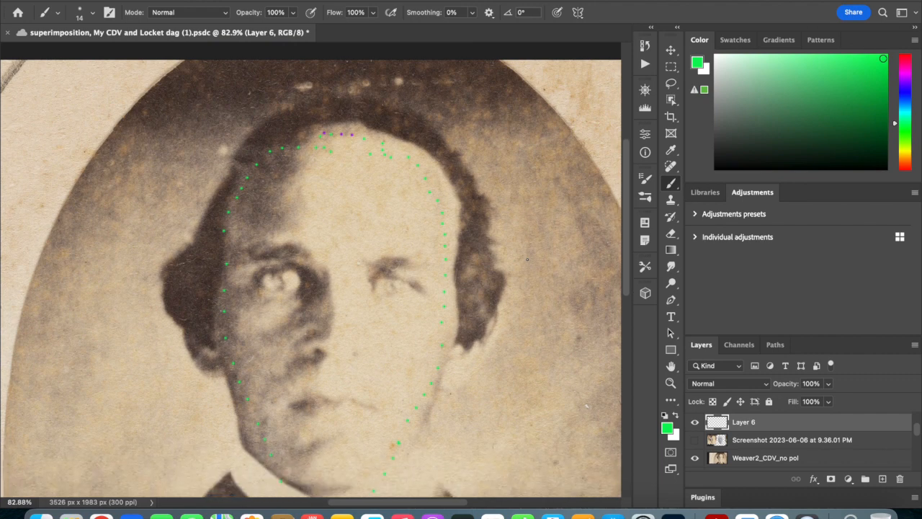
- With the Move tool, shift Layer 6's green dots slightly downward toward the portrait's hairline
click(666, 49)
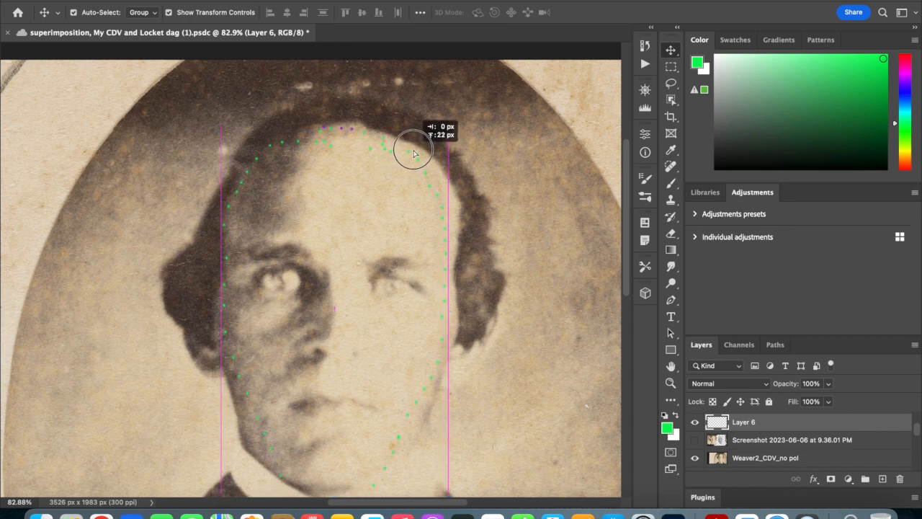
drag(415, 141, 415, 154)
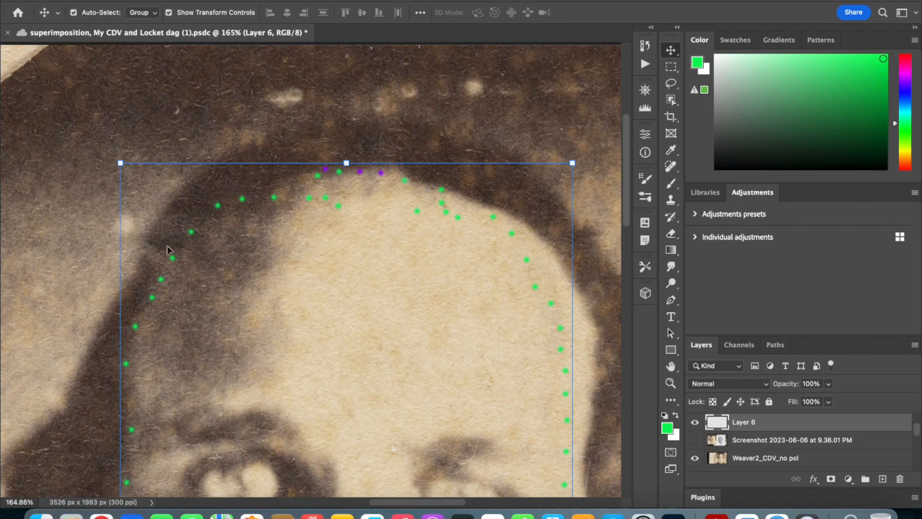
mouse_move(544, 268)
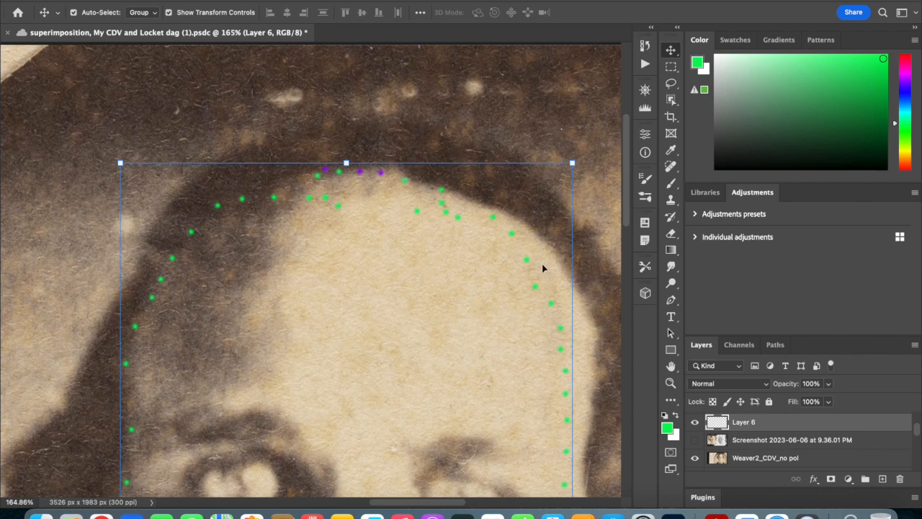
mouse_move(374, 179)
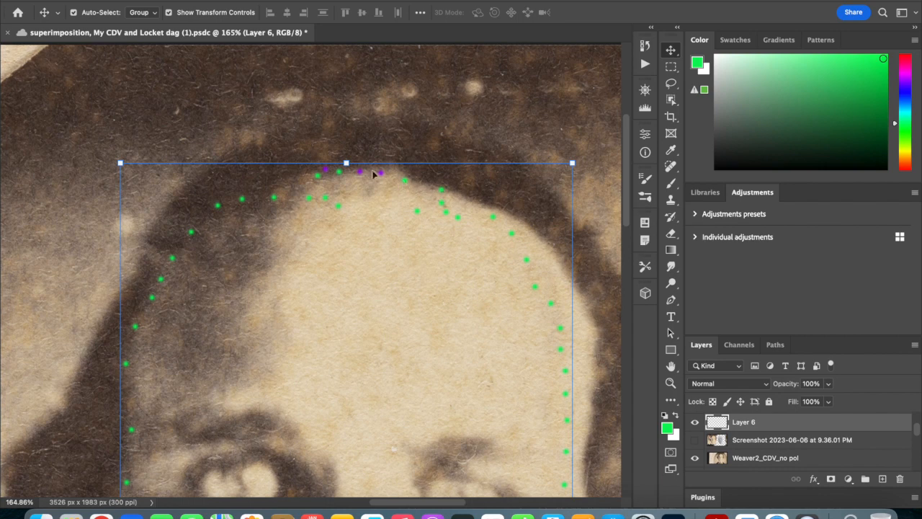
mouse_move(287, 202)
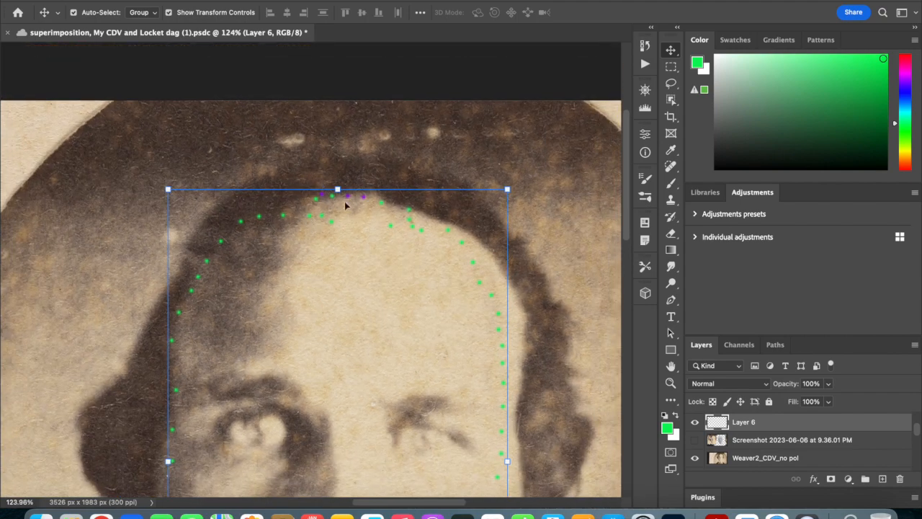
mouse_move(438, 222)
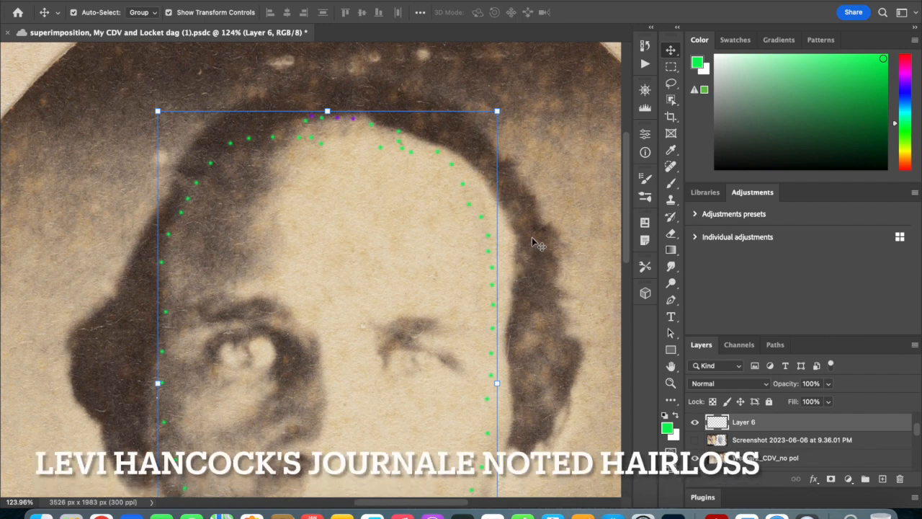
mouse_move(513, 248)
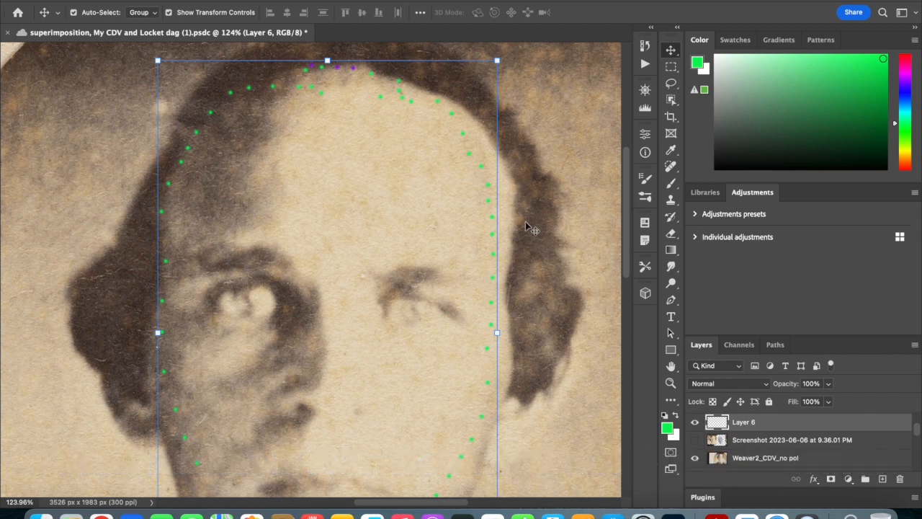
mouse_move(523, 253)
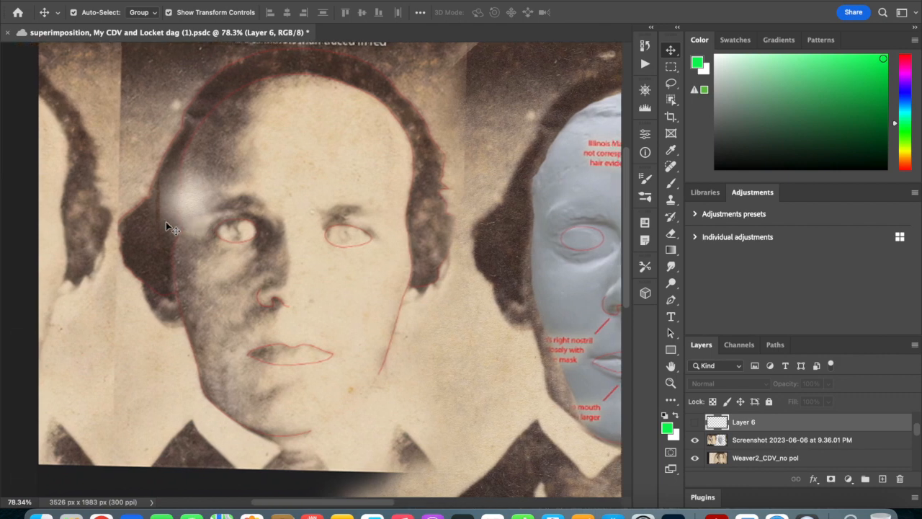
mouse_move(357, 107)
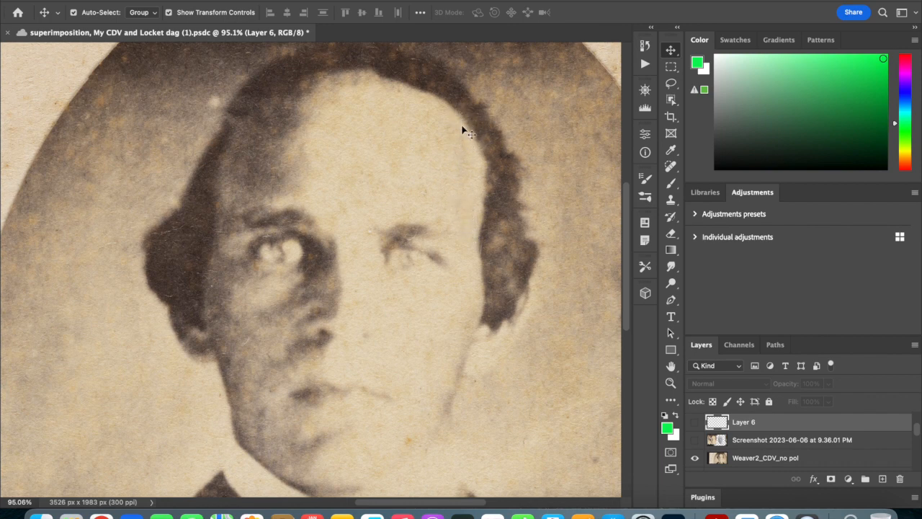
mouse_move(469, 151)
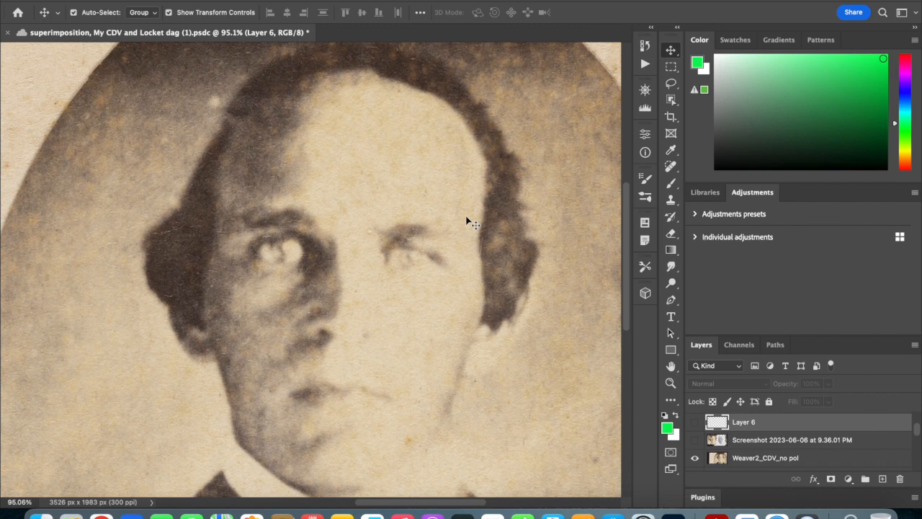
mouse_move(459, 115)
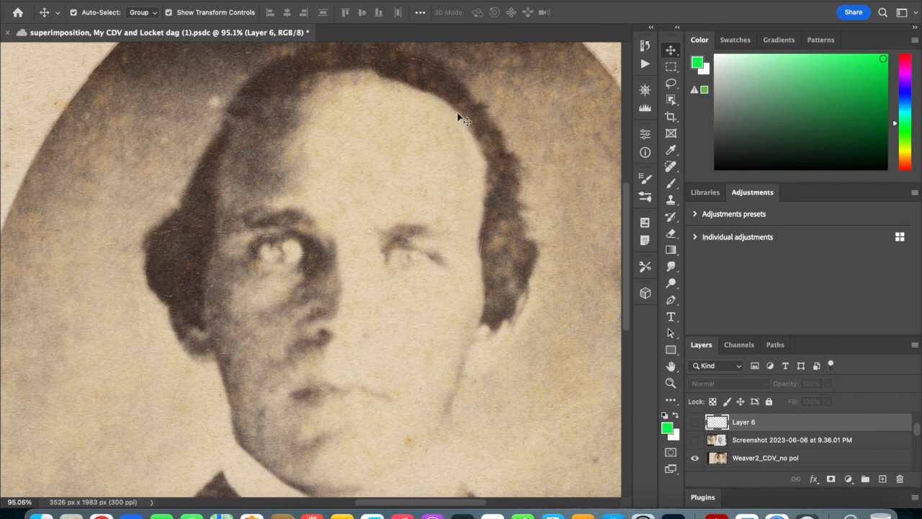
mouse_move(229, 135)
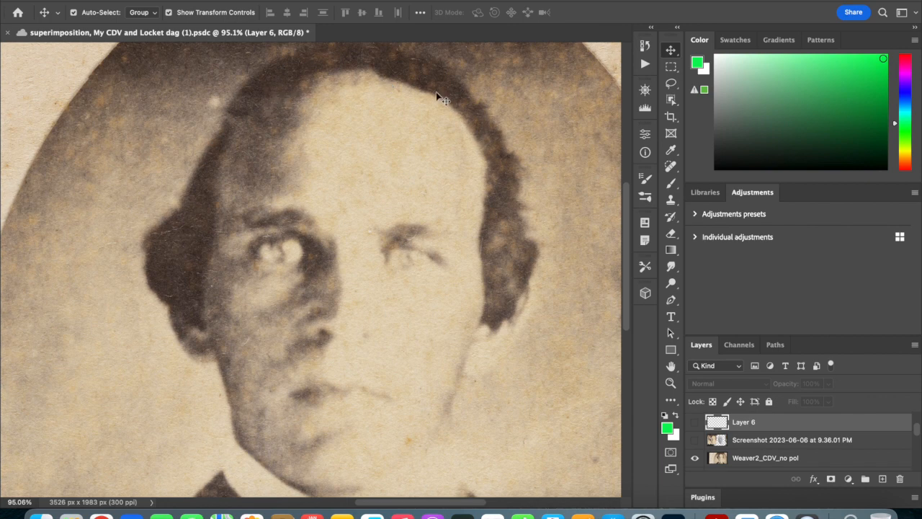
mouse_move(441, 98)
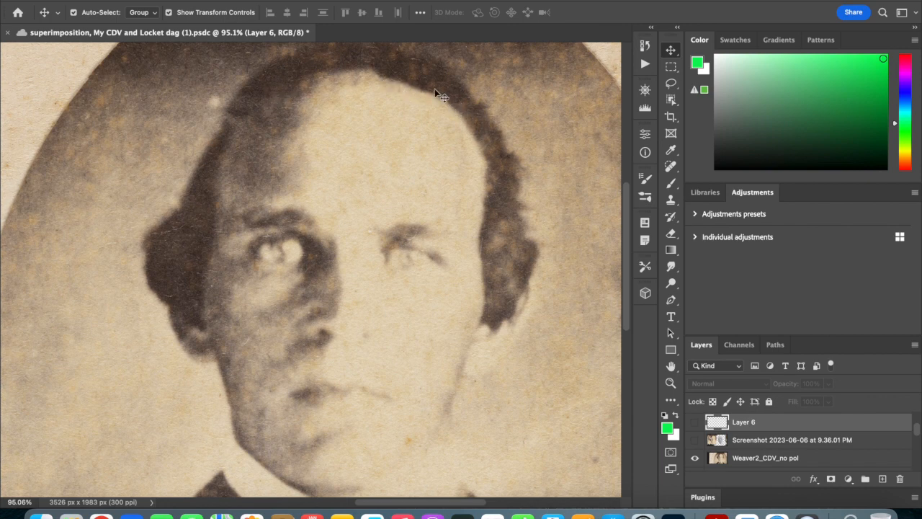
mouse_move(467, 133)
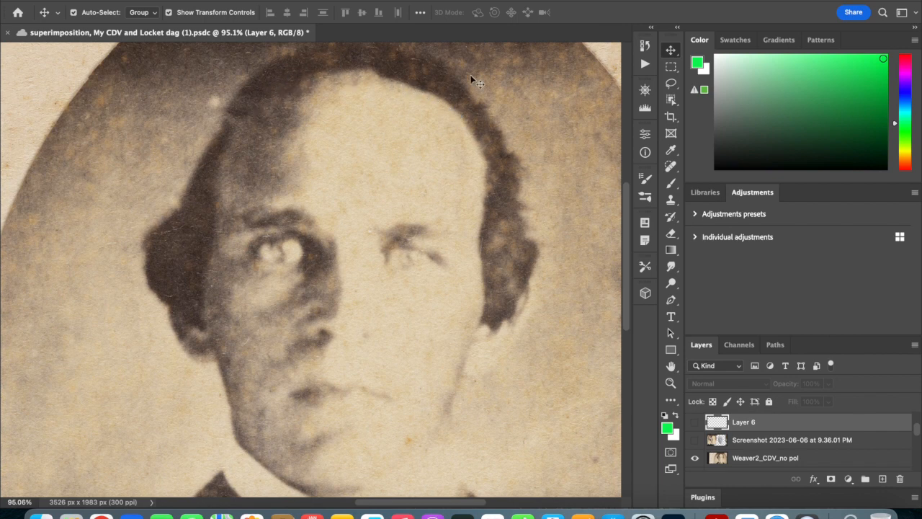
mouse_move(420, 107)
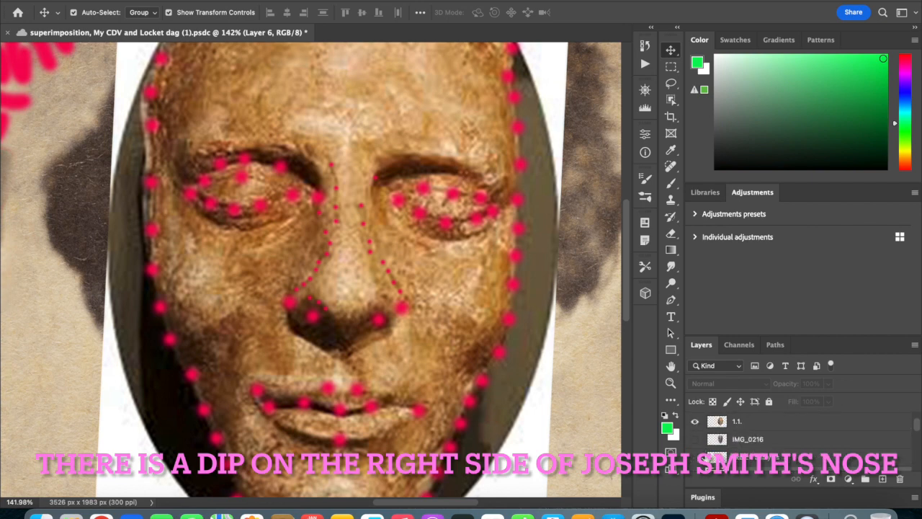
- Toggle mask layers to compare, ending with the brown death mask photo under the pink dots
click(695, 421)
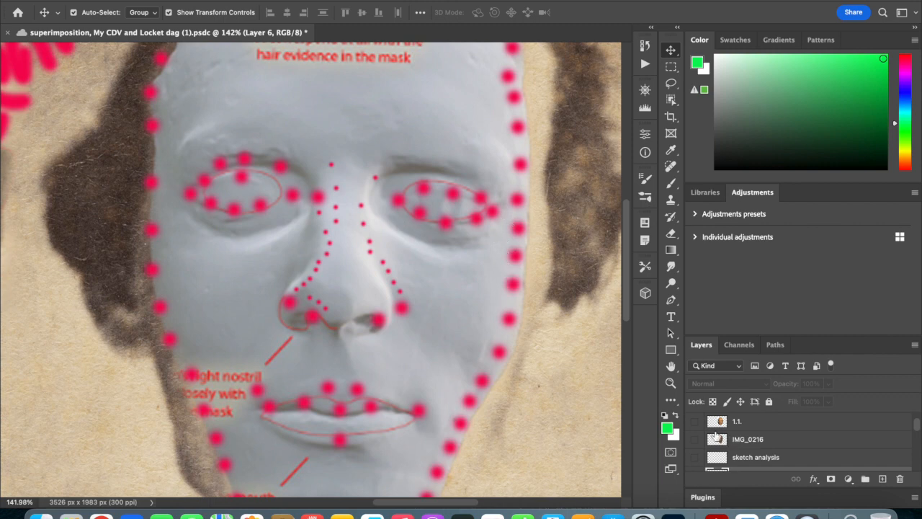
mouse_move(414, 303)
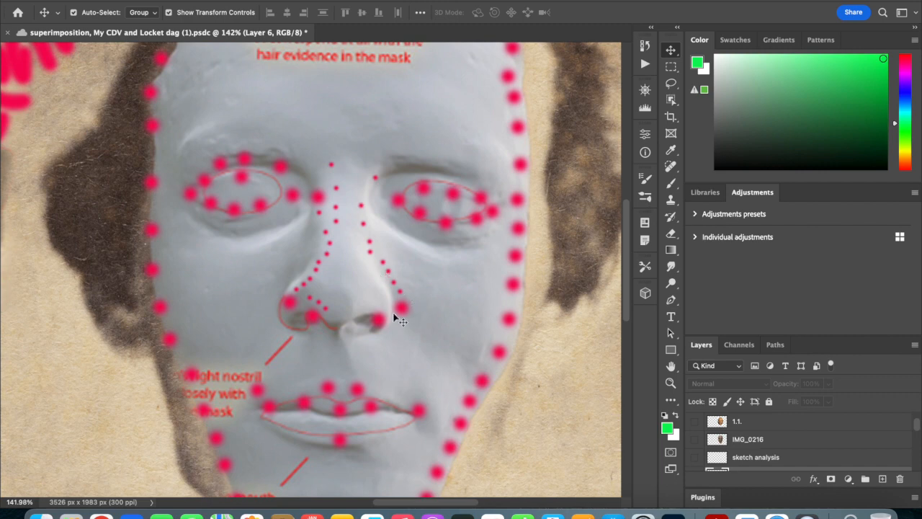
mouse_move(409, 315)
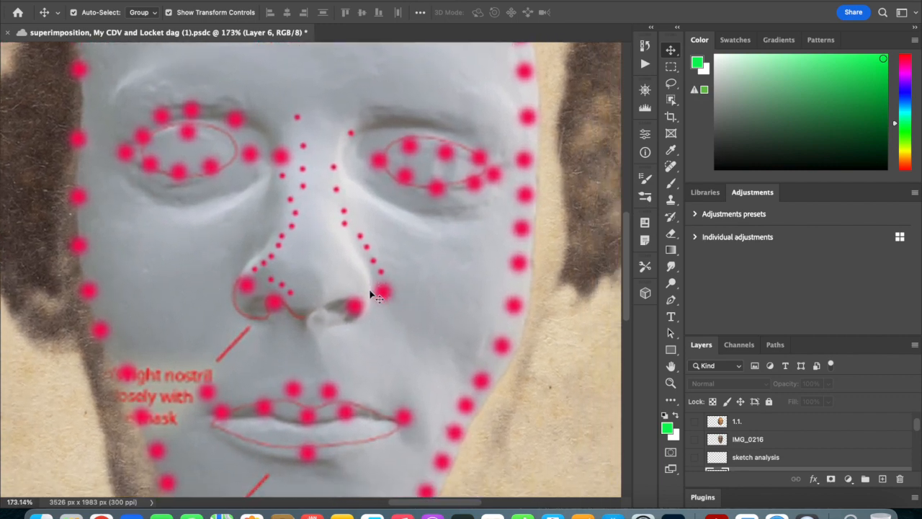
mouse_move(217, 271)
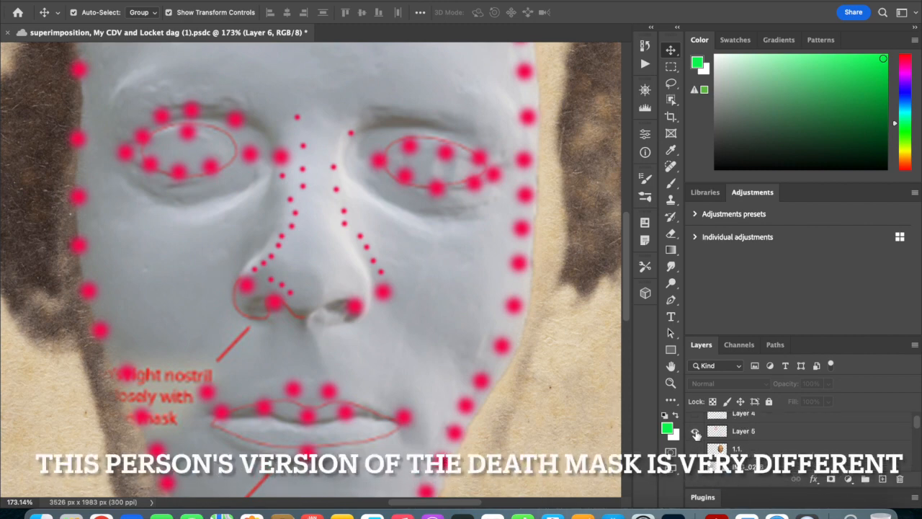
click(697, 432)
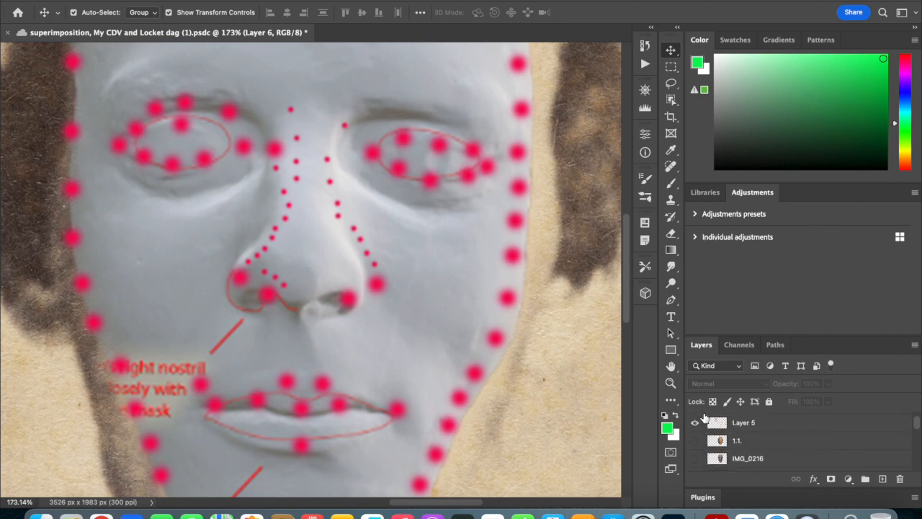
click(692, 422)
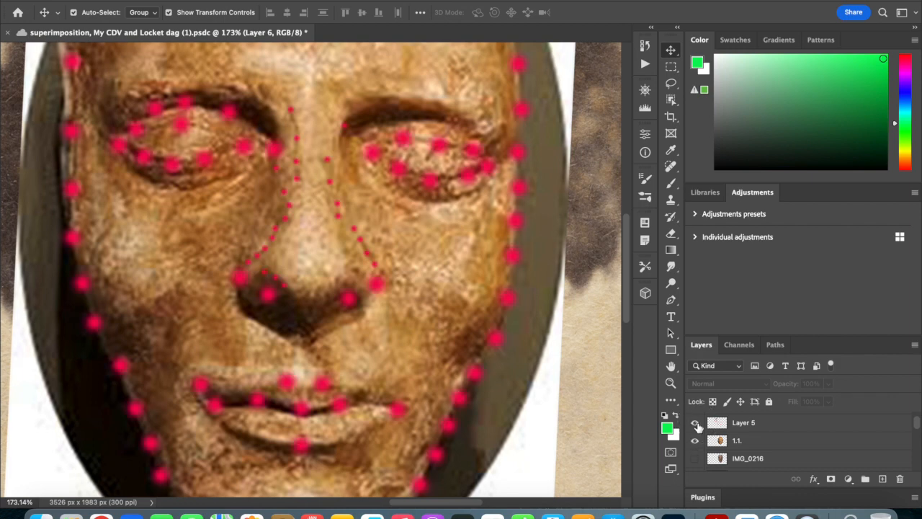
- Hide the pink dot tracing and the death mask so only the green dots show over the portrait
click(695, 423)
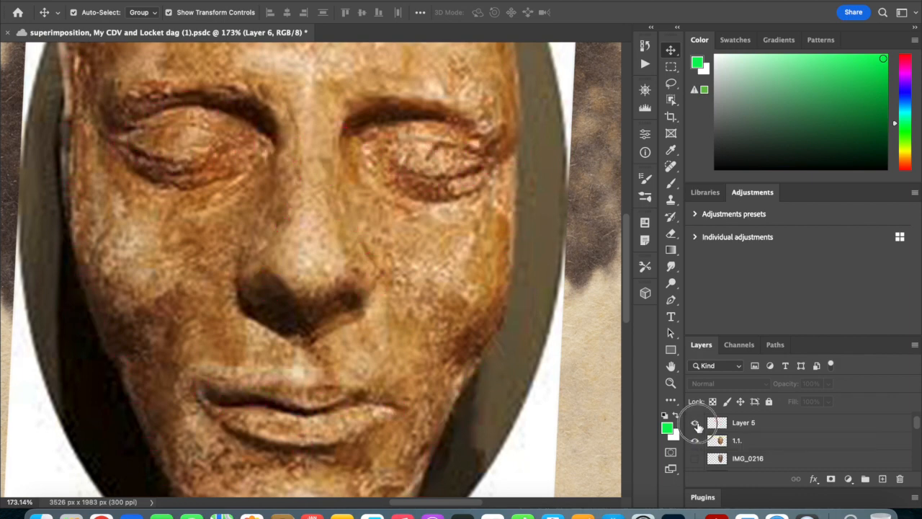
click(696, 423)
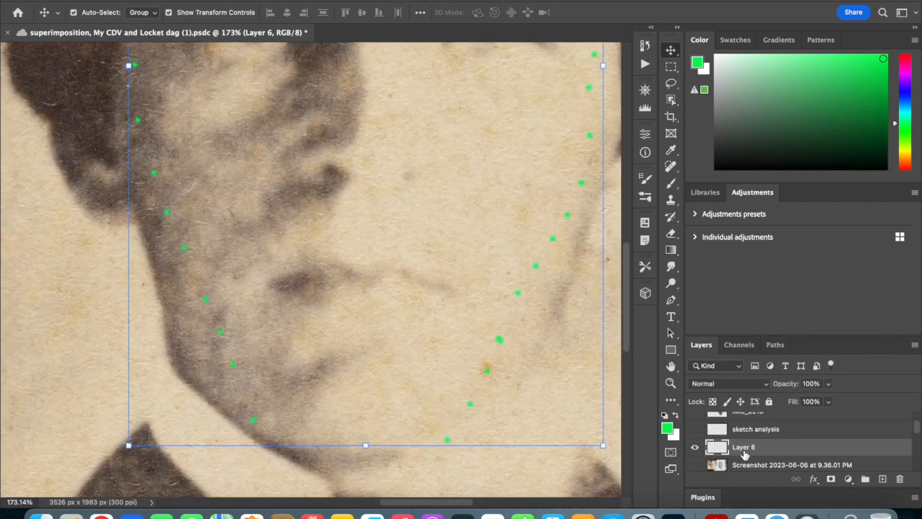
- Paint blue brush dots along the mouth line and its right corner, then hide the grey mask overlay
click(911, 94)
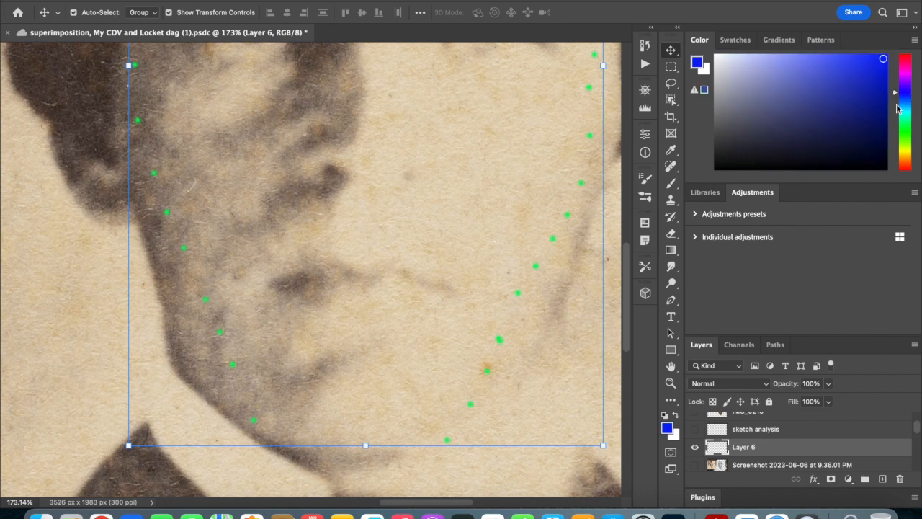
click(672, 183)
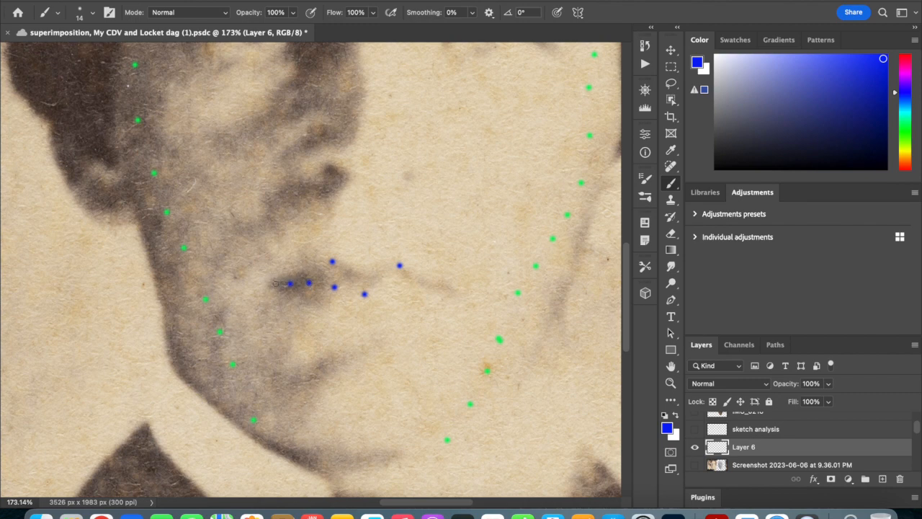
click(383, 277)
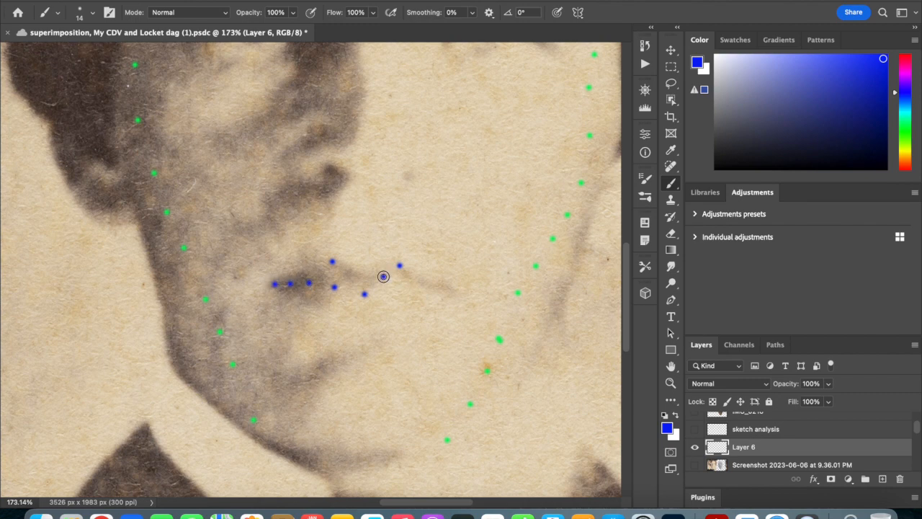
click(384, 277)
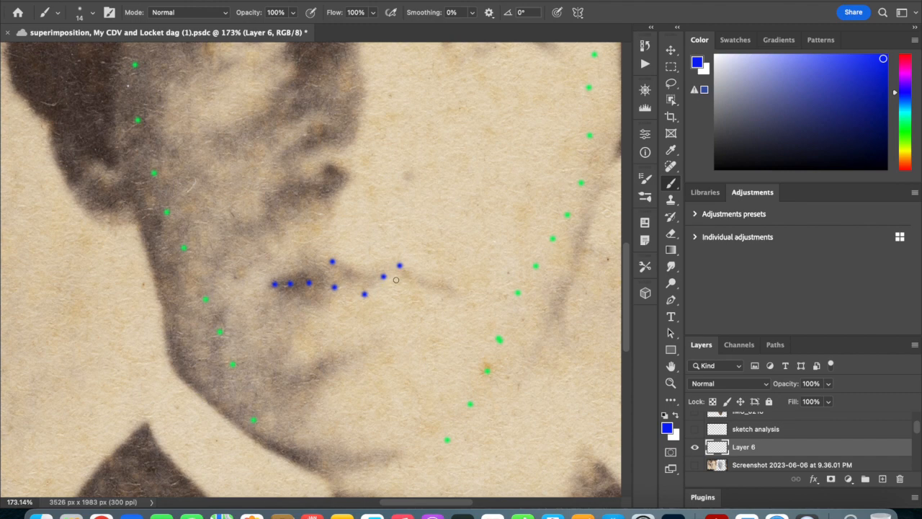
mouse_move(453, 291)
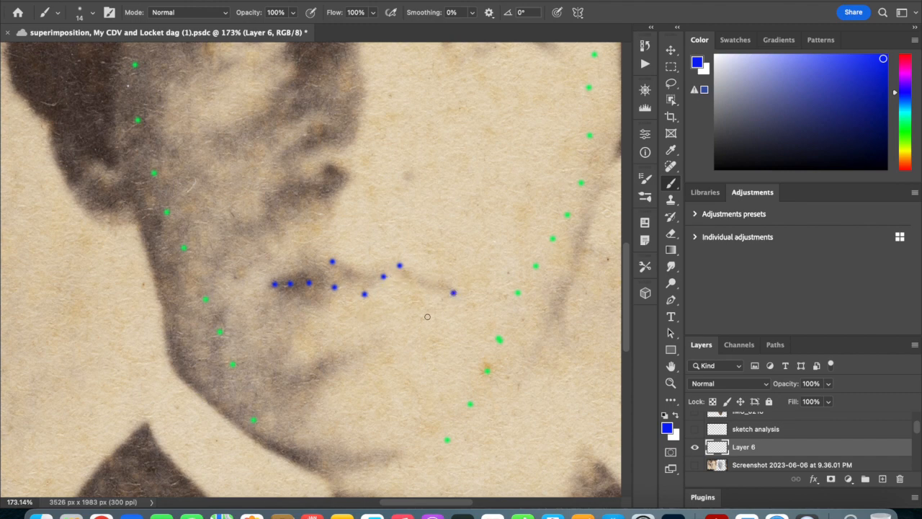
click(362, 320)
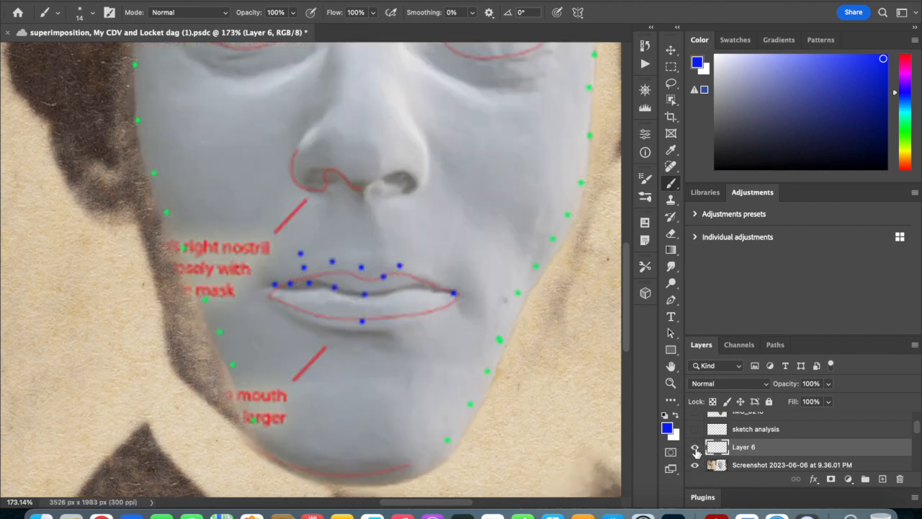
click(695, 446)
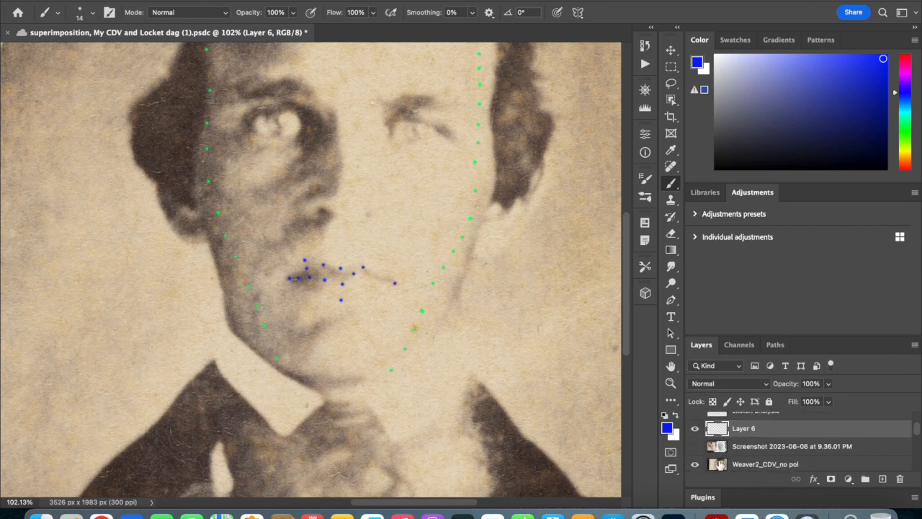
- Hide the dot tracing layers so the plain CDV portrait shows
click(695, 428)
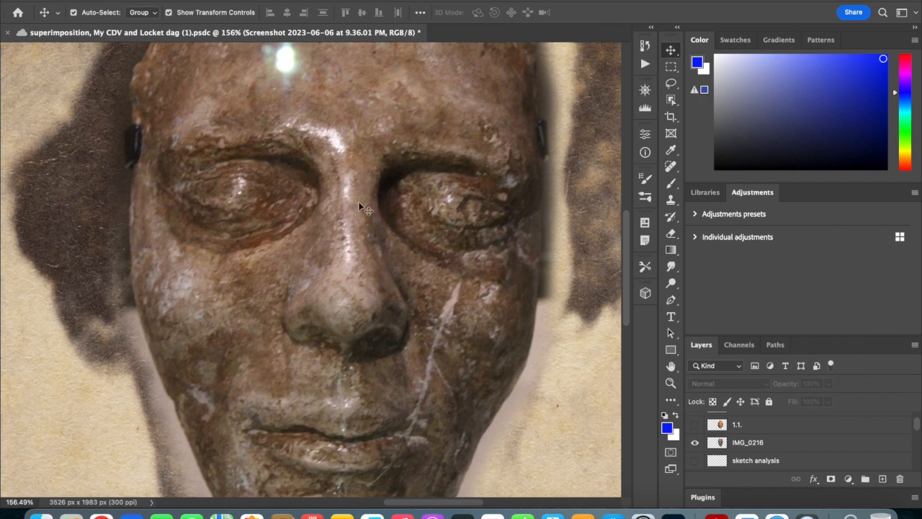
mouse_move(276, 202)
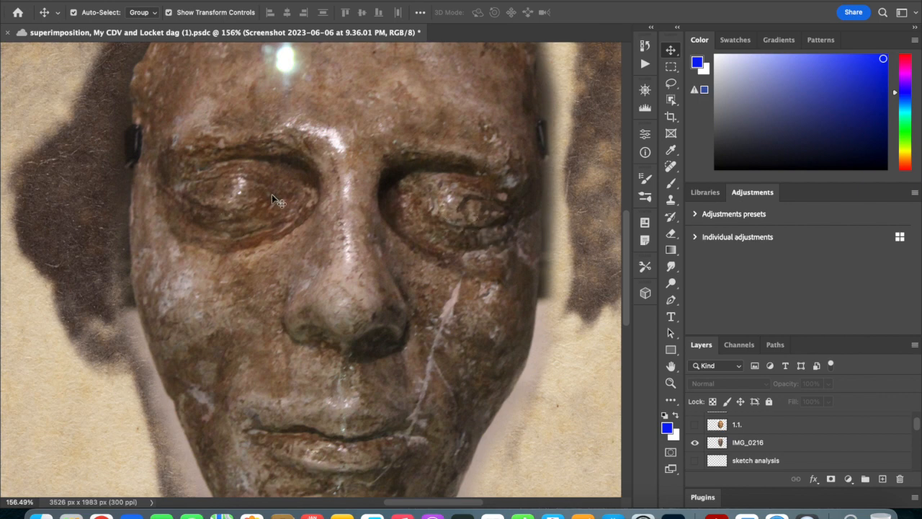
mouse_move(214, 167)
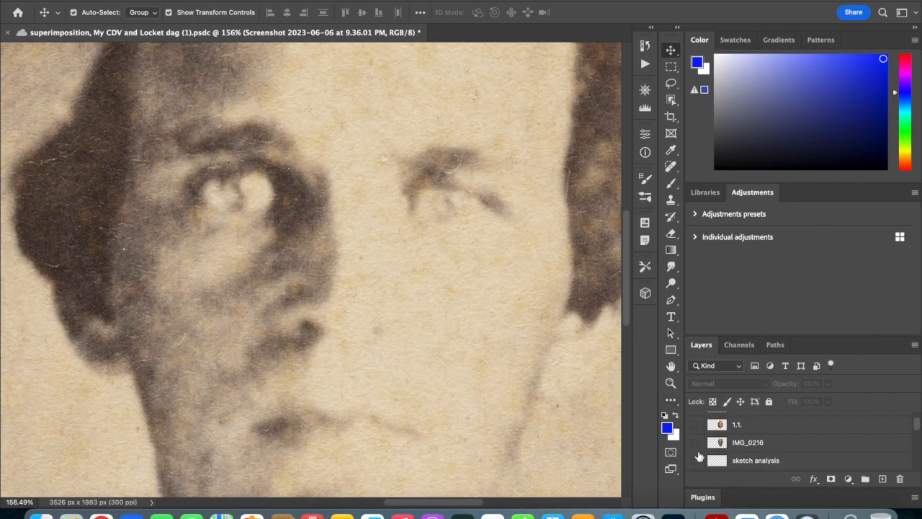
click(696, 443)
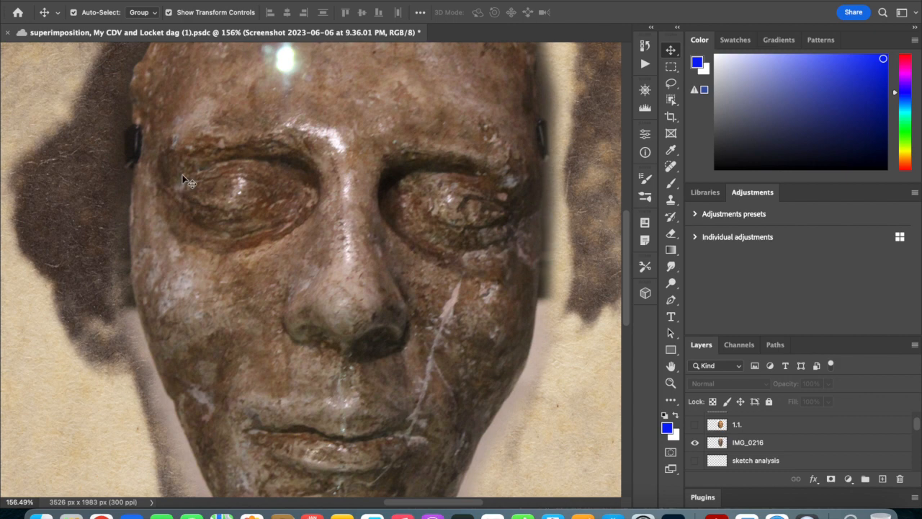
mouse_move(310, 225)
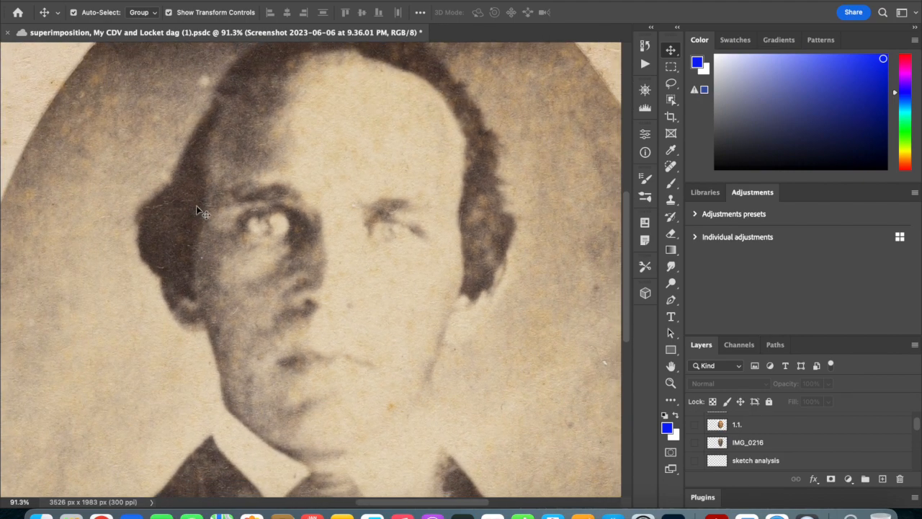
mouse_move(233, 253)
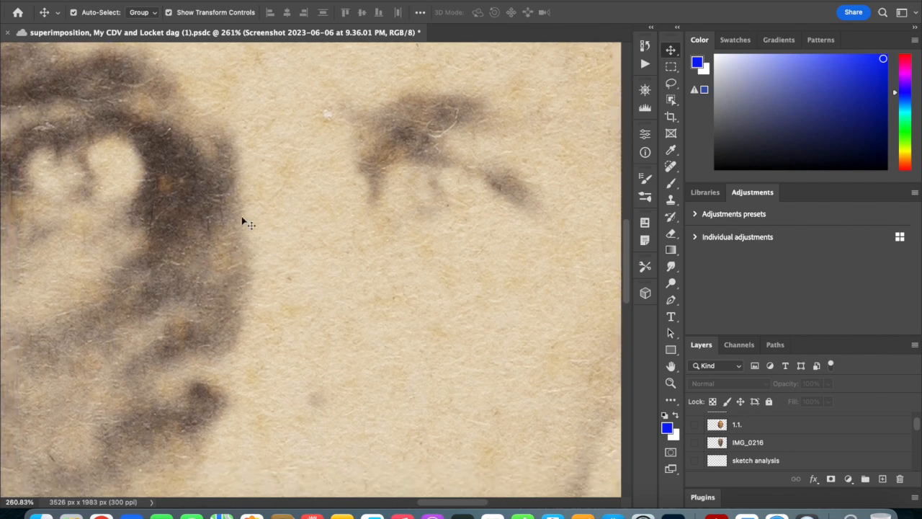
mouse_move(252, 256)
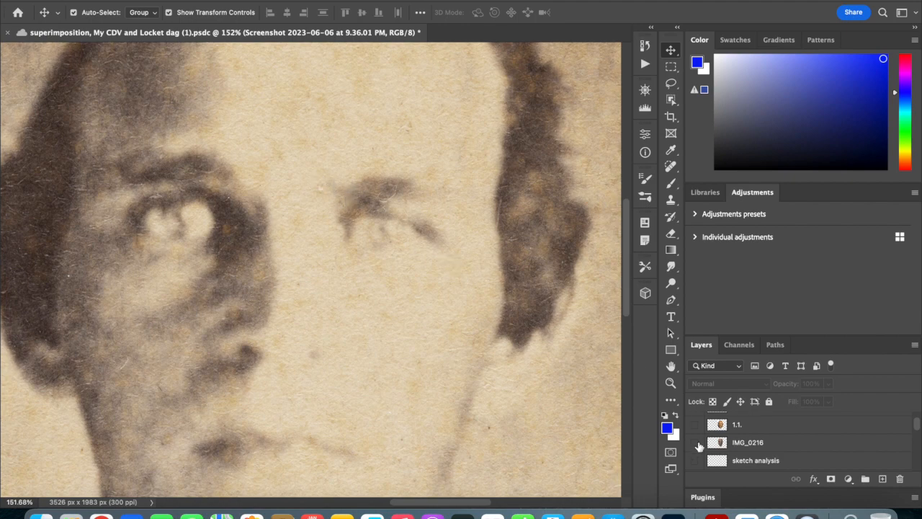
- Toggle the brown death mask layer against the portrait's eyes, leaving it visible
click(699, 442)
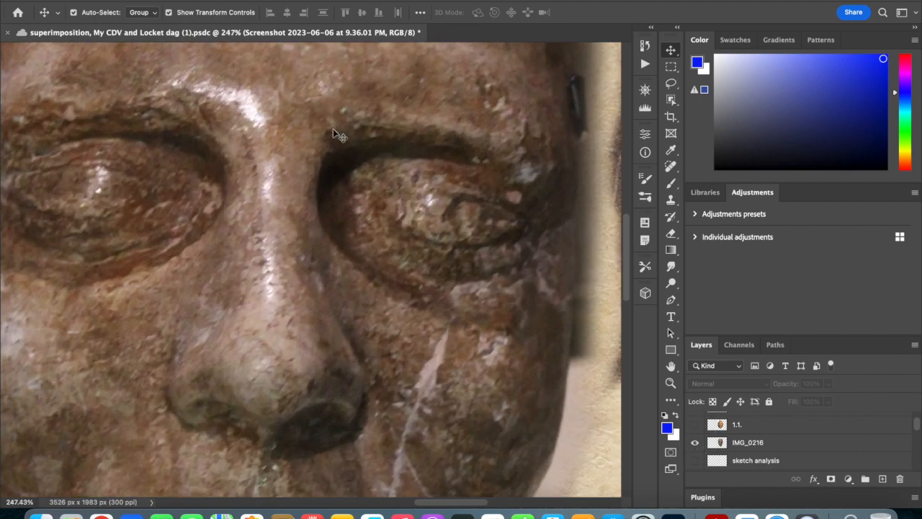
mouse_move(295, 98)
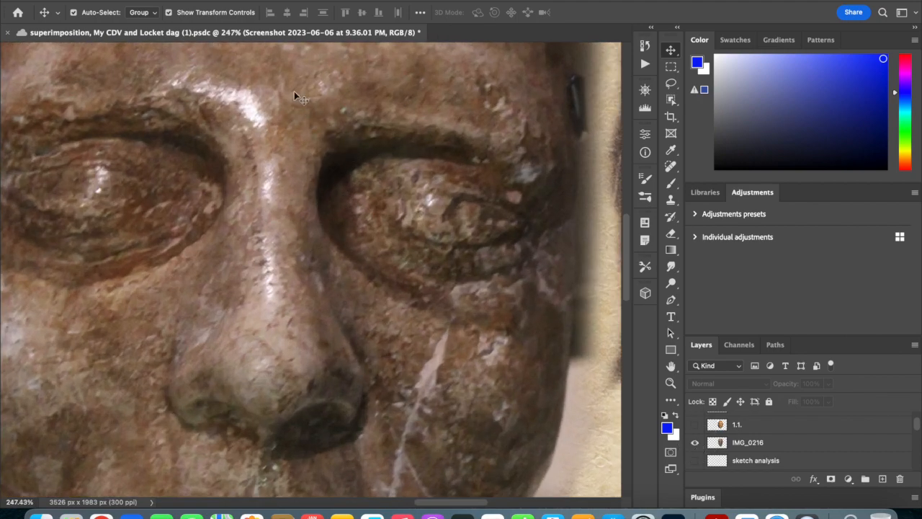
click(694, 442)
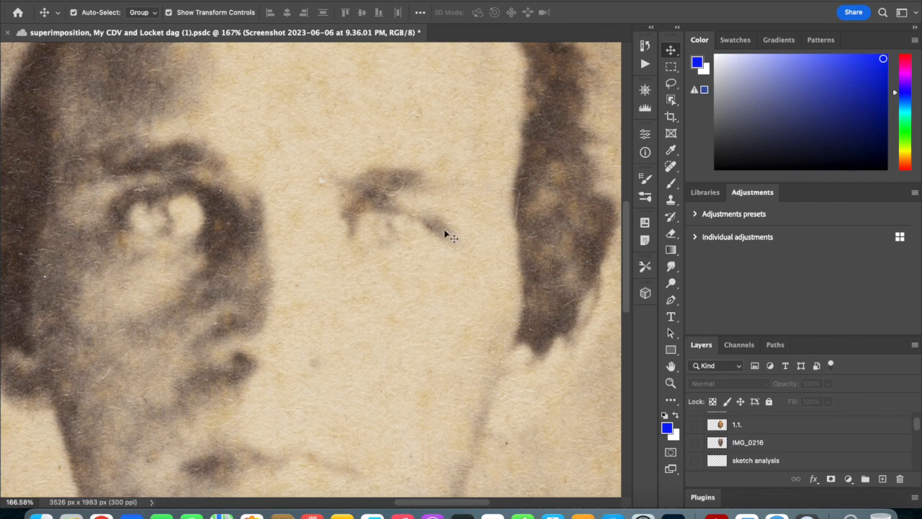
mouse_move(167, 199)
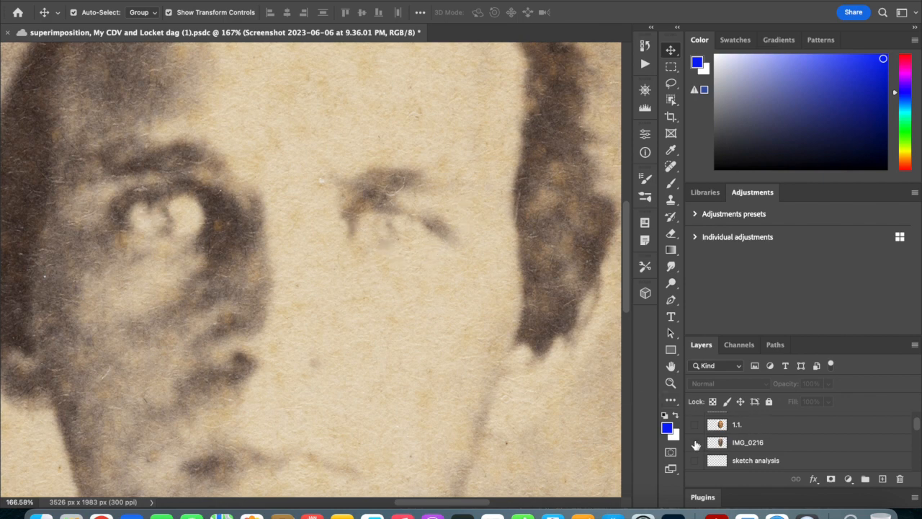
click(698, 443)
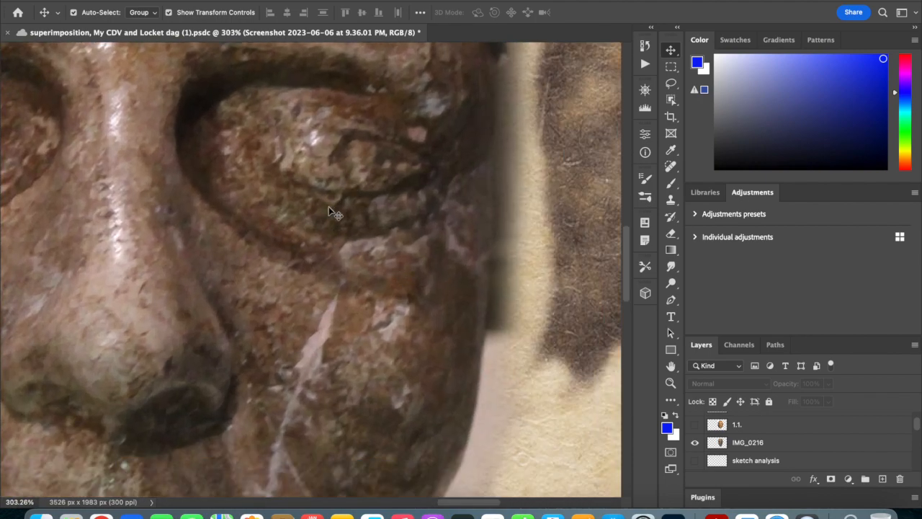
mouse_move(317, 205)
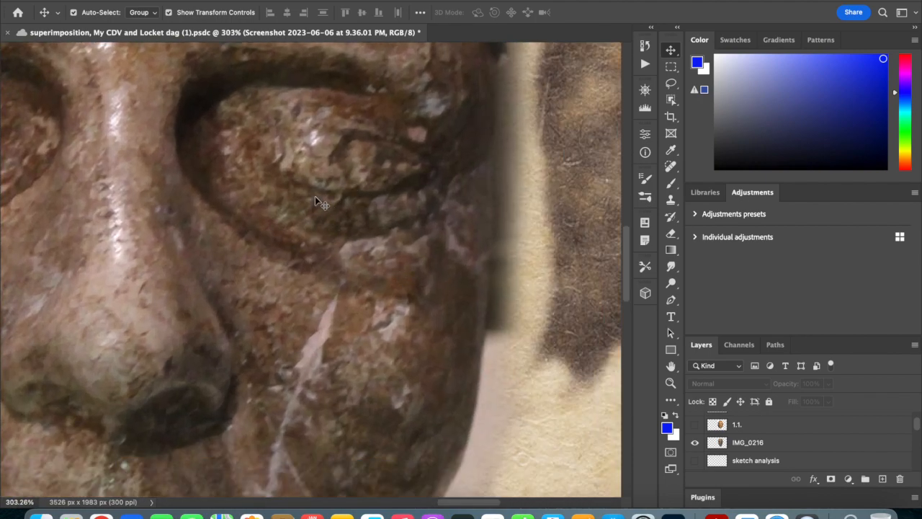